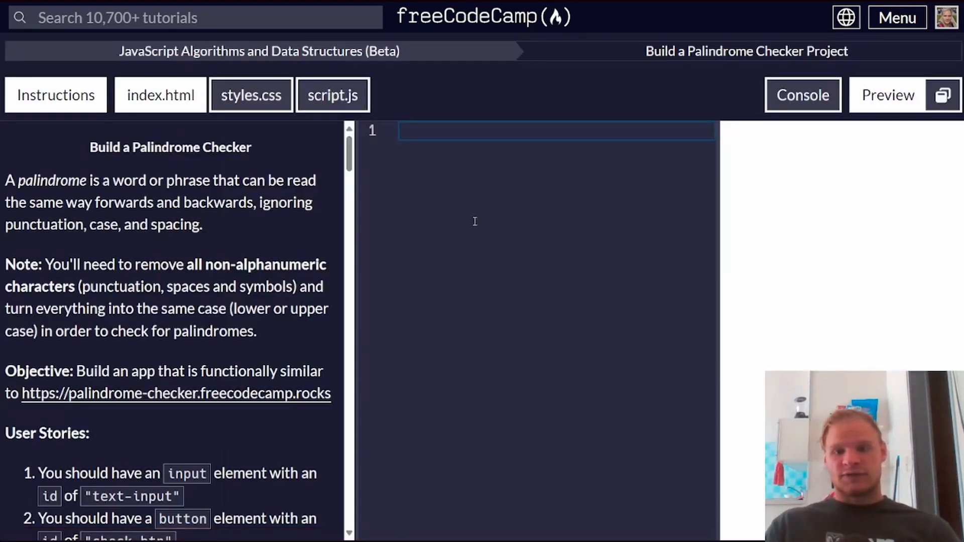
- Review the instructions and settle on editing index.html alone
{"action": "scroll", "scroll_direction": "down", "scroll_amount": 3}
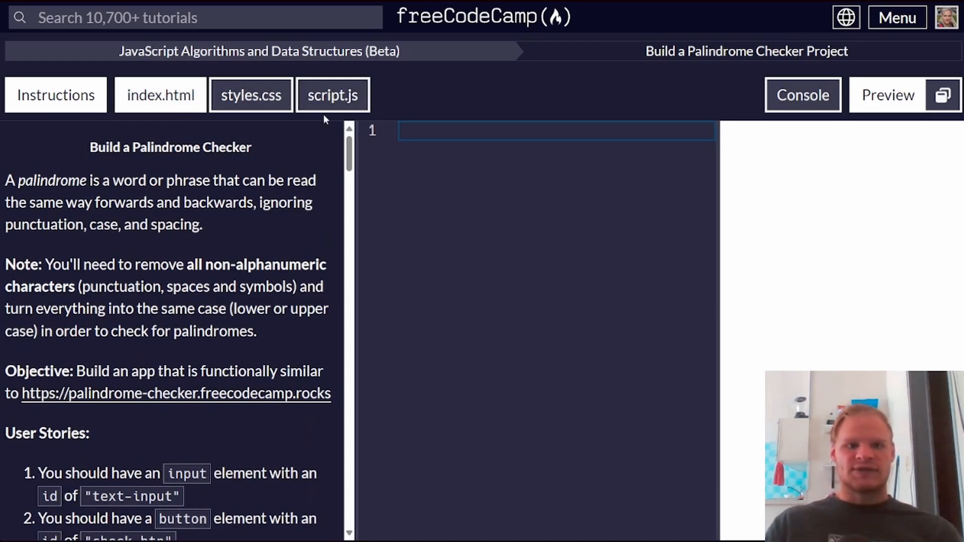
{"action": "mouse_move", "coordinate": [237, 235]}
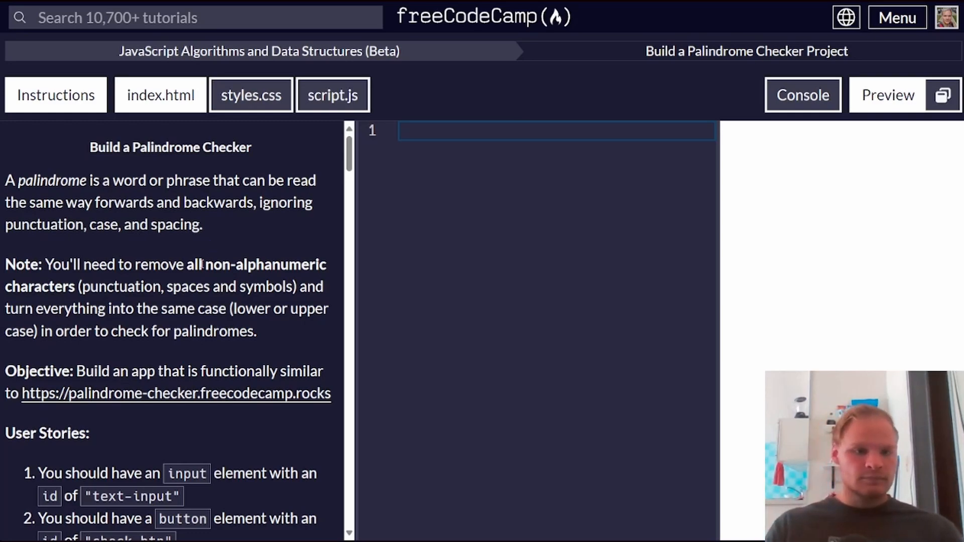
{"action": "scroll", "scroll_direction": "down", "scroll_amount": 3}
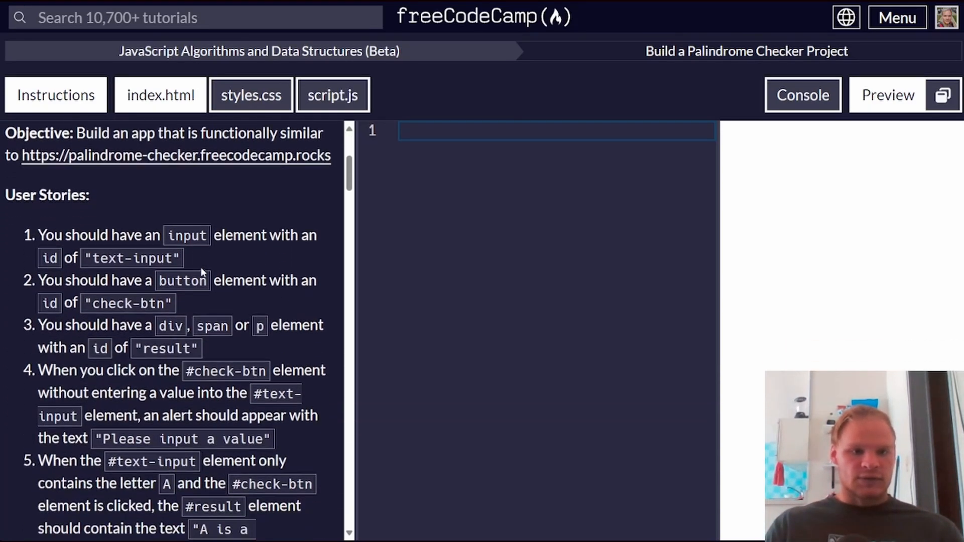
{"action": "scroll", "scroll_direction": "down", "scroll_amount": 3}
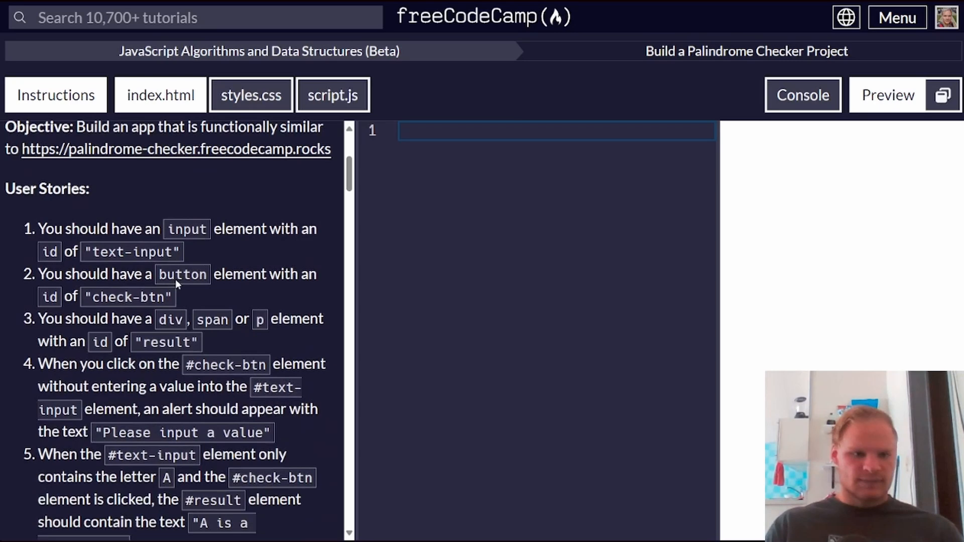
{"action": "scroll", "scroll_direction": "down", "scroll_amount": 3}
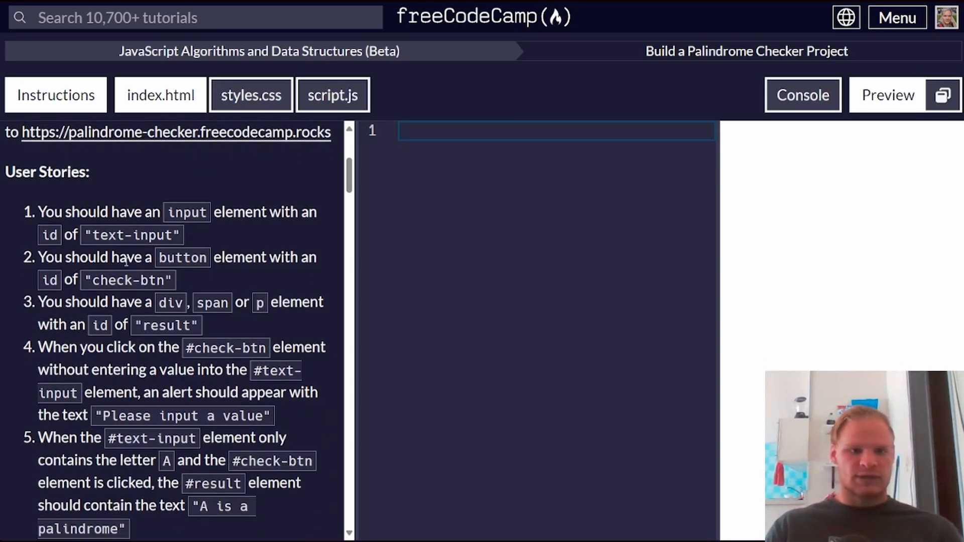
{"action": "left_click", "coordinate": [250, 94]}
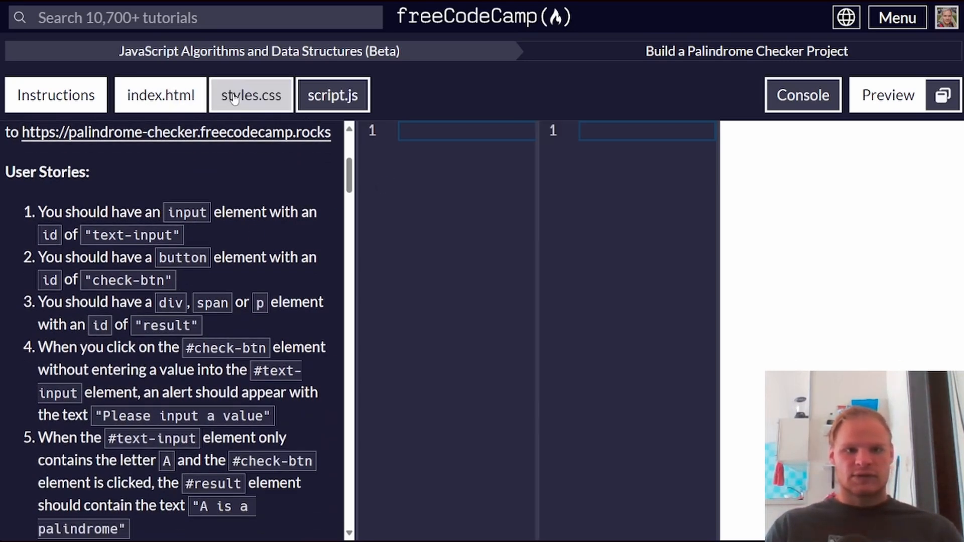
{"action": "left_click", "coordinate": [159, 95]}
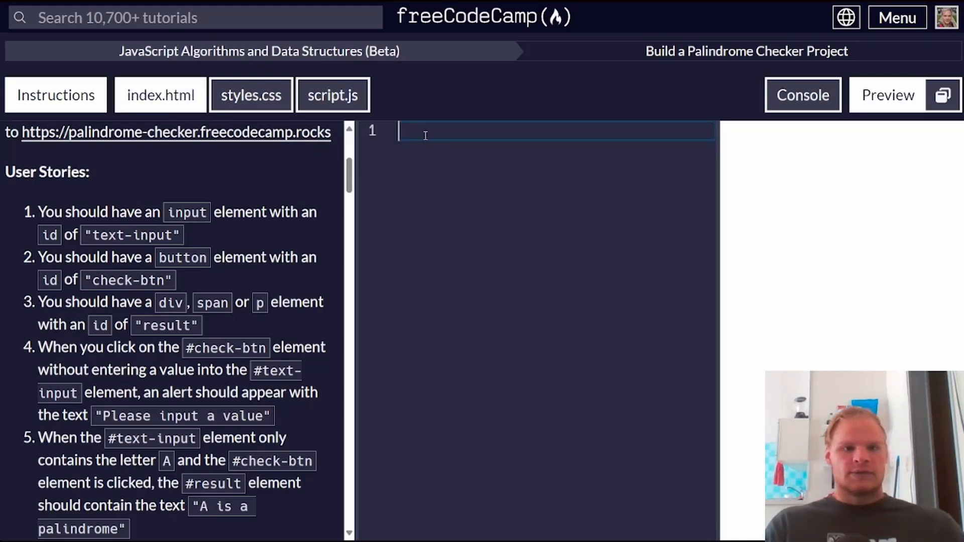
- Add <input id="text-input"> as the first line of the page markup
{"action": "type", "text": "<i"}
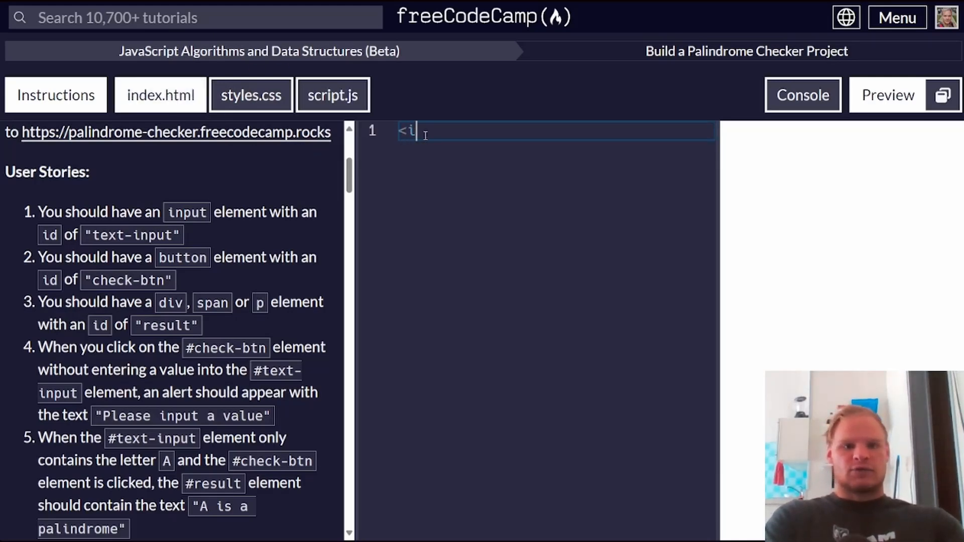
{"action": "type", "text": "nput id"}
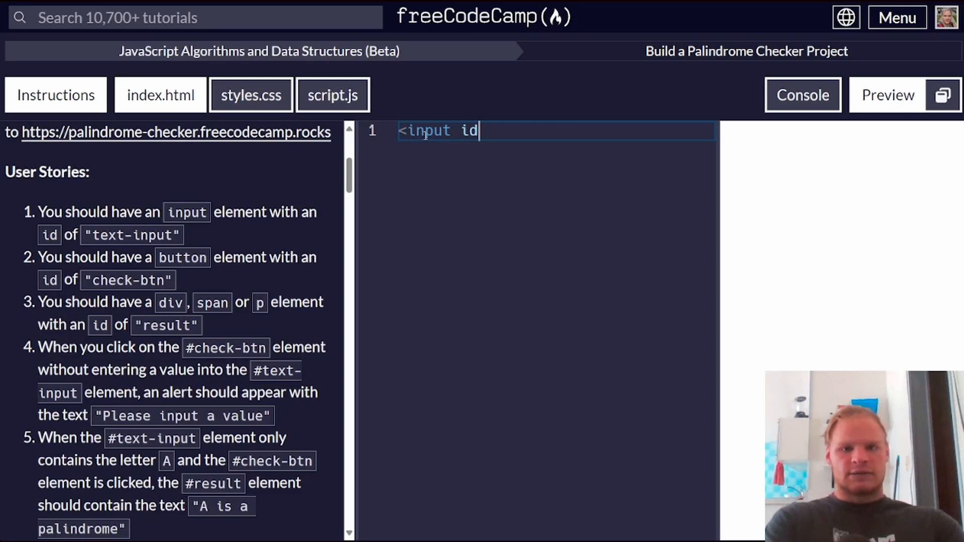
{"action": "type", "text": "=\"text-\""}
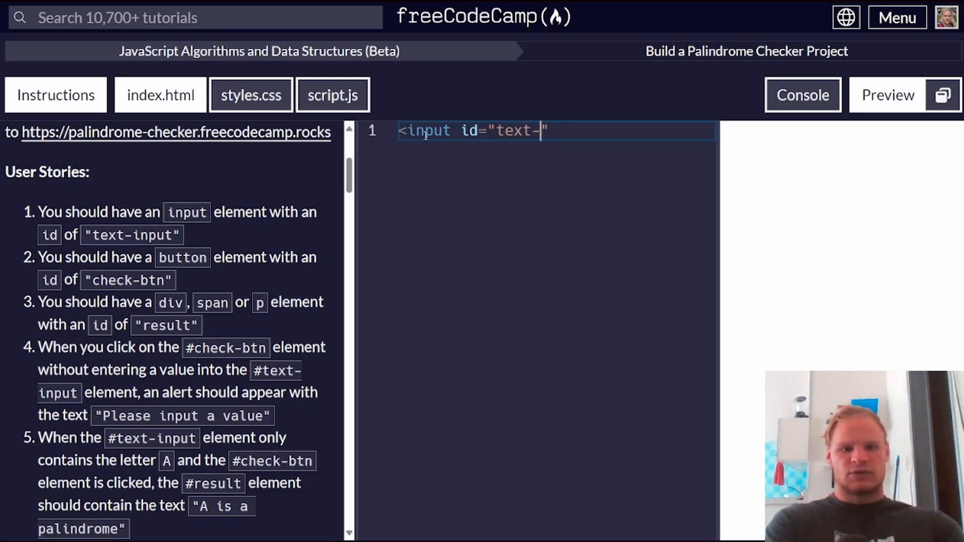
{"action": "type", "text": "input\"><"}
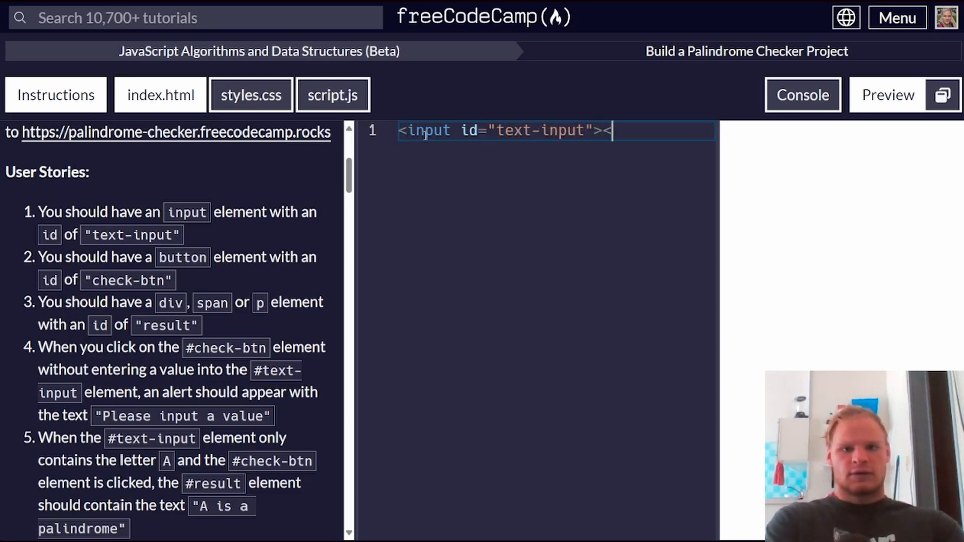
{"action": "key", "text": "Backspace"}
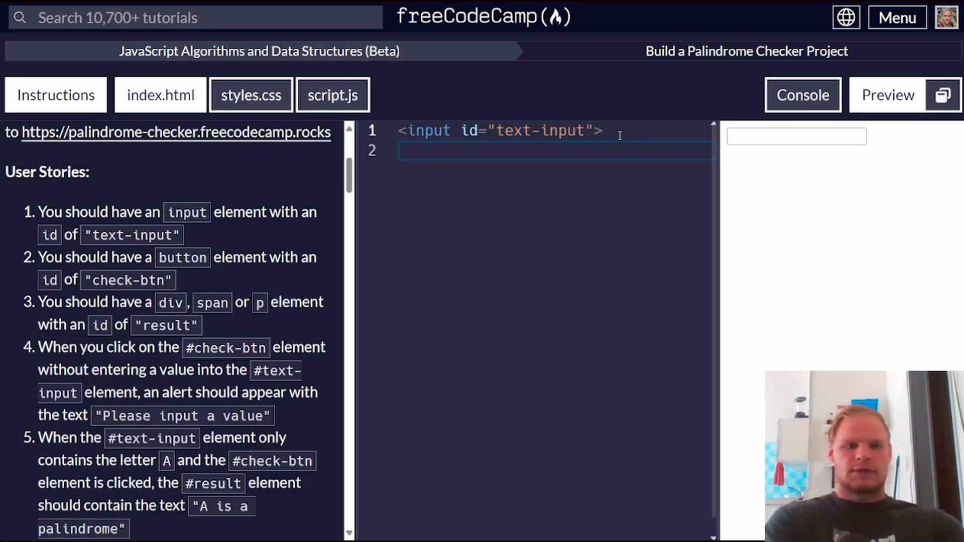
- Add <button id="chick-btn">Check</button> after the input
{"action": "type", "text": "<button"}
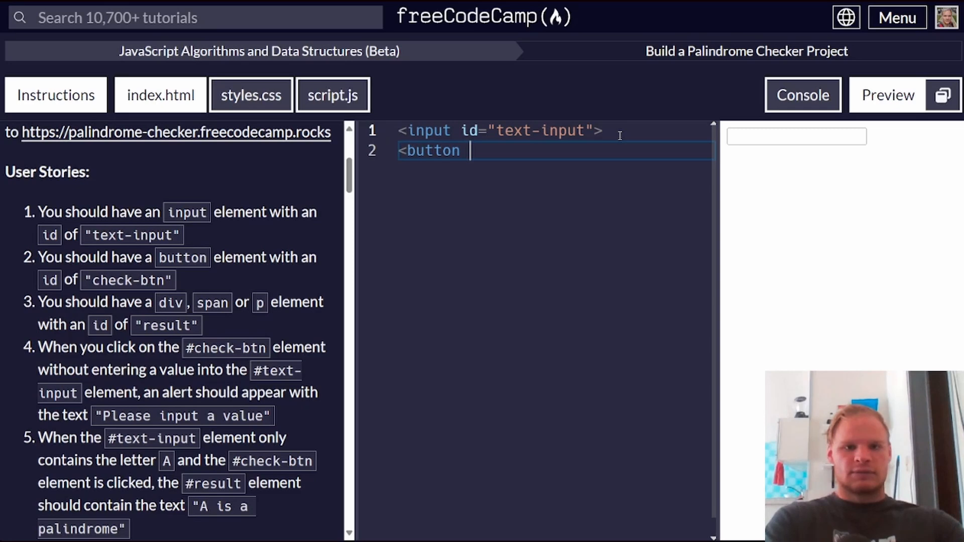
{"action": "type", "text": "id=\"\""}
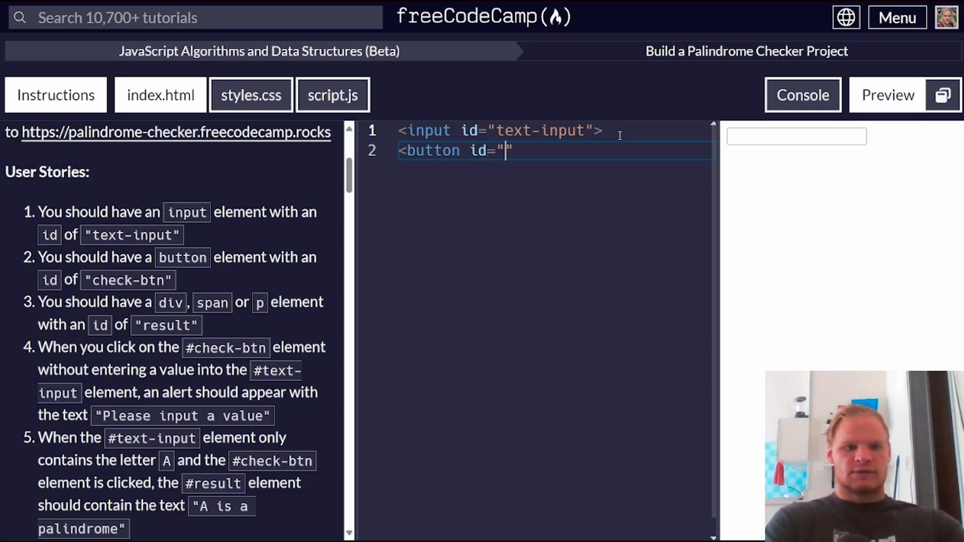
{"action": "type", "text": "chick-b"}
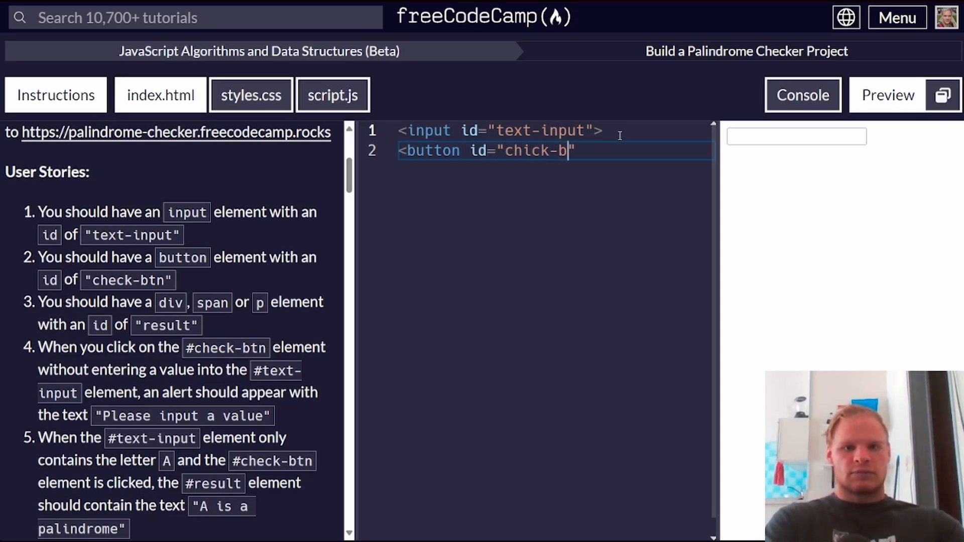
{"action": "type", "text": "tn\"></button>"}
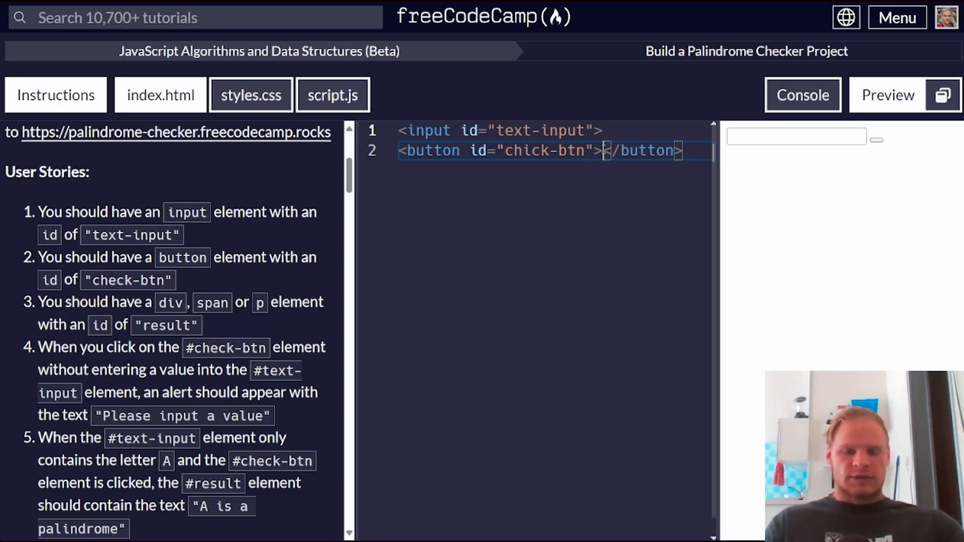
{"action": "type", "text": "Check"}
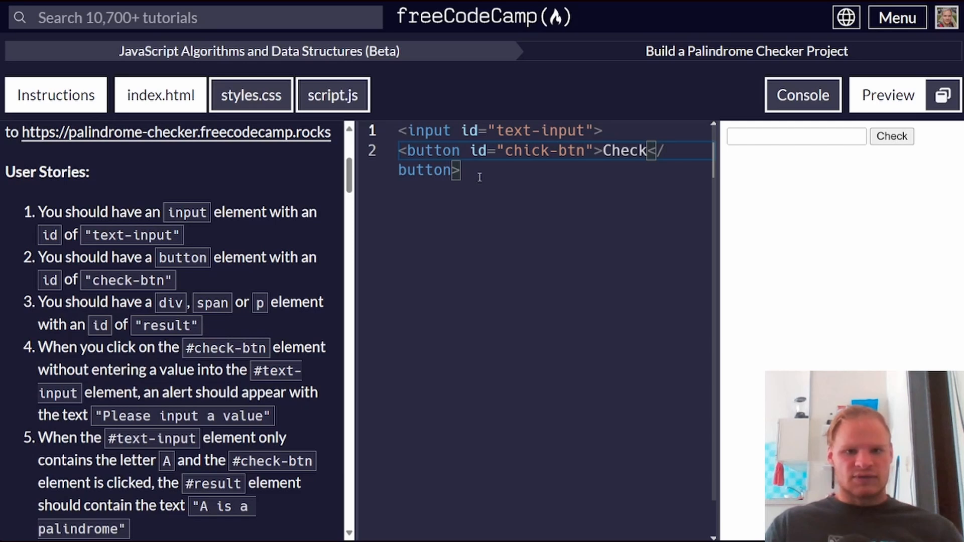
{"action": "key", "text": "Enter"}
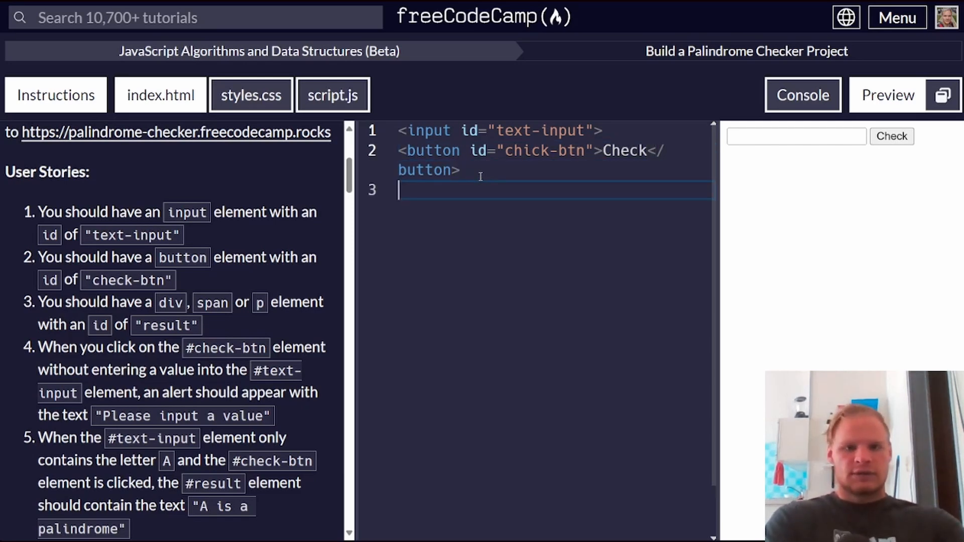
- Begin a <div id="result" container on the next line
{"action": "type", "text": "<div"}
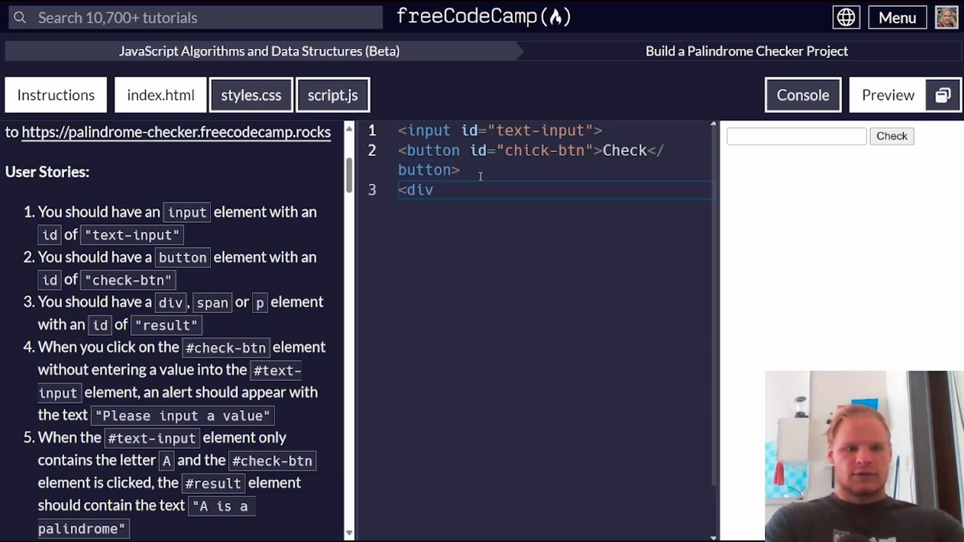
{"action": "type", "text": "id=\"\""}
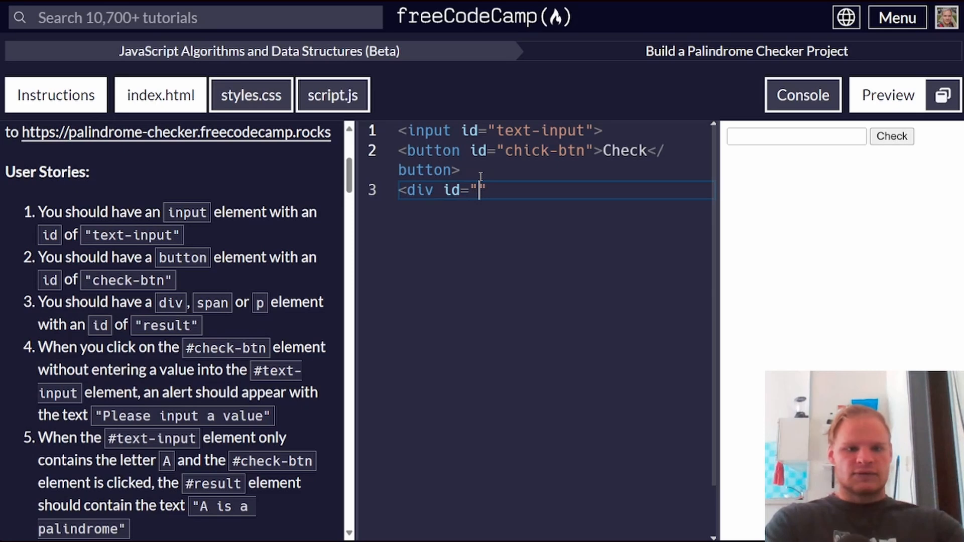
{"action": "type", "text": "result"}
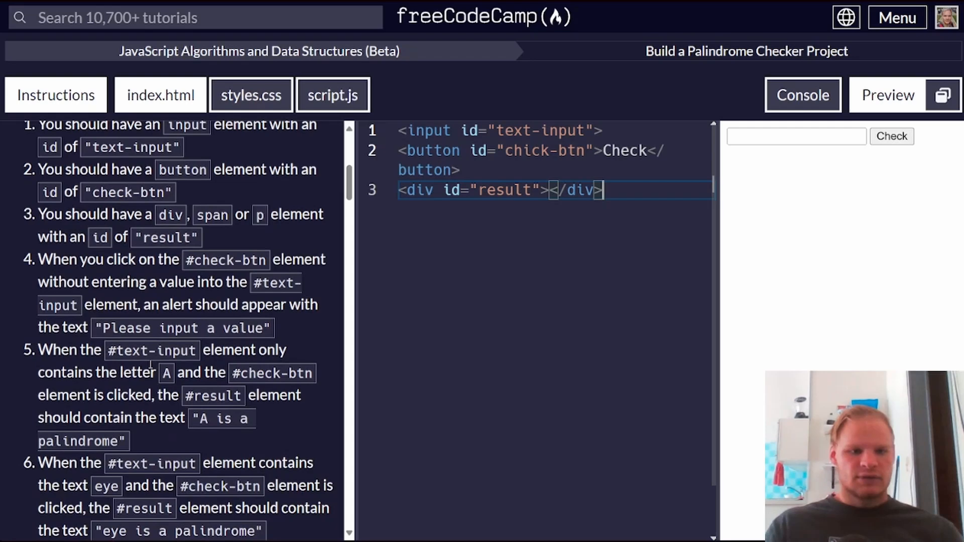
- Scroll the Instructions panel to read the remaining user stories
{"action": "scroll", "scroll_direction": "down", "scroll_amount": 3}
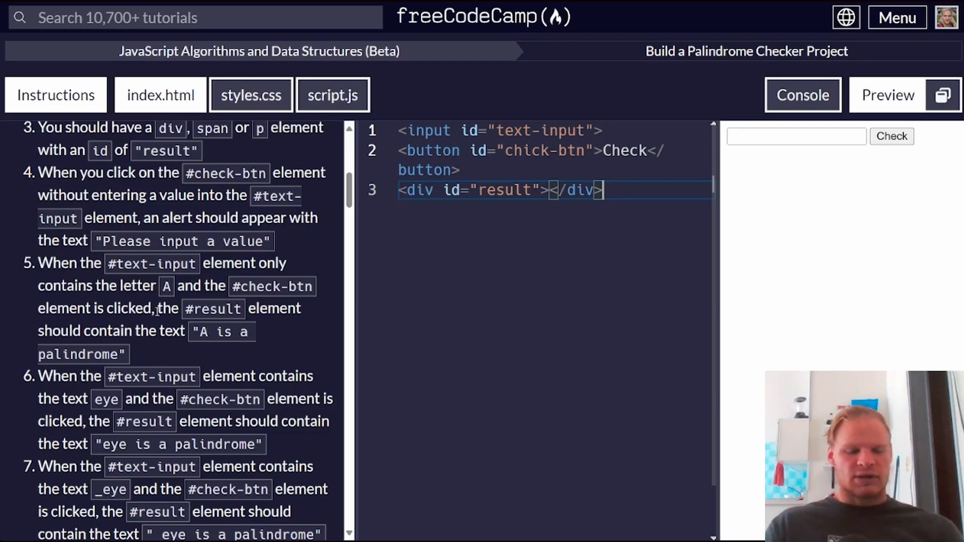
{"action": "mouse_move", "coordinate": [148, 350]}
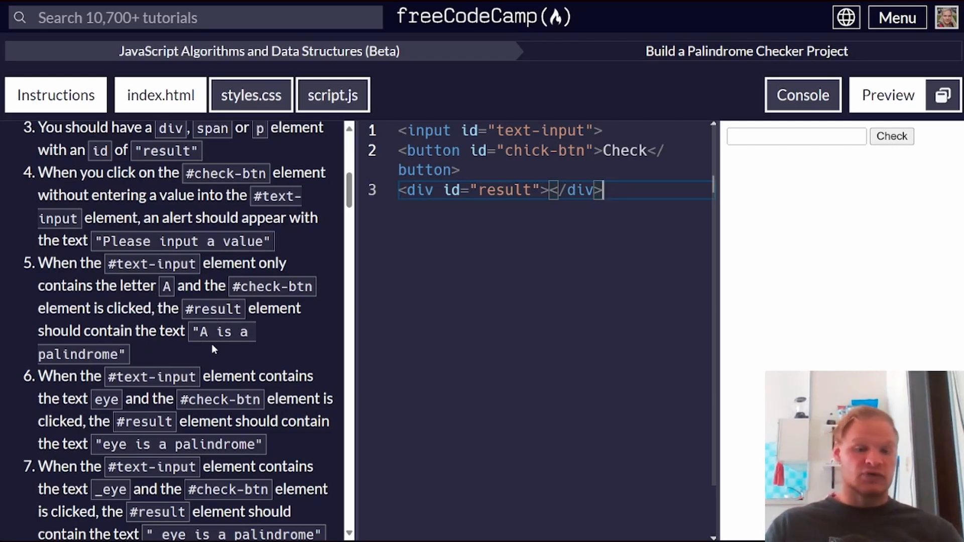
{"action": "scroll", "scroll_direction": "down", "scroll_amount": 3}
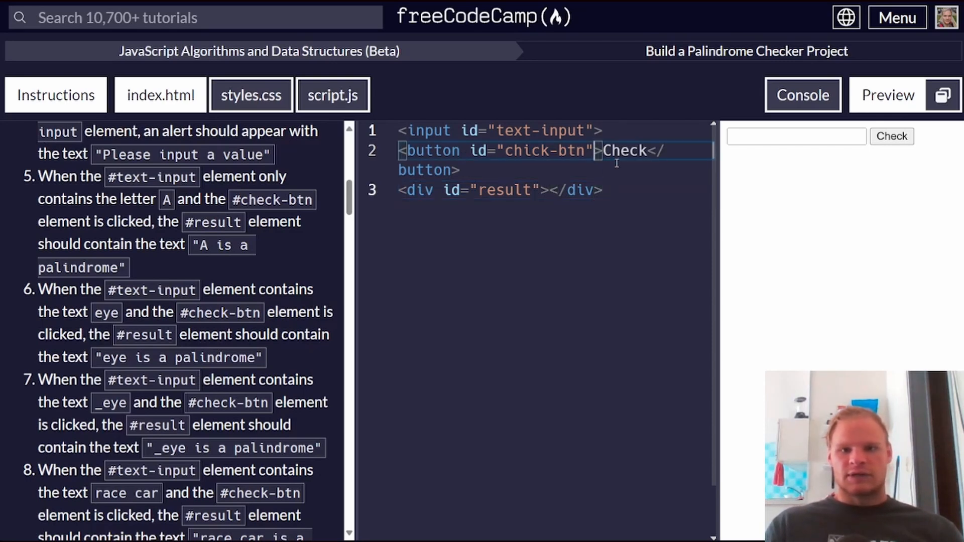
{"action": "mouse_move", "coordinate": [298, 153]}
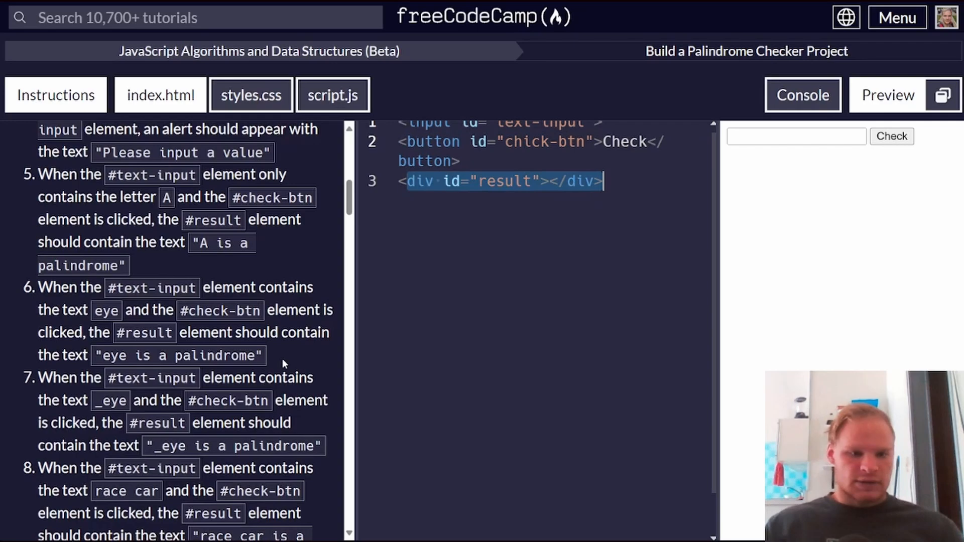
{"action": "scroll", "scroll_direction": "down", "scroll_amount": 3}
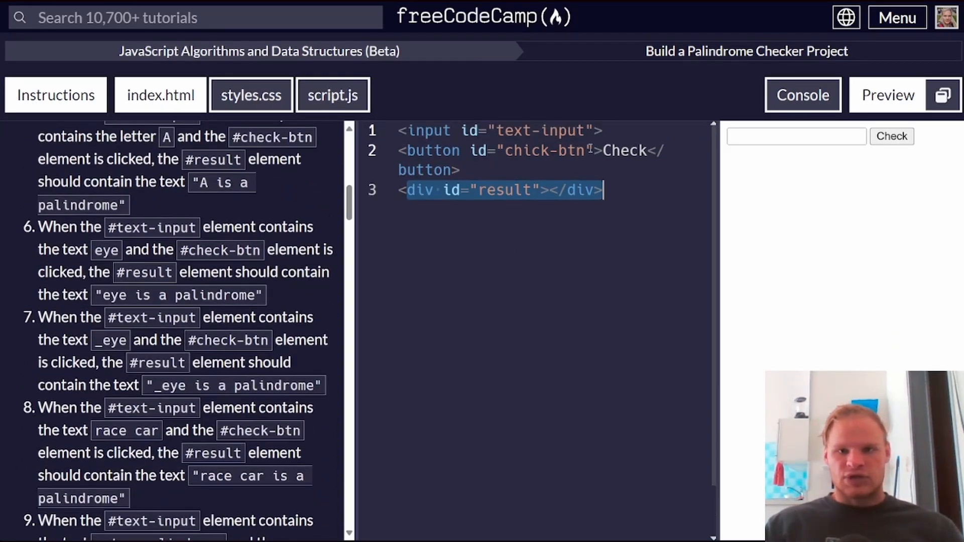
- Give the Check button an onclick="checkPalindrome()" attribute
{"action": "left_click", "coordinate": [600, 150]}
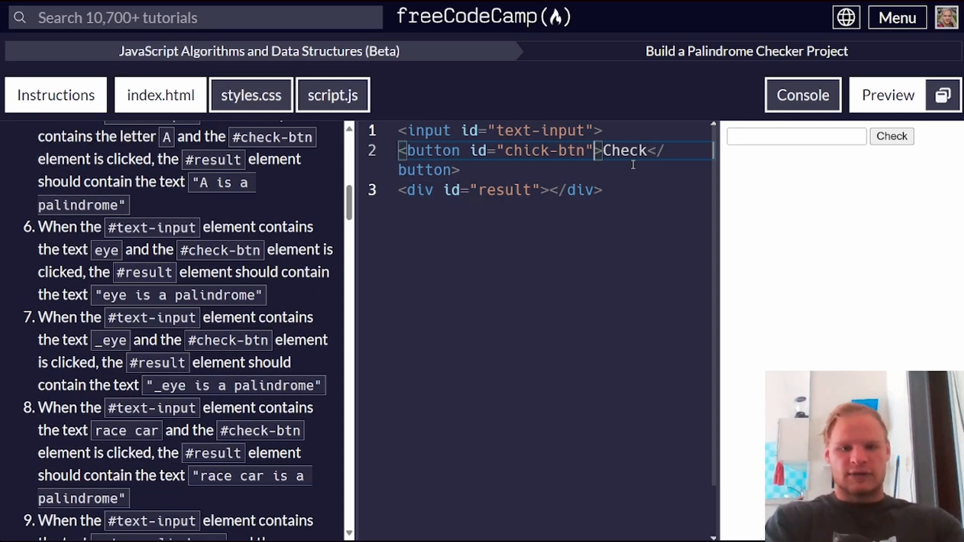
{"action": "type", "text": "onclic"}
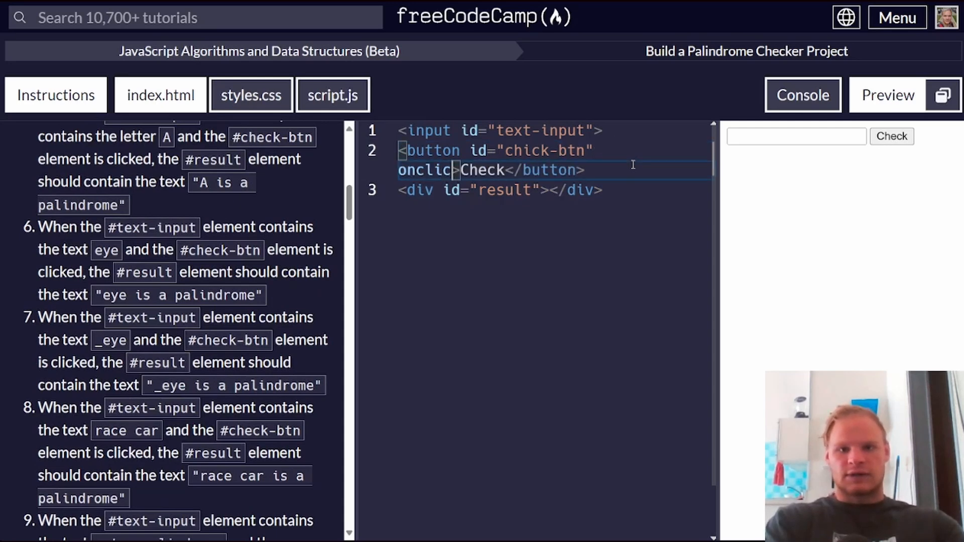
{"action": "type", "text": "k="}
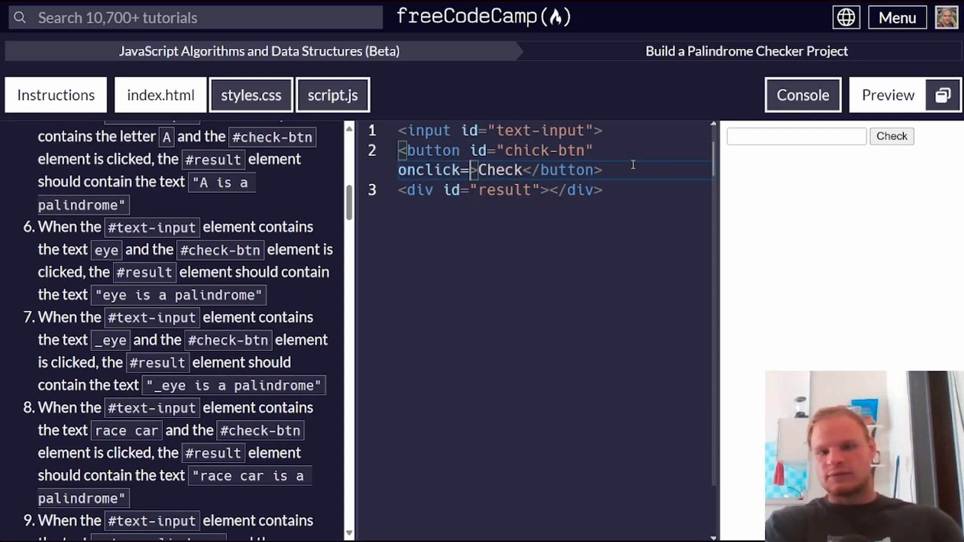
{"action": "type", "text": "\"\""}
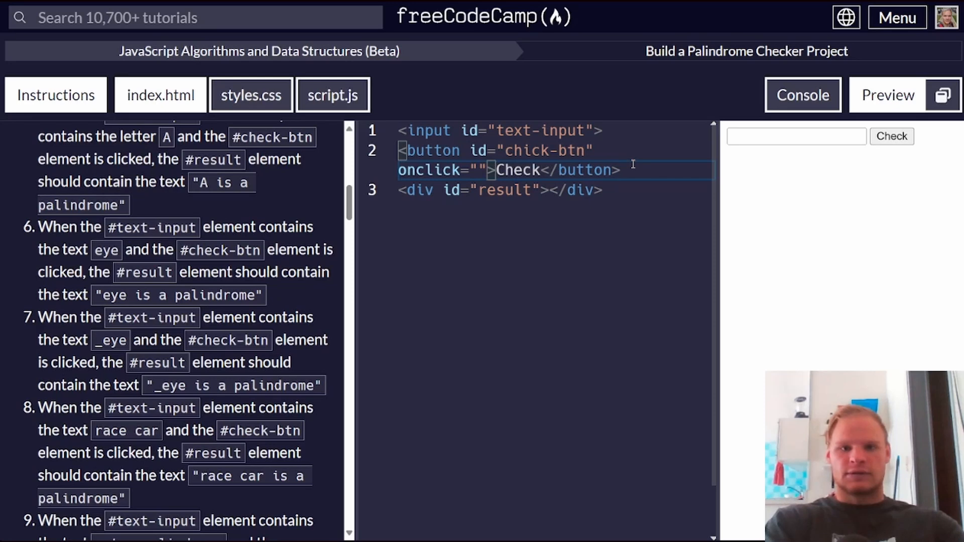
{"action": "type", "text": "ch"}
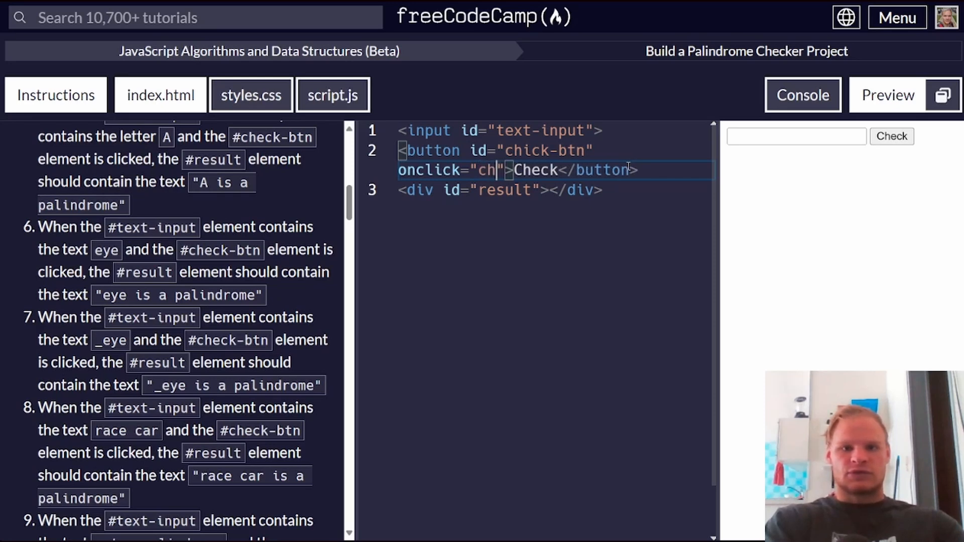
{"action": "type", "text": "eckPali"}
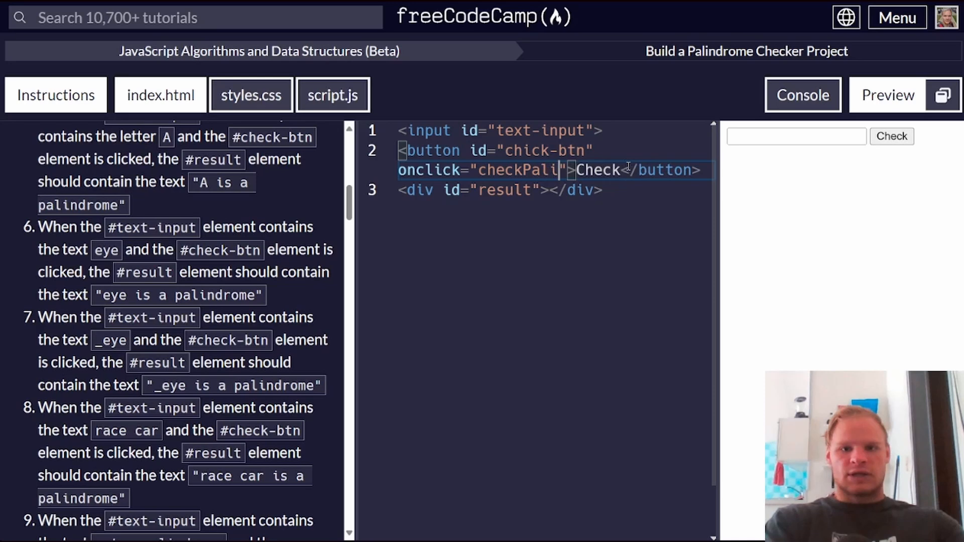
{"action": "type", "text": "ndrome"}
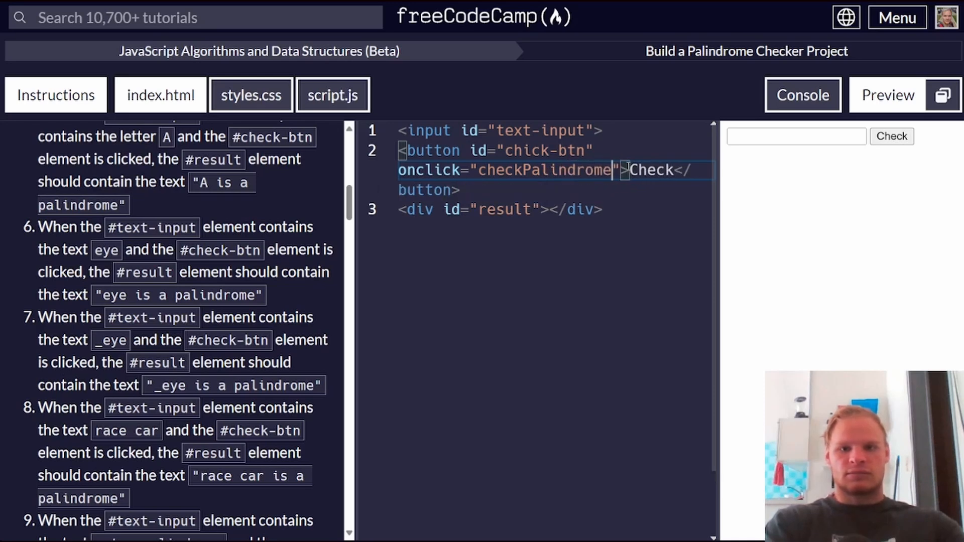
{"action": "type", "text": "()"}
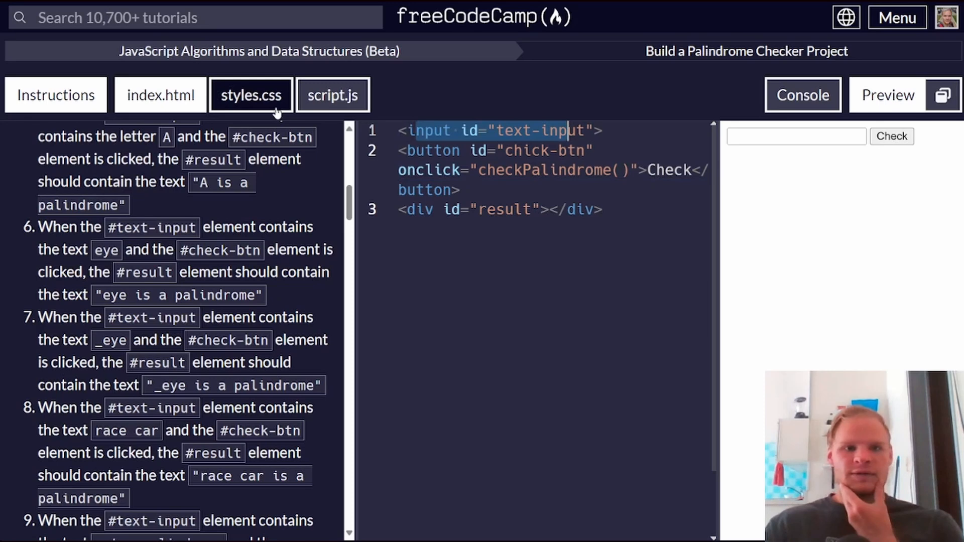
- Declare an empty function checkPalindrome(){} in script.js
{"action": "left_click", "coordinate": [332, 96]}
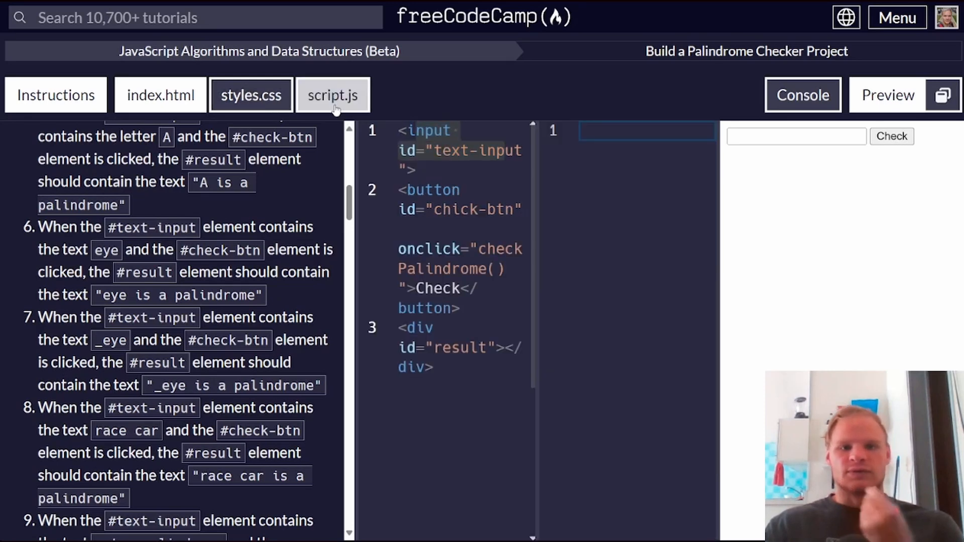
{"action": "left_click", "coordinate": [160, 94]}
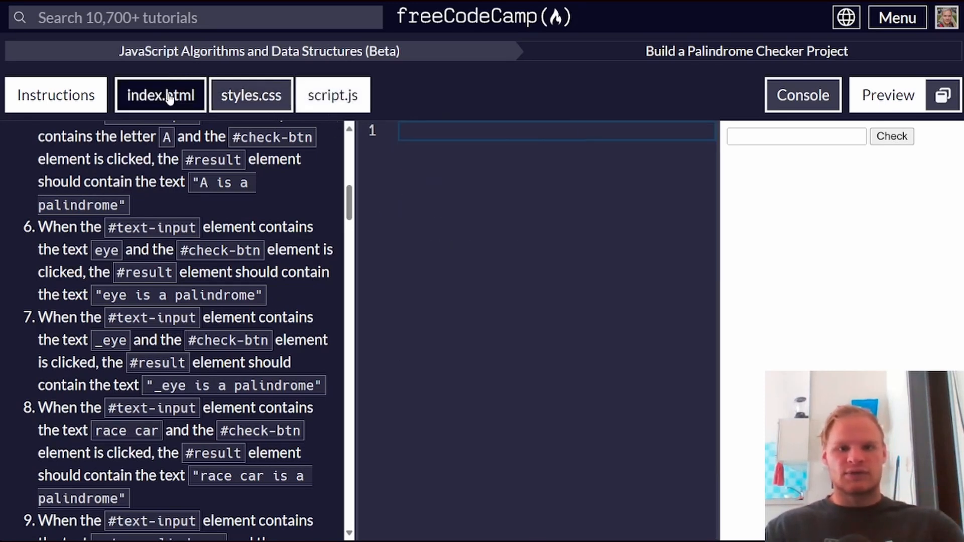
{"action": "type", "text": "f"}
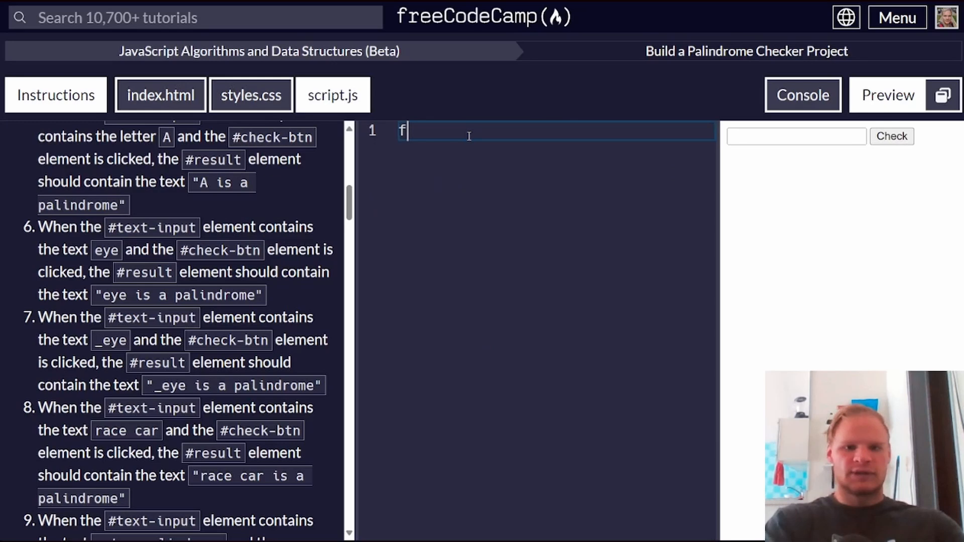
{"action": "type", "text": "unction"}
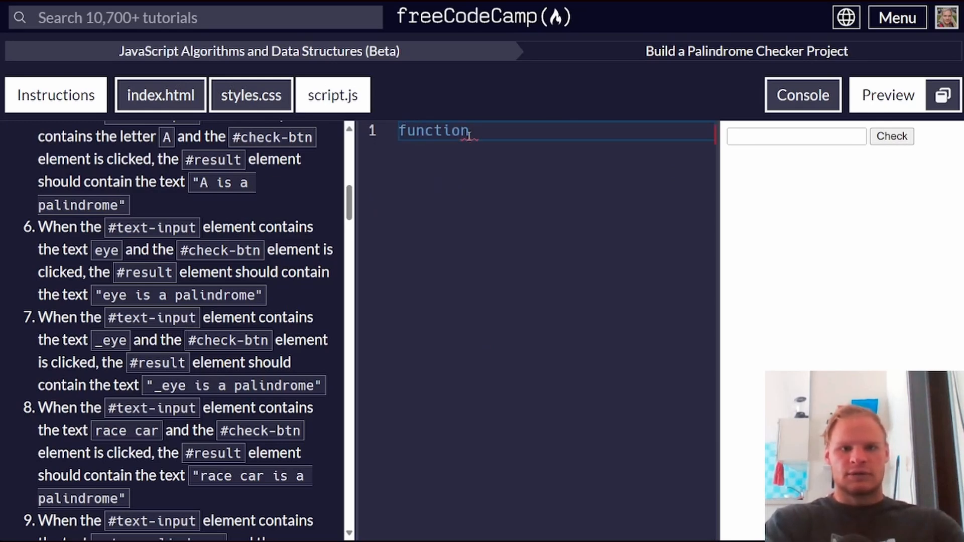
{"action": "type", "text": "chck"}
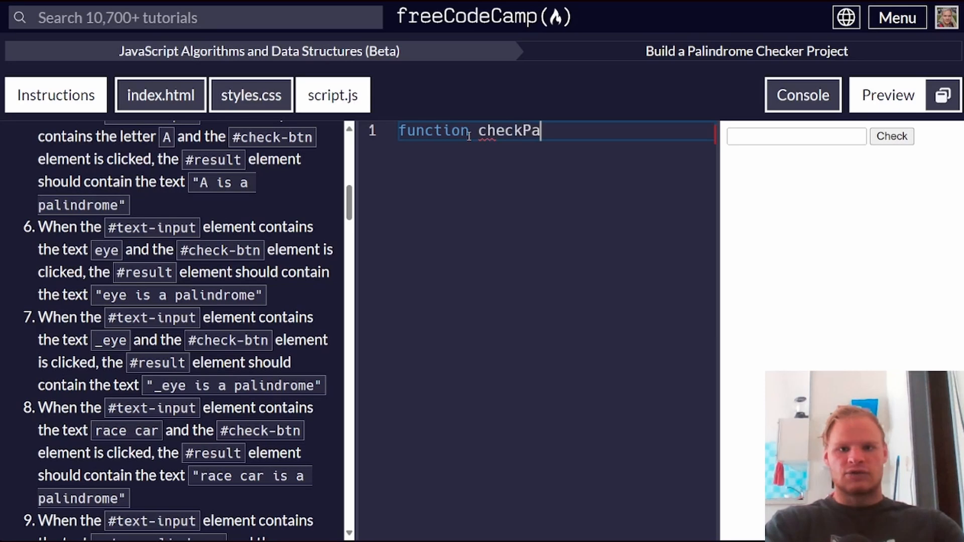
{"action": "type", "text": "lindrome(){"}
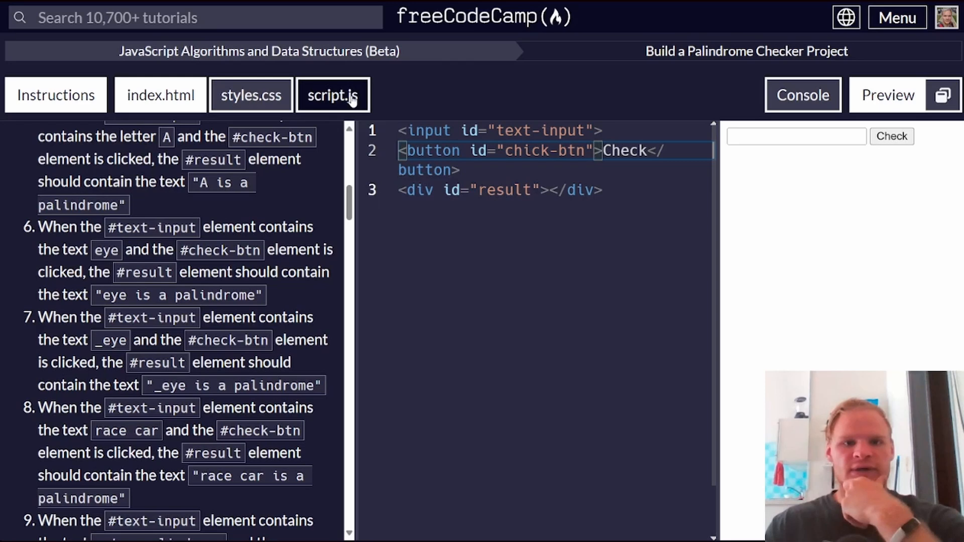
- Define const checkButton = document.getElementById("check-btn") with the corrected id
{"action": "left_click", "coordinate": [250, 94]}
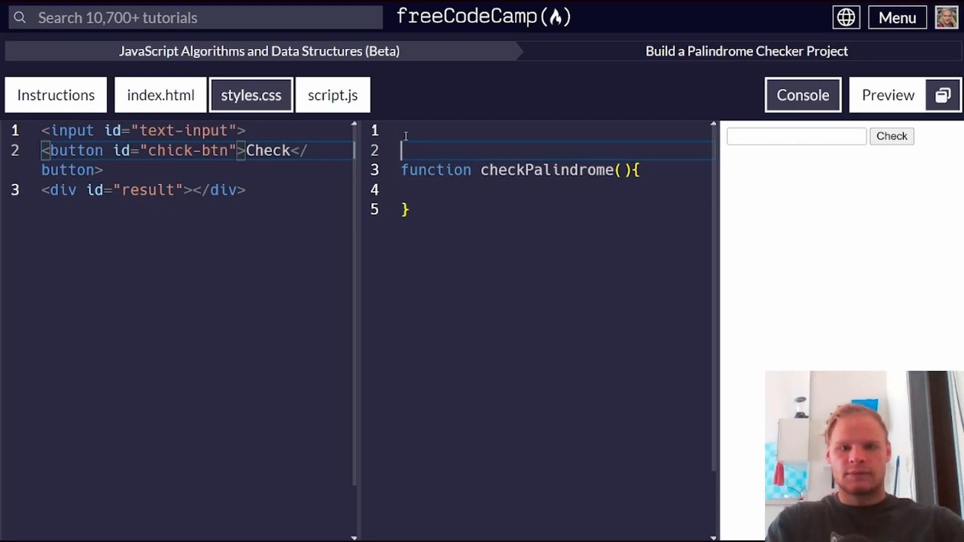
{"action": "type", "text": "const"}
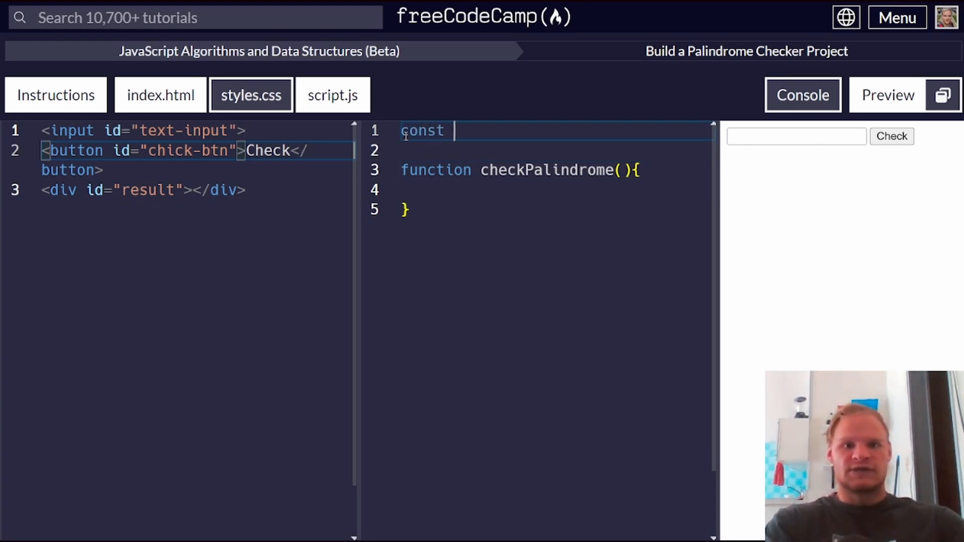
{"action": "type", "text": "c"}
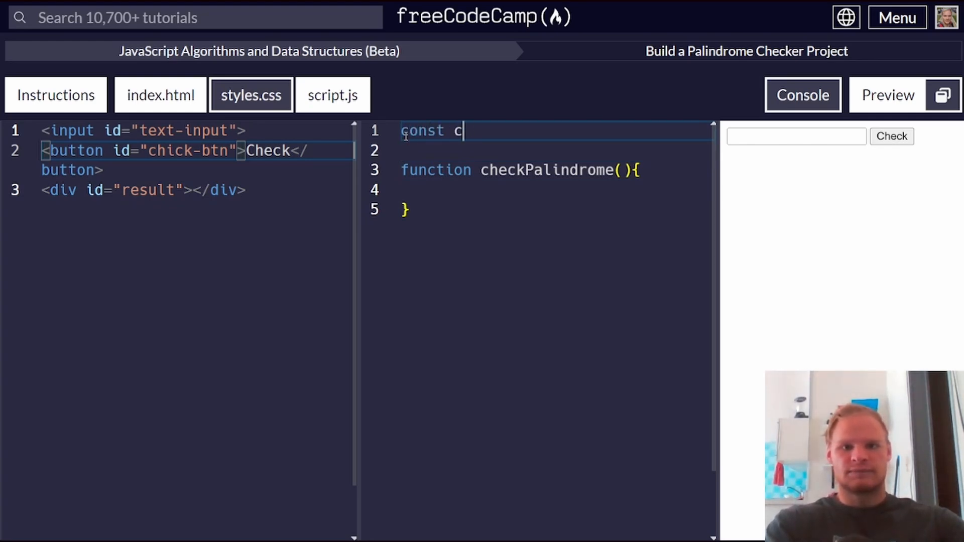
{"action": "type", "text": "heckButton = document.getElement"}
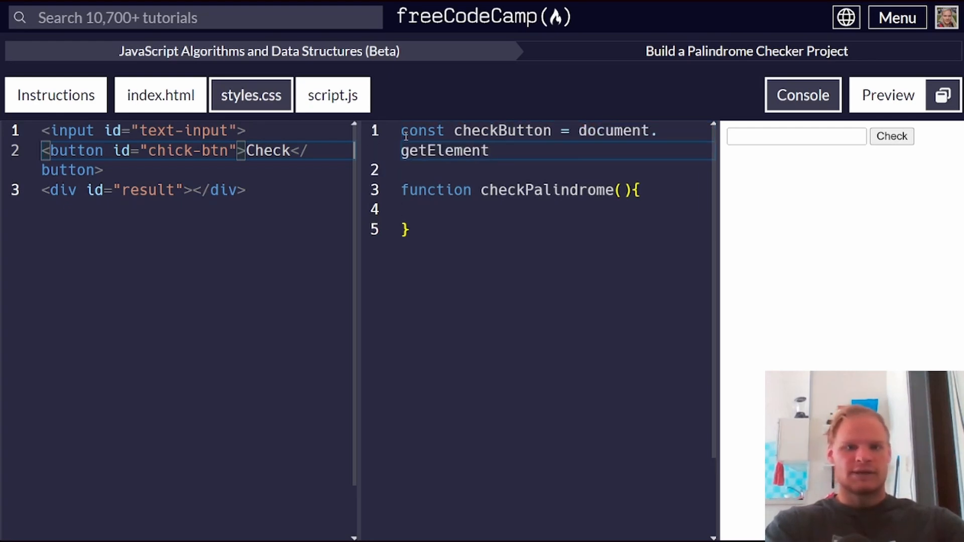
{"action": "type", "text": "ById()"}
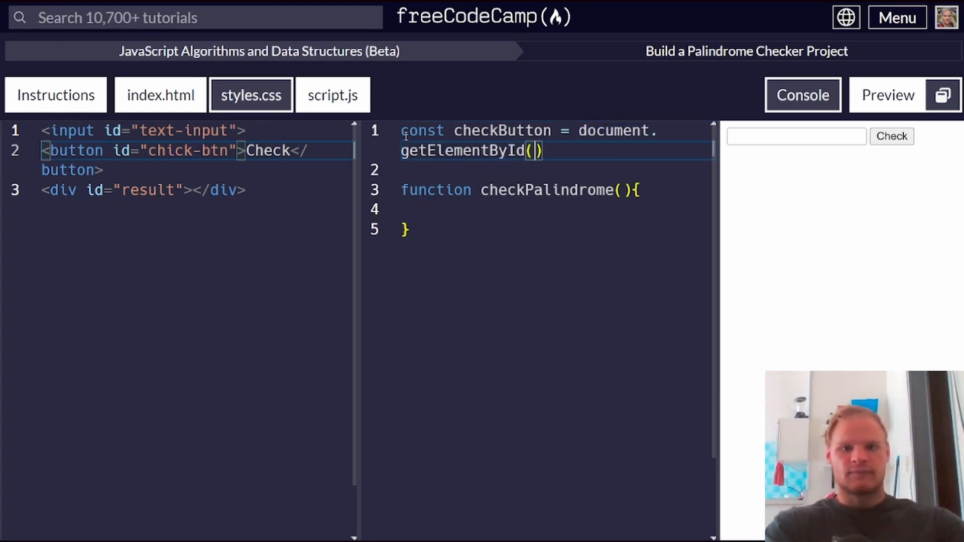
{"action": "type", "text": "\"c\""}
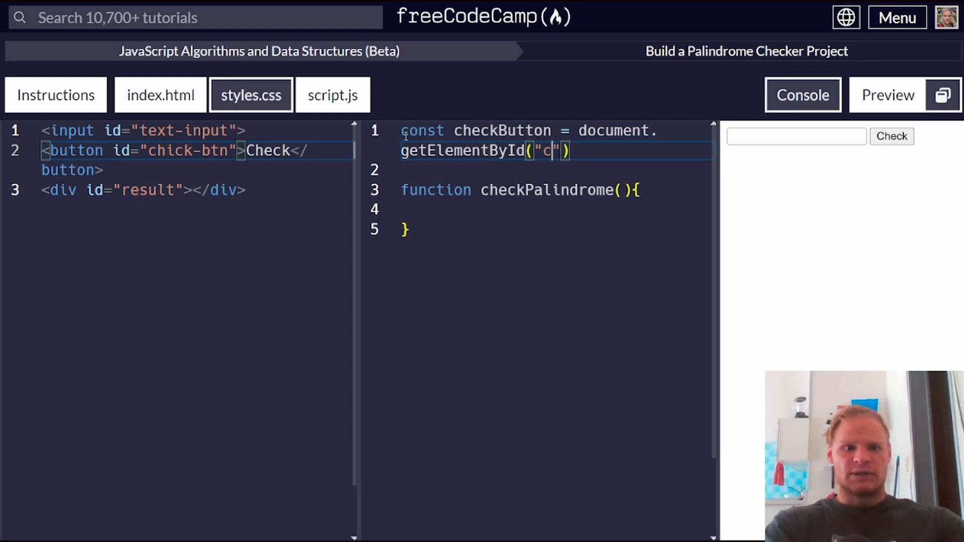
{"action": "type", "text": "heck-"}
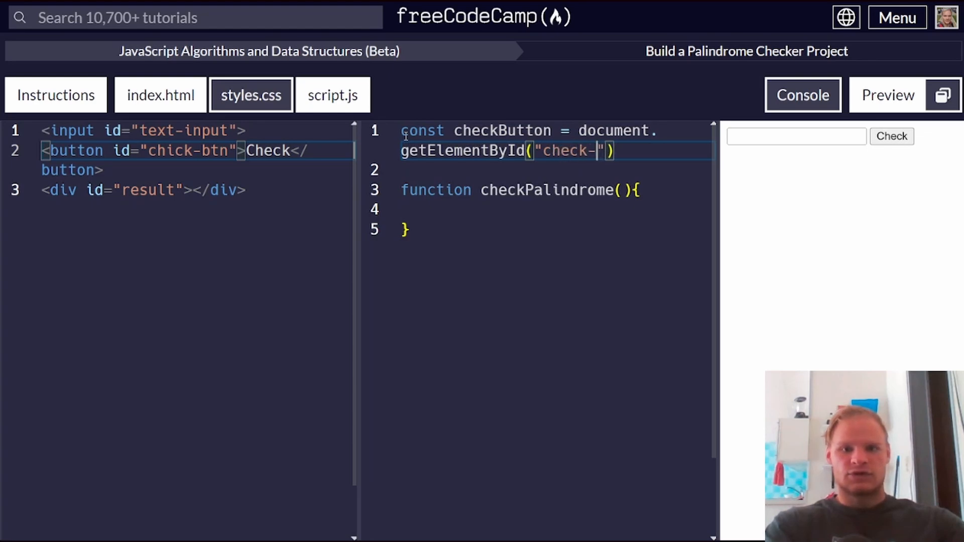
{"action": "type", "text": "btn"}
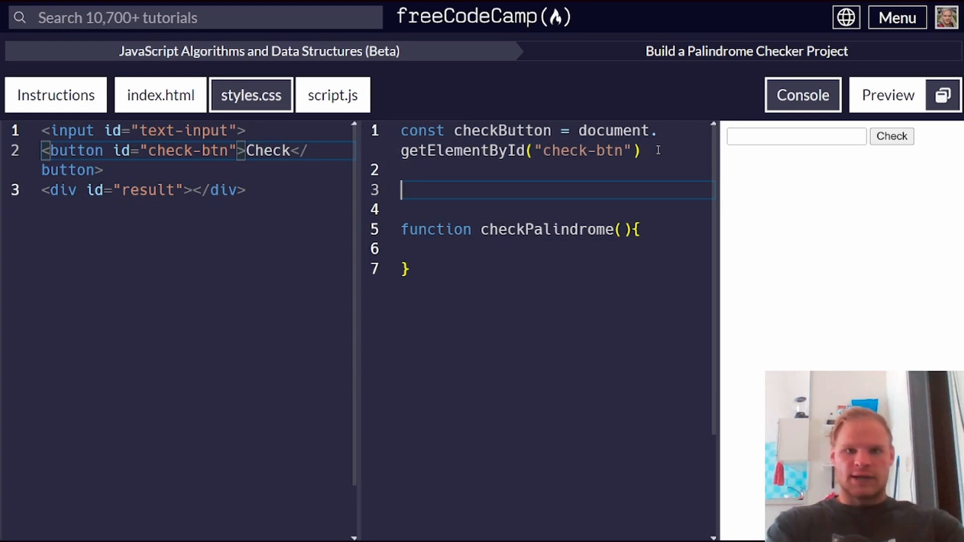
- Call checkButton.addEventListener("onclick", checkPalindrome)
{"action": "type", "text": "chek"}
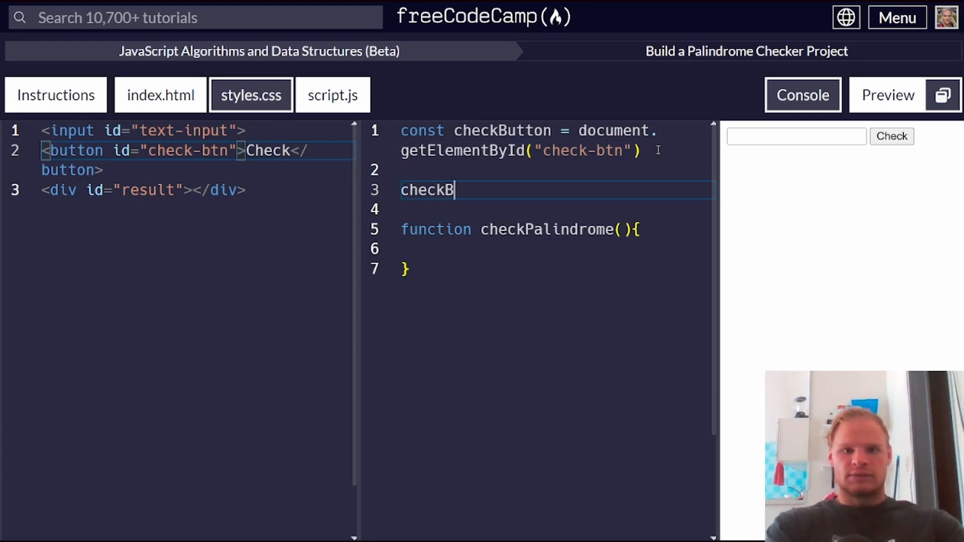
{"action": "type", "text": "utton.add"}
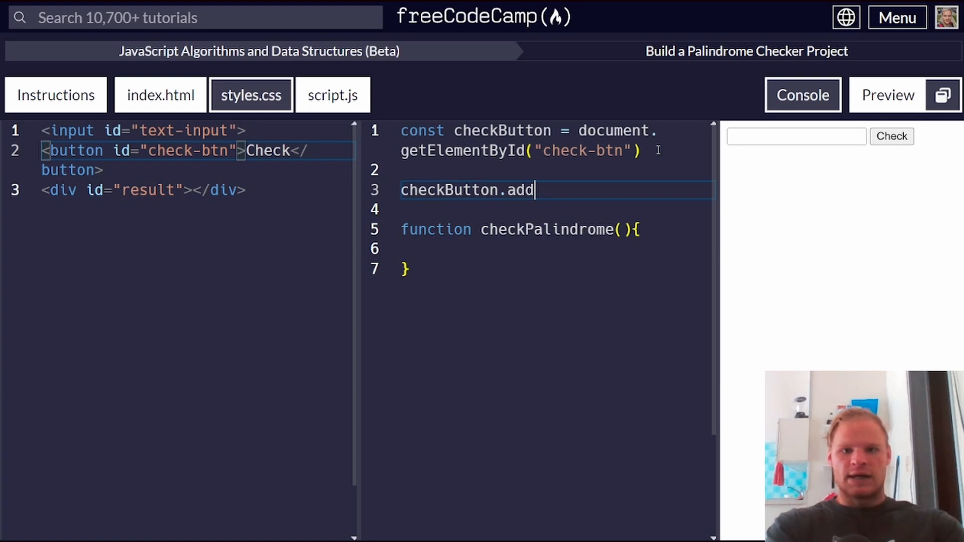
{"action": "type", "text": "EventL"}
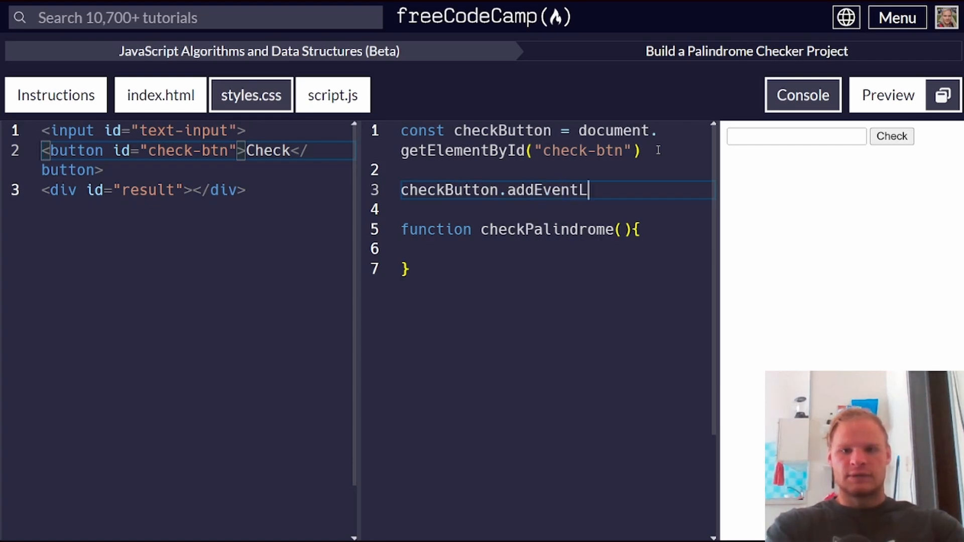
{"action": "type", "text": "istener"}
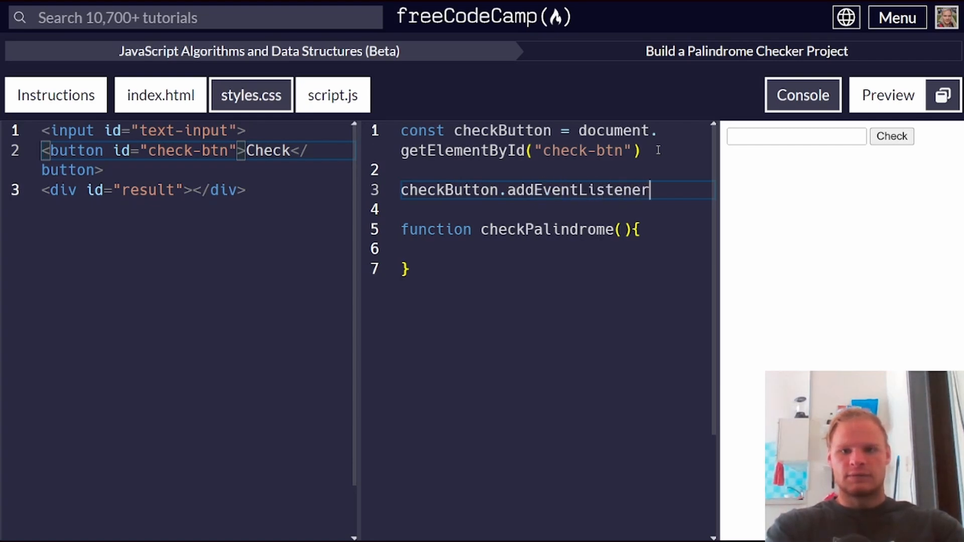
{"action": "type", "text": "()"}
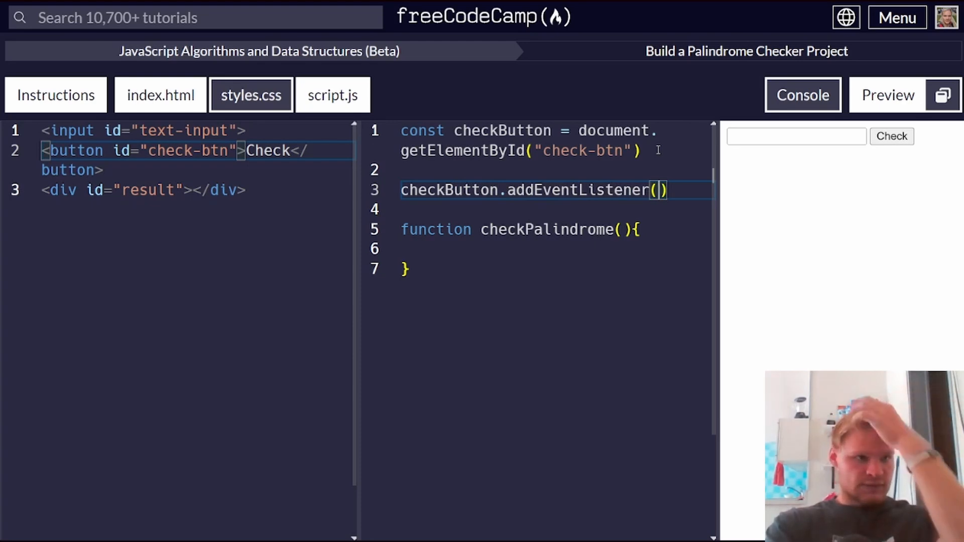
{"action": "mouse_move", "coordinate": [596, 172]}
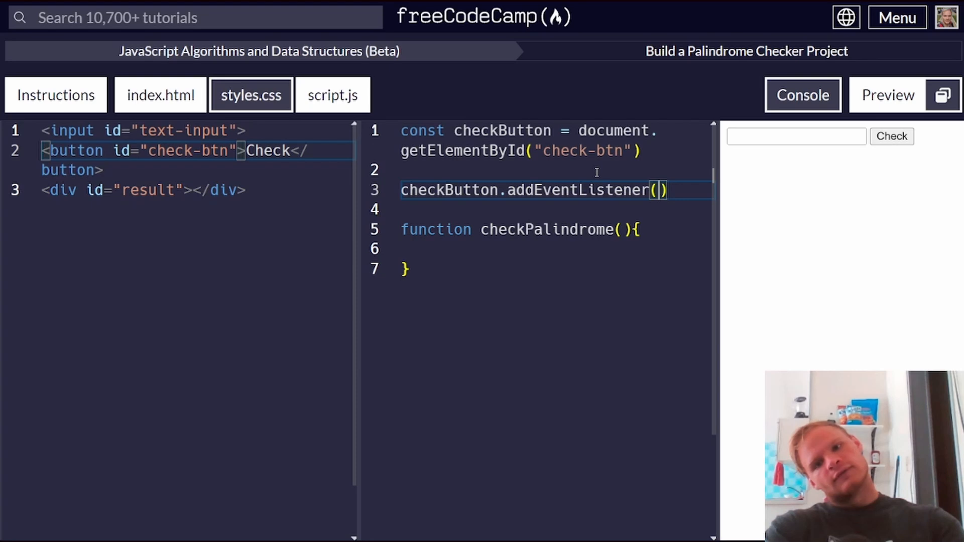
{"action": "type", "text": "\"onclick\""}
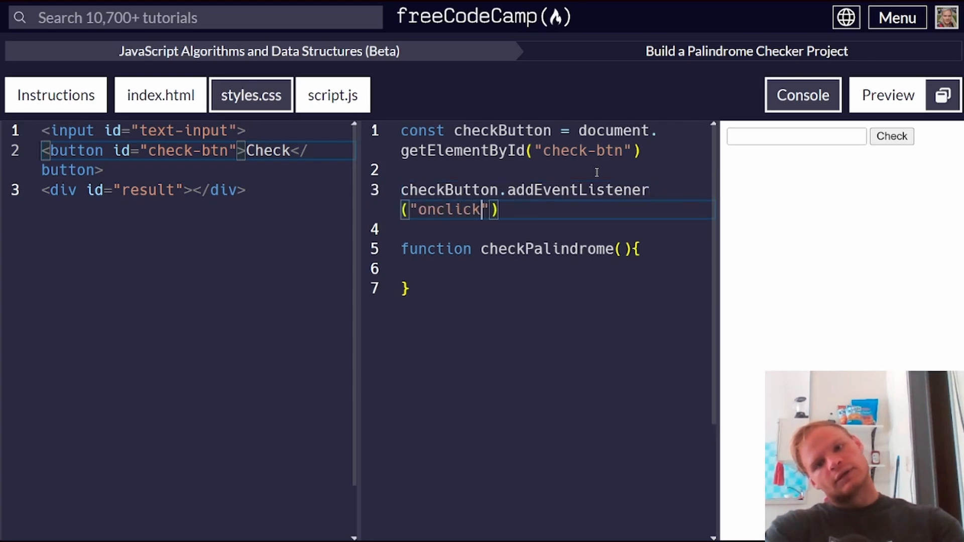
{"action": "type", "text": ", c"}
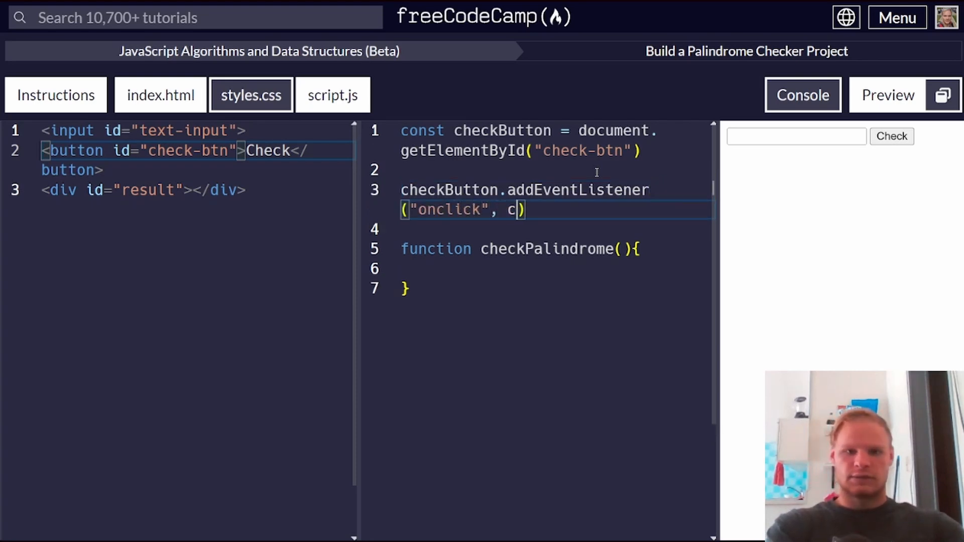
{"action": "type", "text": "heckPal"}
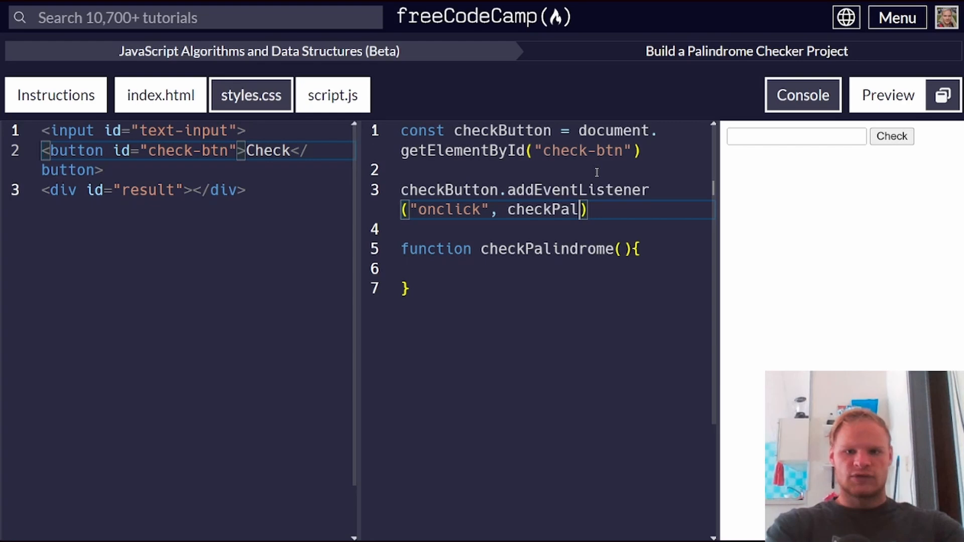
{"action": "type", "text": "indrome"}
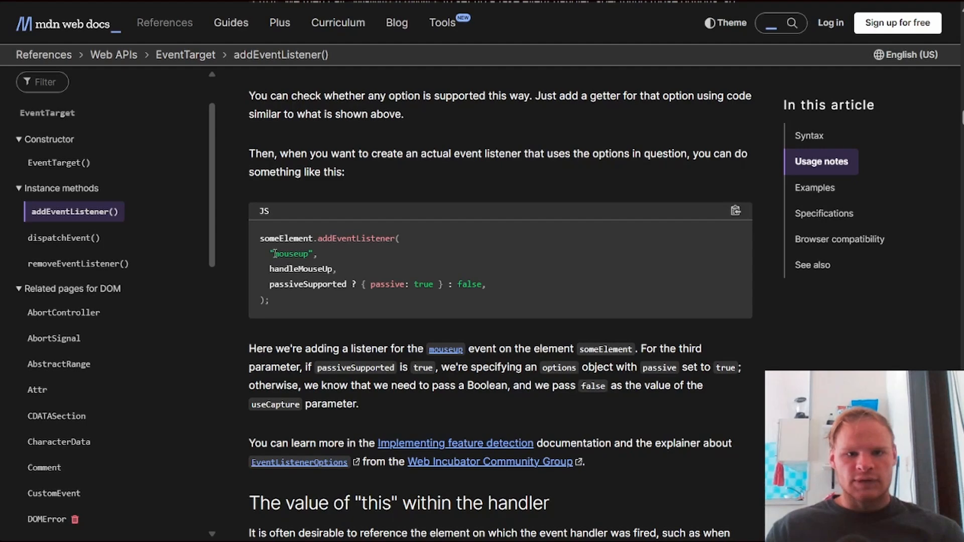
- Select the mouseup event name in MDN's addEventListener example
{"action": "double_click", "coordinate": [301, 269]}
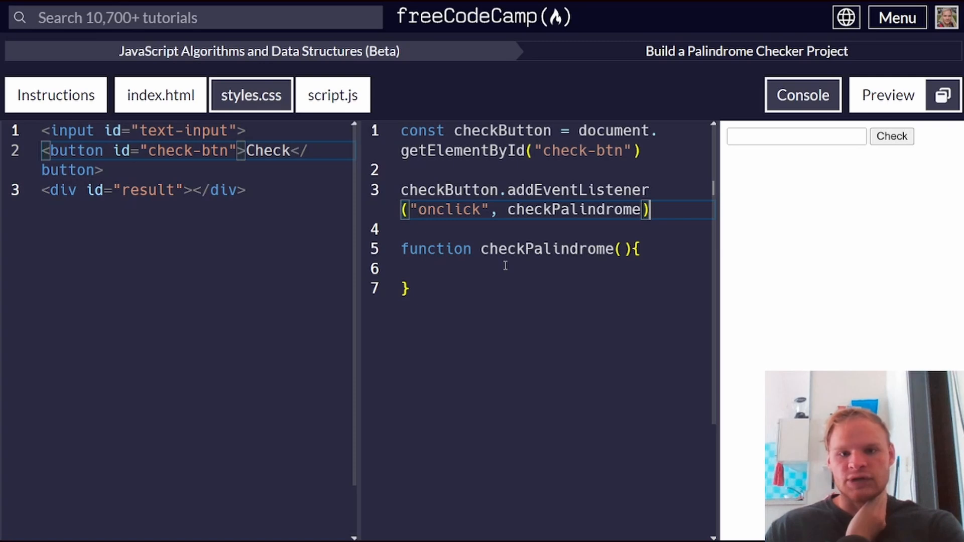
- Make checkPalindrome run console.log("clicked")
{"action": "type", "text": "cons"}
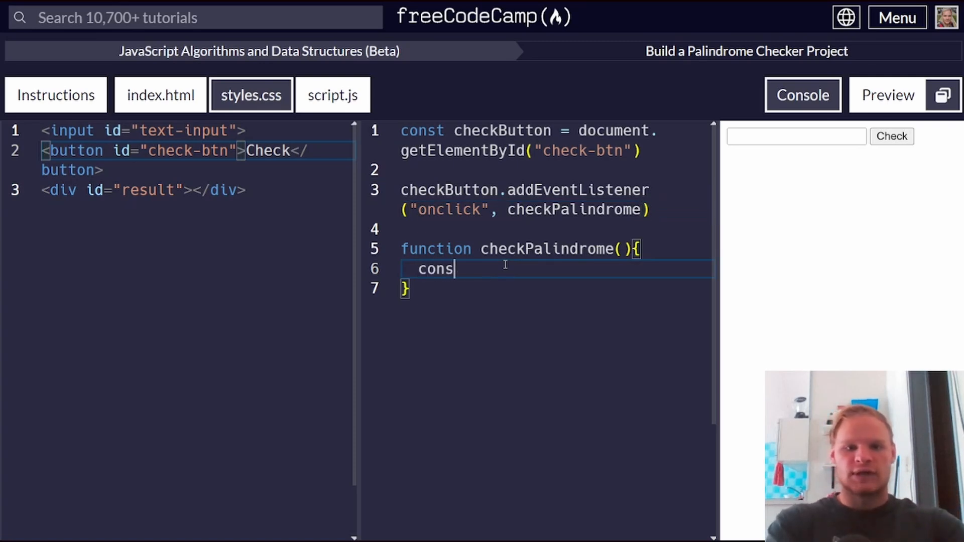
{"action": "type", "text": "ole.log"}
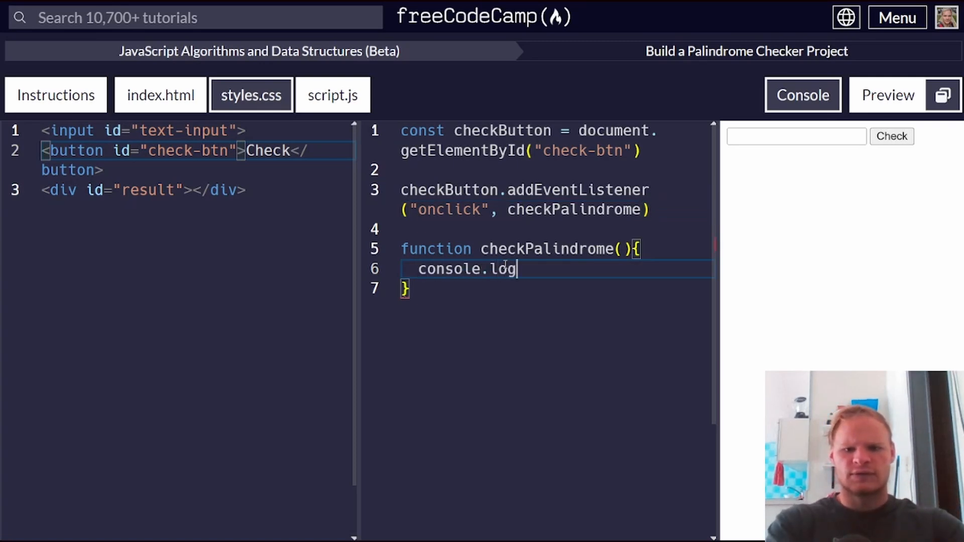
{"action": "type", "text": "(\"ckic\")"}
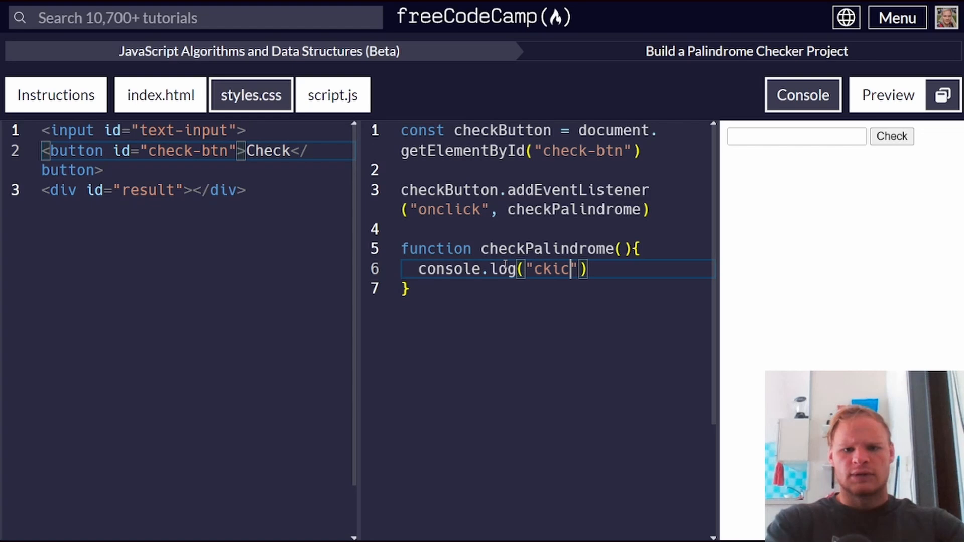
{"action": "type", "text": "clicked"}
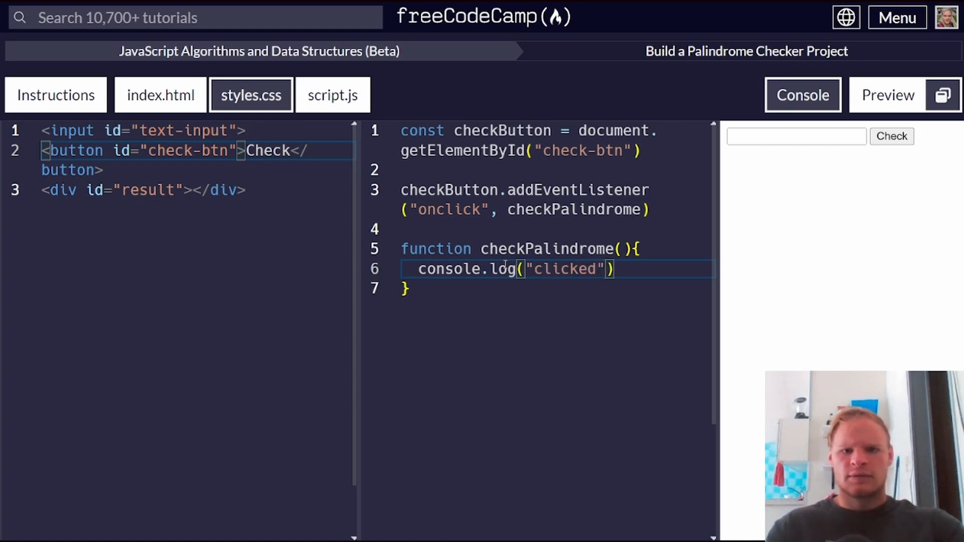
- Show the console output and test whether Check logs the message
{"action": "left_click", "coordinate": [890, 135]}
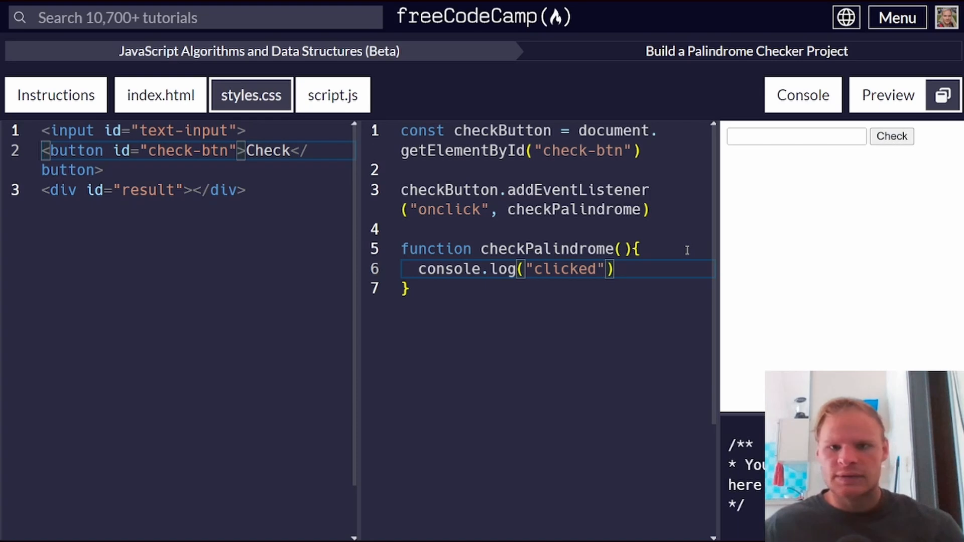
{"action": "double_click", "coordinate": [573, 210]}
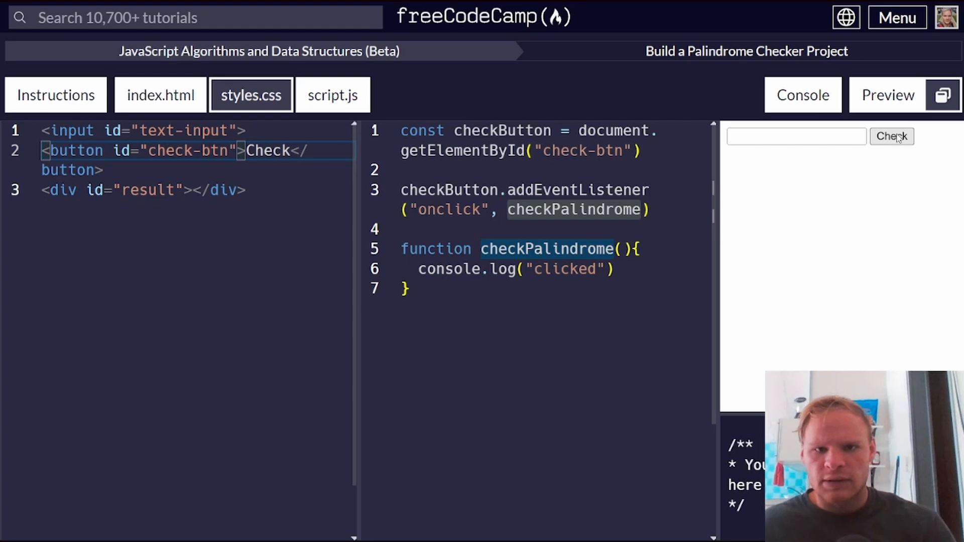
{"action": "left_click", "coordinate": [160, 94]}
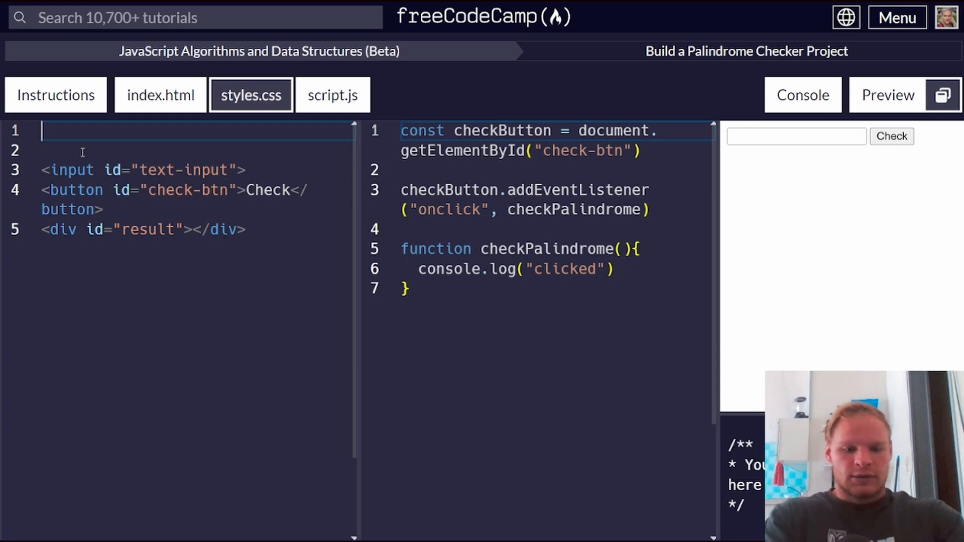
- Paste an HTML boilerplate with the script tag and delete the addEventListener code
{"action": "type", "text": "<!DO"}
{"action": "left_click", "coordinate": [539, 131]}
{"action": "type", "text": "console.log(\"hi\")"}
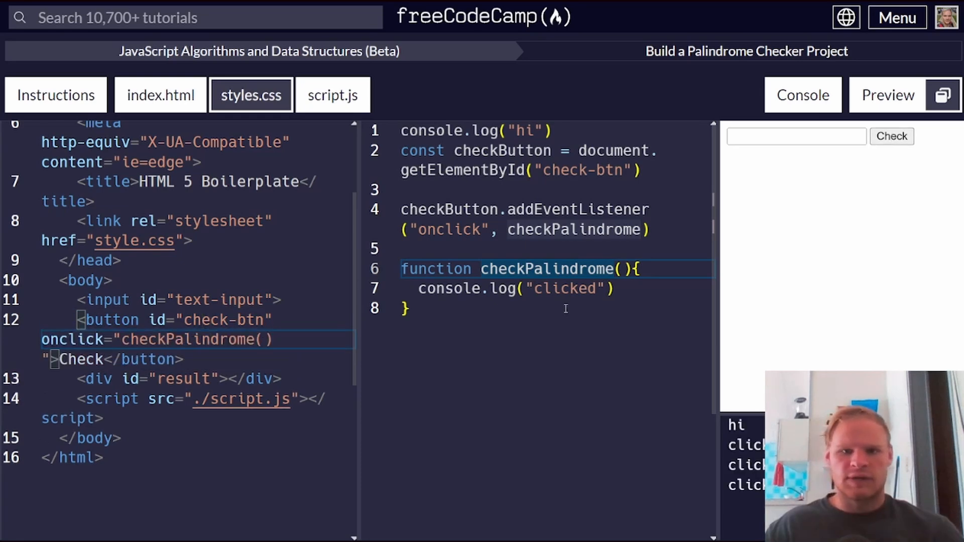
{"action": "double_click", "coordinate": [545, 269]}
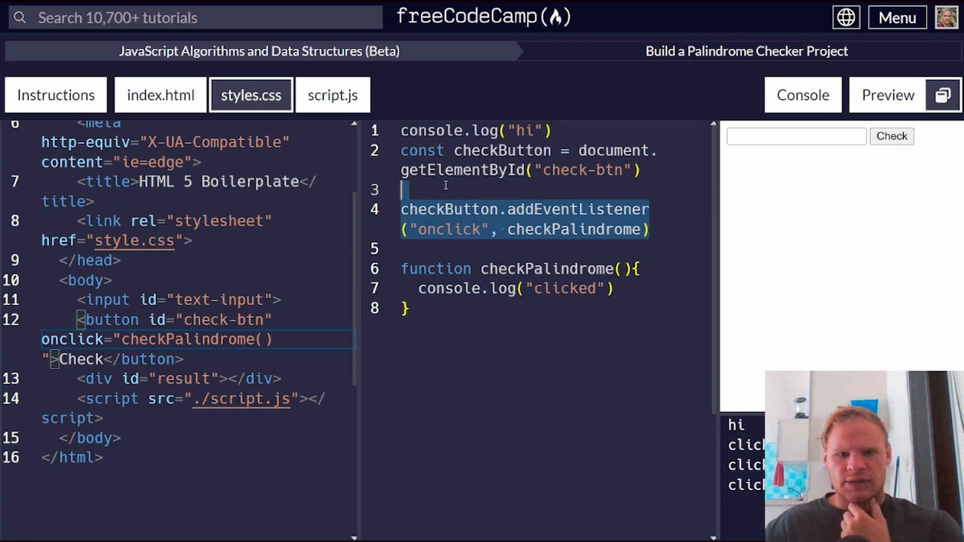
{"action": "key", "text": "Backspace"}
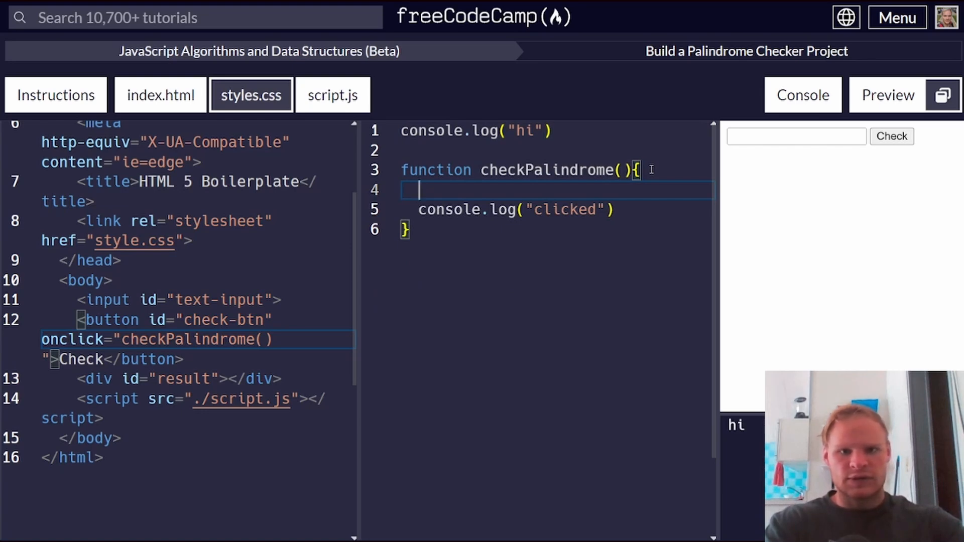
- Define const inputText = document.getElementById("text-input").innerText
{"action": "type", "text": "const"}
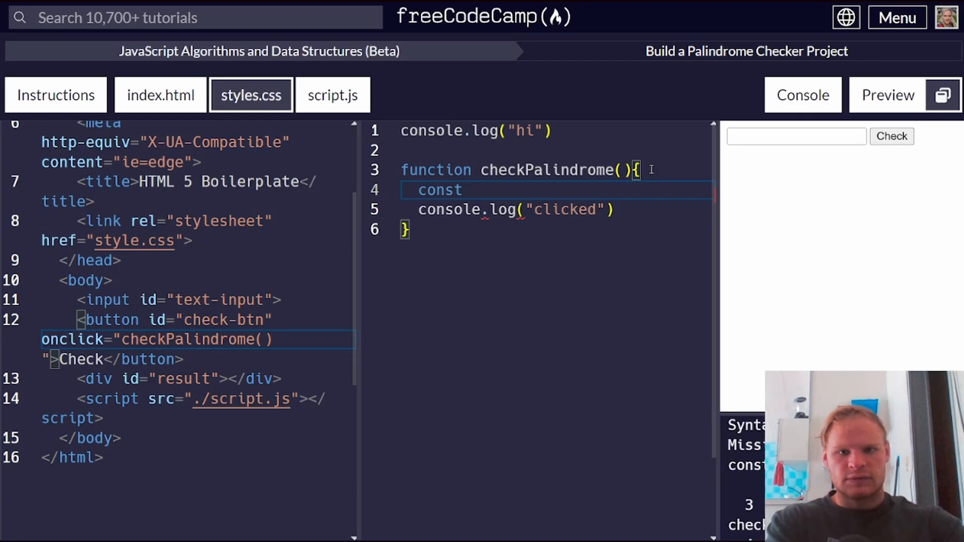
{"action": "type", "text": "input"}
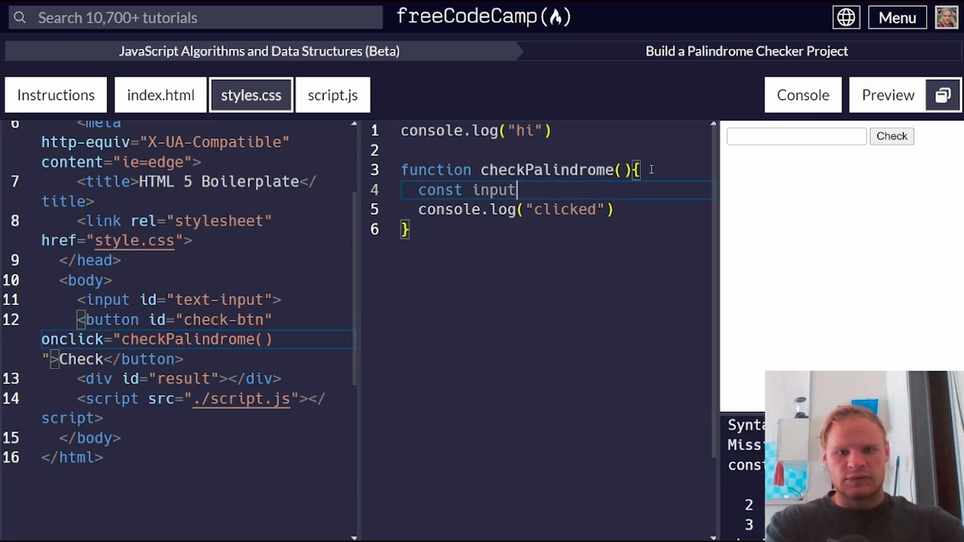
{"action": "type", "text": "Text ="}
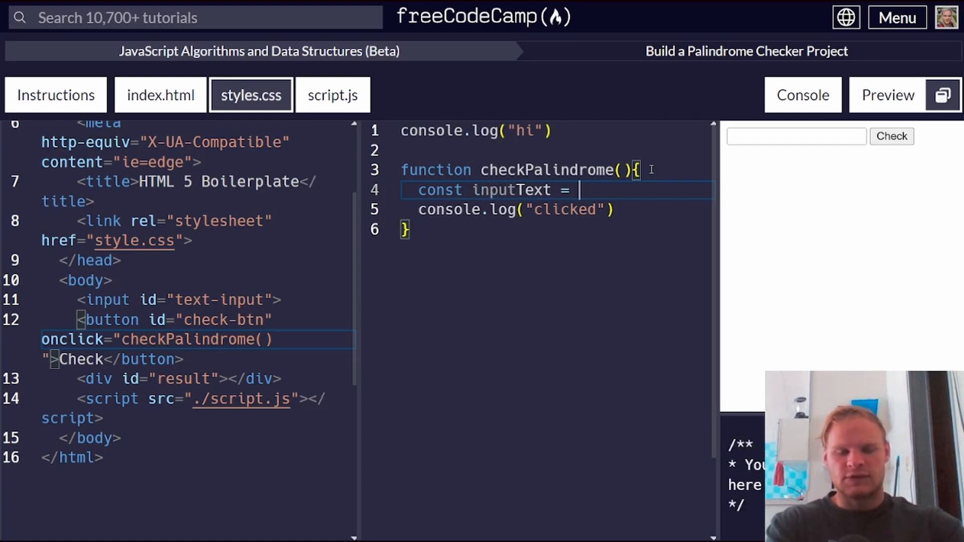
{"action": "type", "text": "docume"}
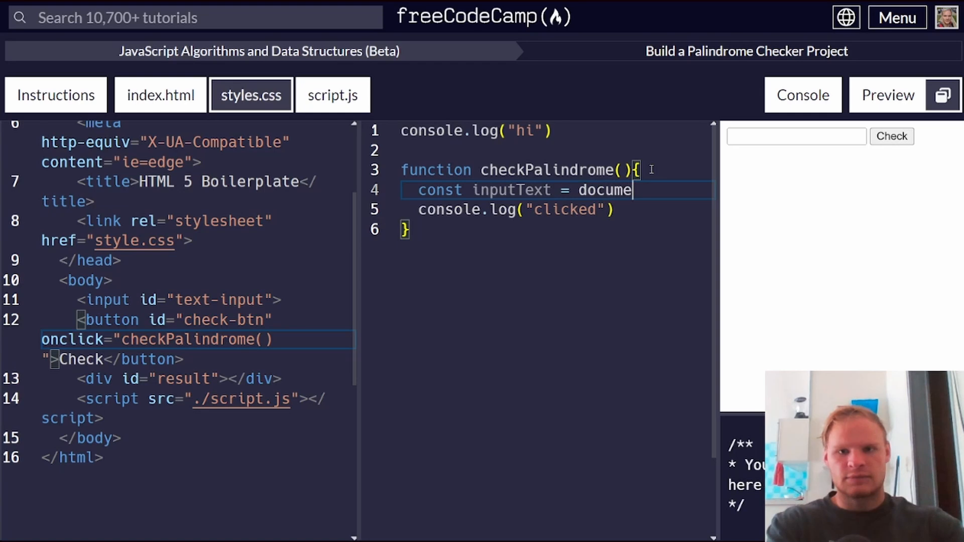
{"action": "type", "text": "nt.getE"}
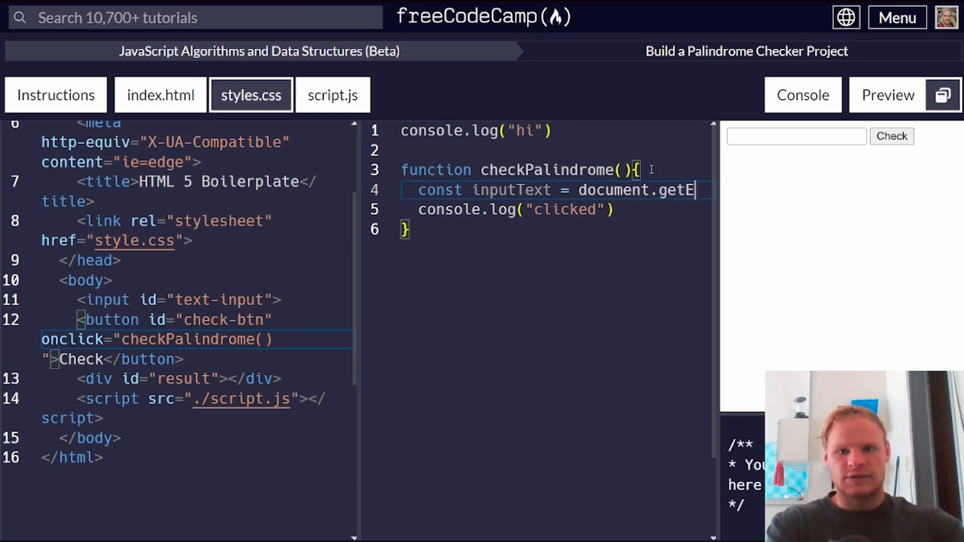
{"action": "type", "text": "lementBy"}
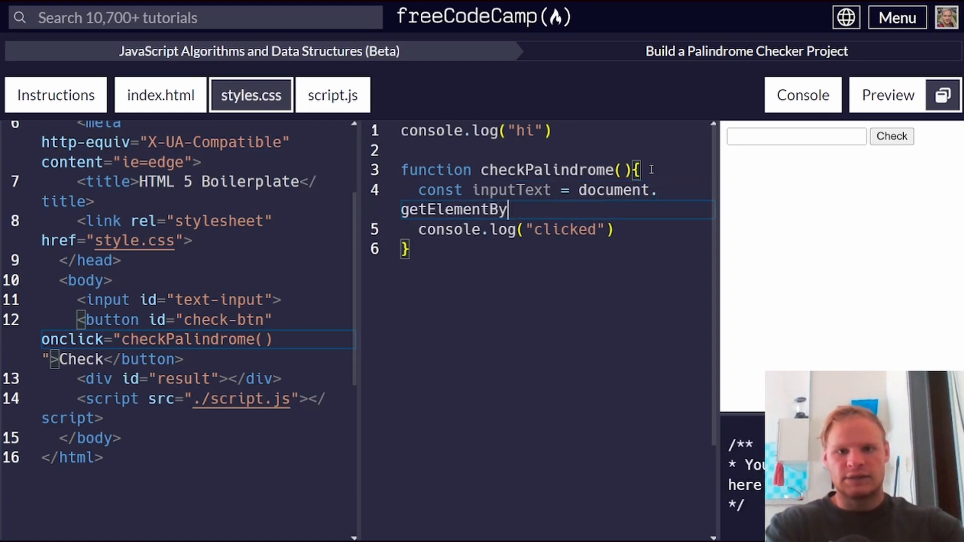
{"action": "type", "text": "Id()"}
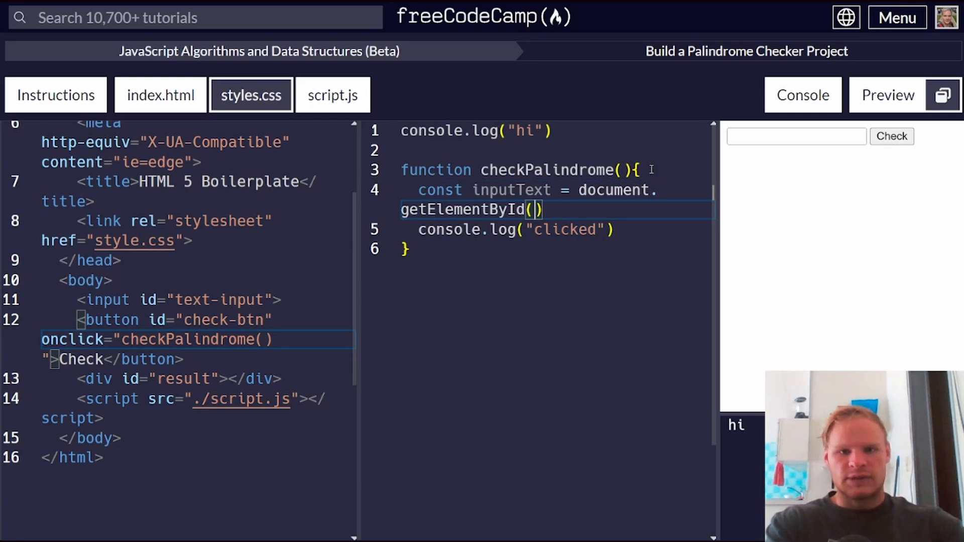
{"action": "type", "text": "\"text-input\""}
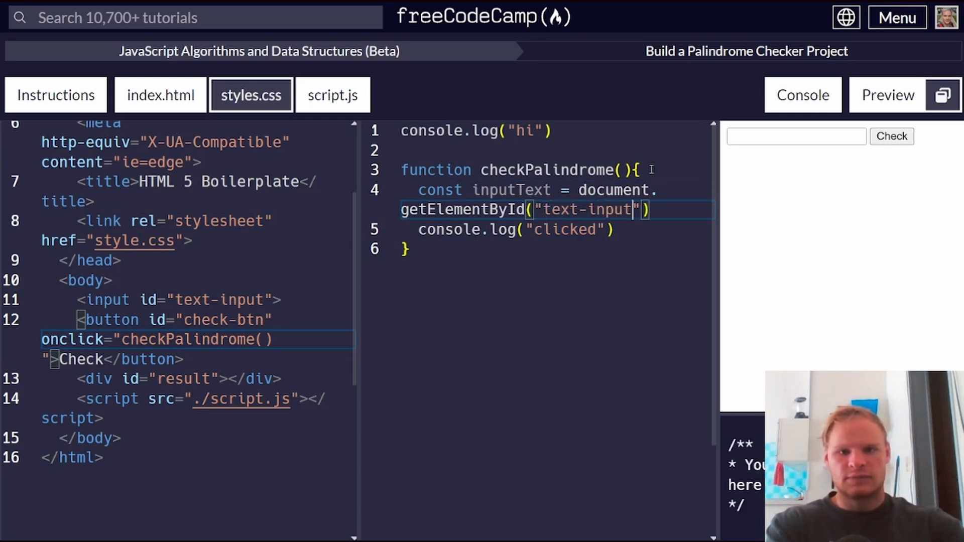
{"action": "type", "text": "."}
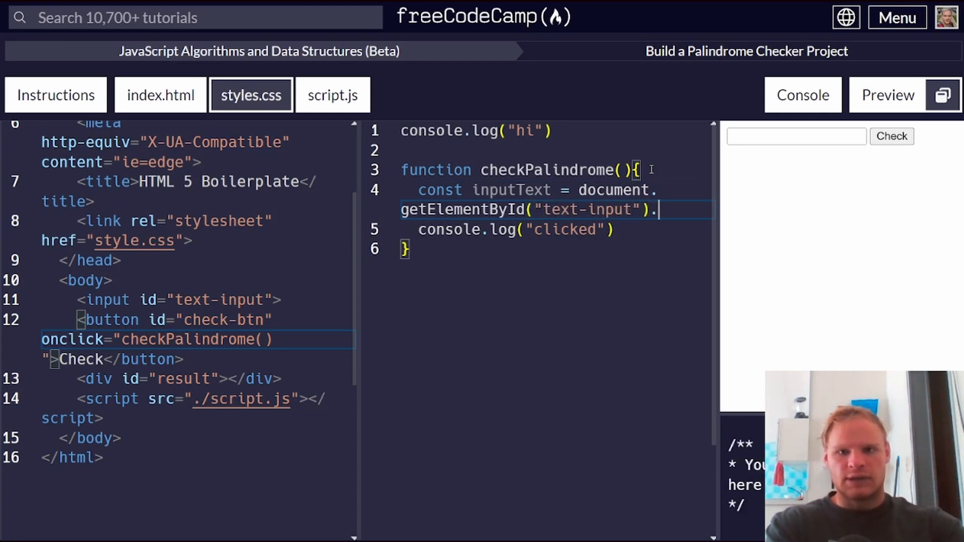
{"action": "type", "text": "innerText"}
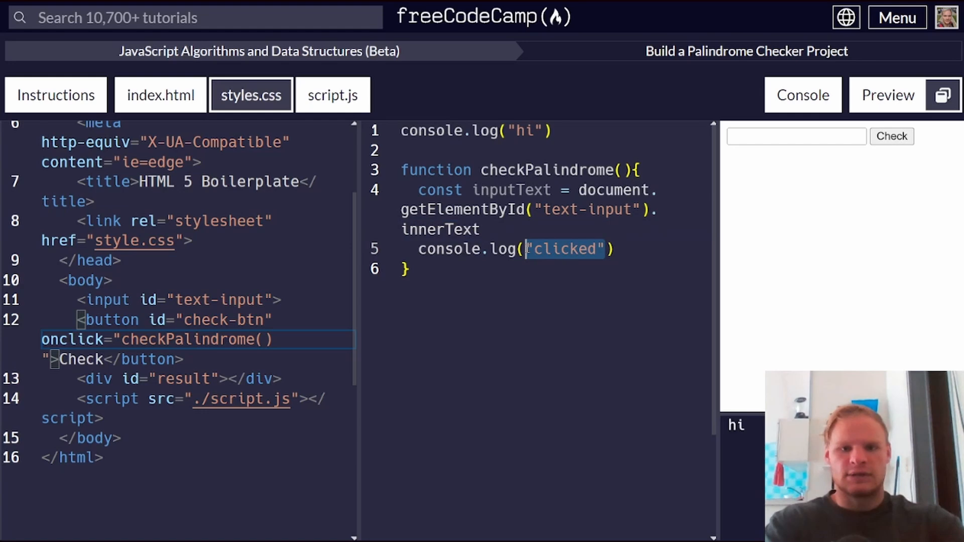
- Log inputText and test the Check button with asdf typed
{"action": "type", "text": "inputText"}
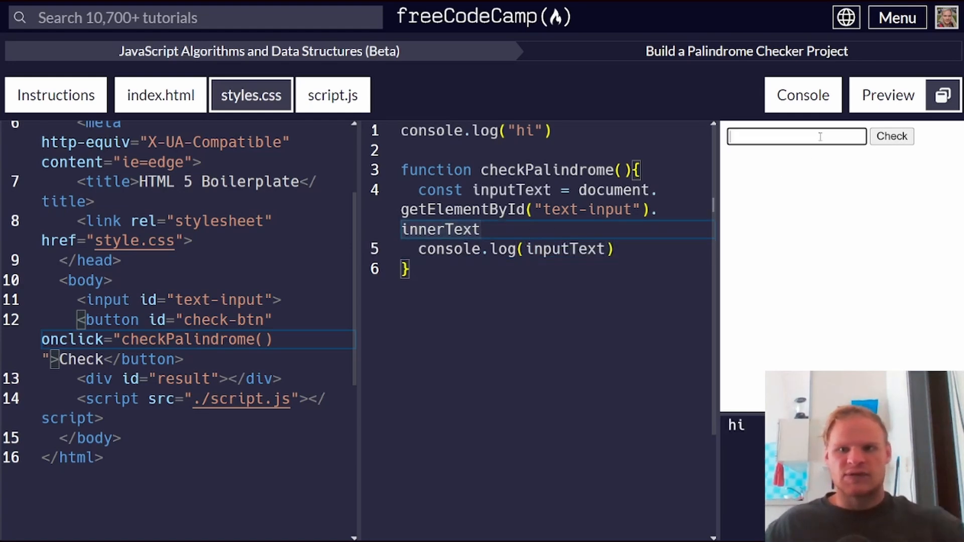
{"action": "type", "text": "asdf"}
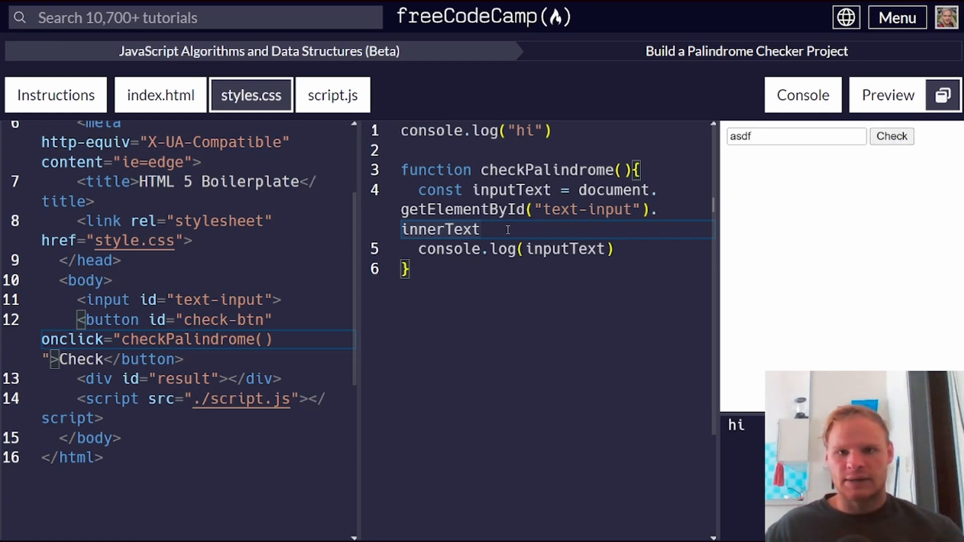
{"action": "left_click", "coordinate": [473, 209]}
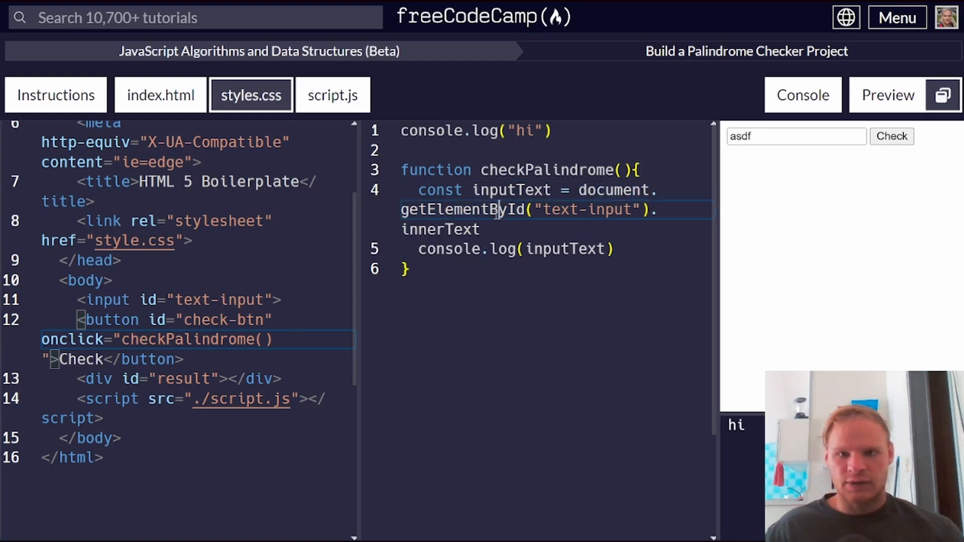
- Rename the constant to input and log input's text value instead
{"action": "double_click", "coordinate": [440, 229]}
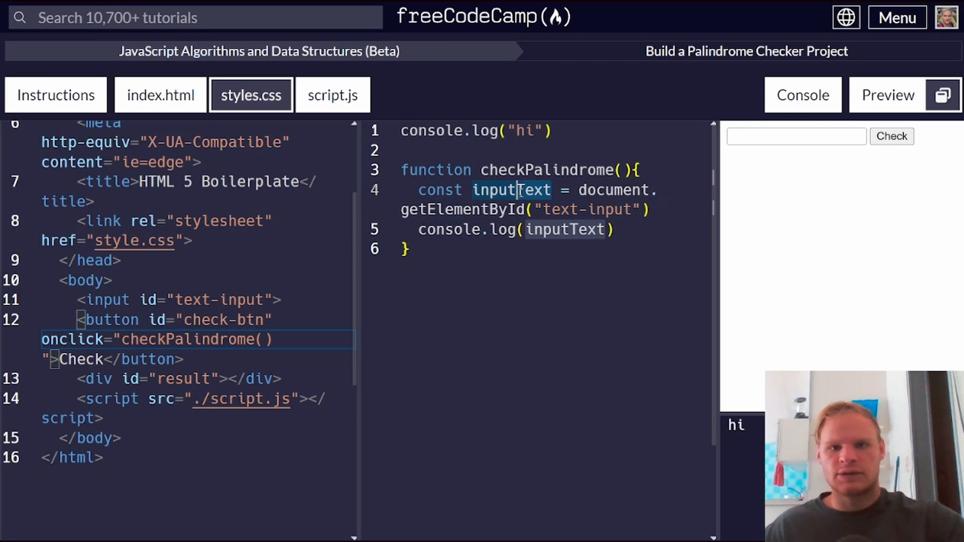
{"action": "key", "text": "Backspace"}
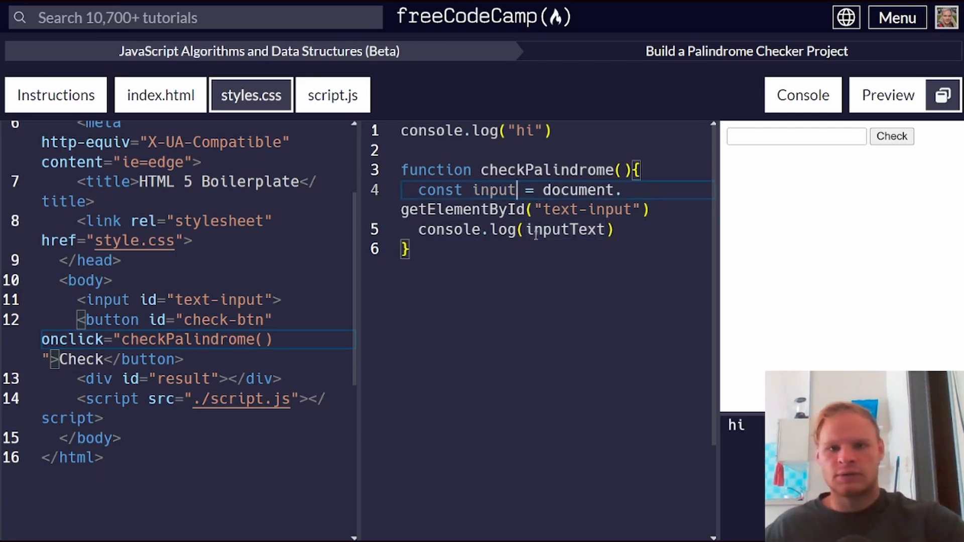
{"action": "left_click", "coordinate": [609, 229]}
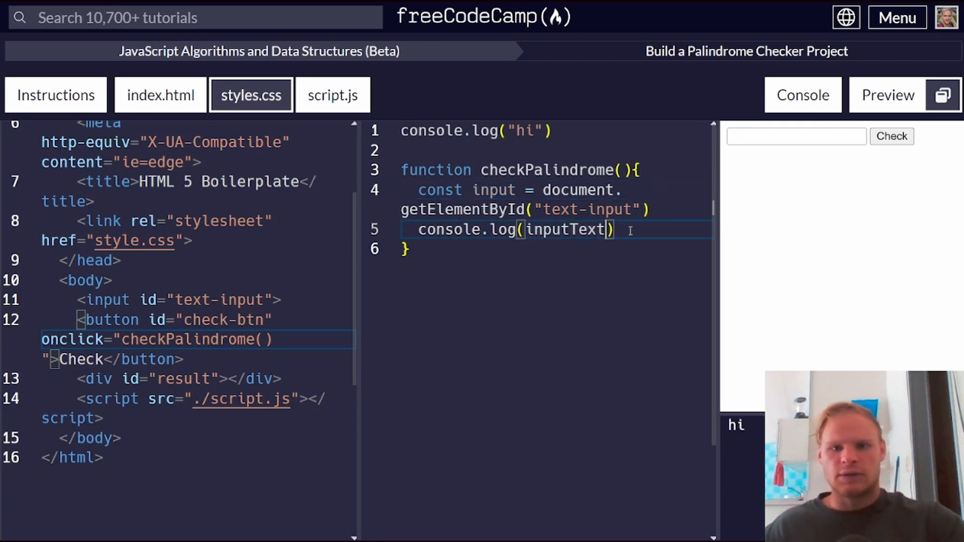
{"action": "type", "text": "."}
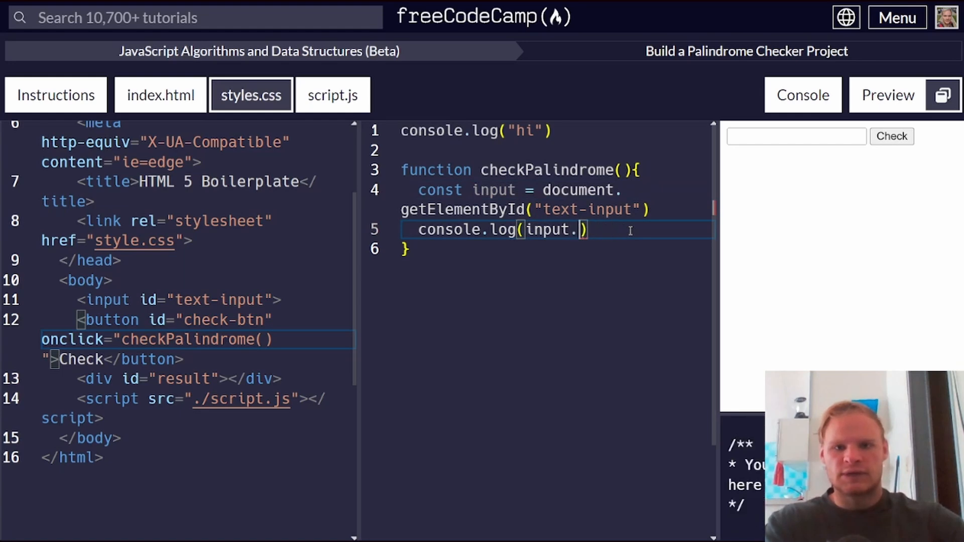
{"action": "type", "text": "innerT"}
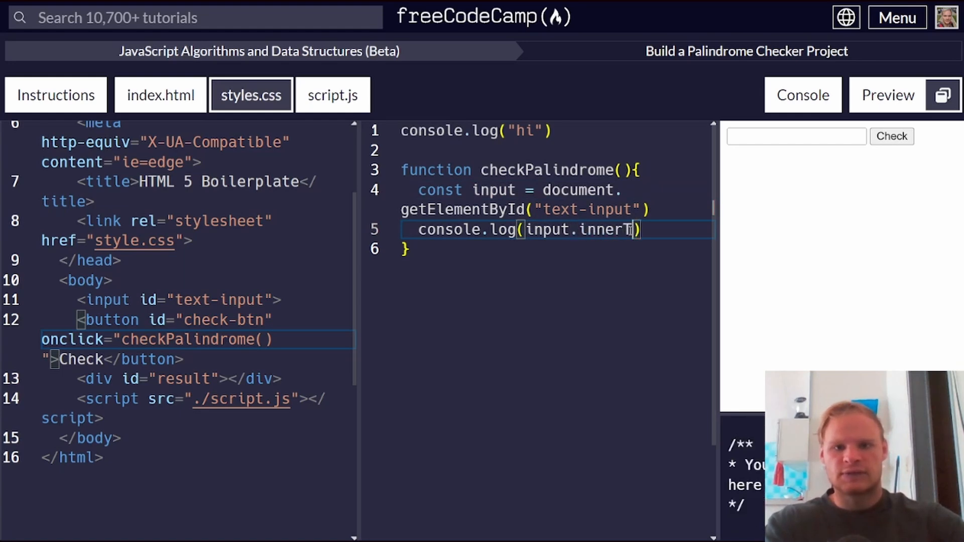
{"action": "type", "text": "ext"}
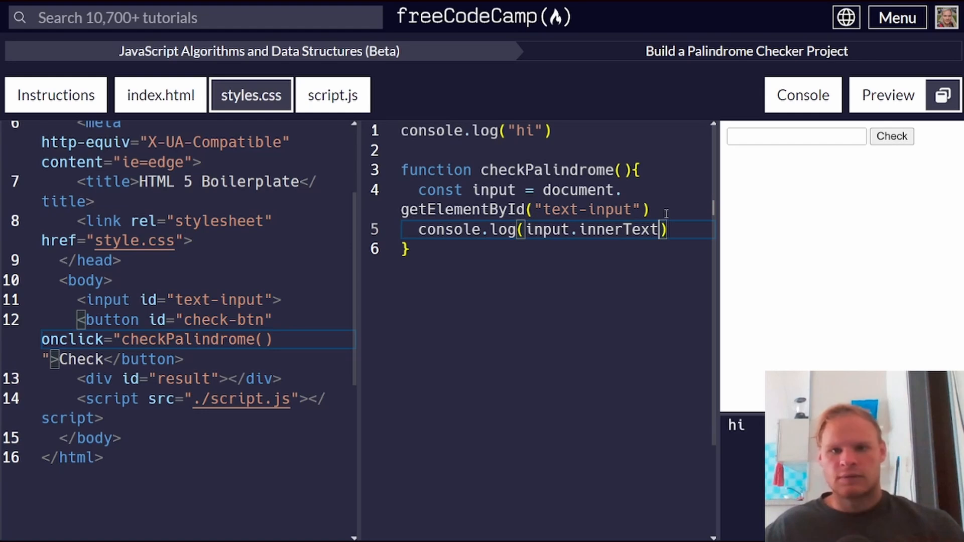
- Focus the preview text box to retest, dismissing the saved-info suggestions
{"action": "left_click", "coordinate": [795, 136]}
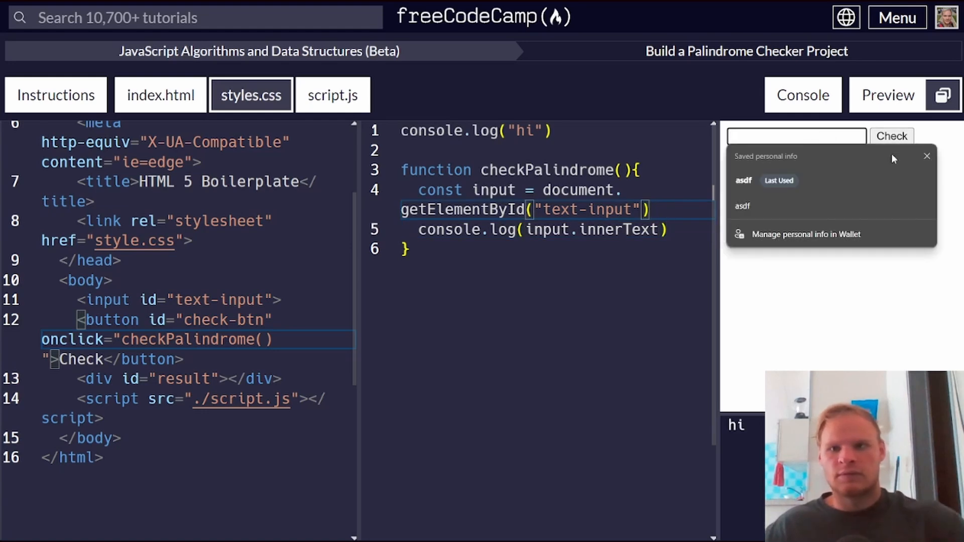
{"action": "left_click", "coordinate": [744, 180]}
{"action": "type", "text": "valu"}
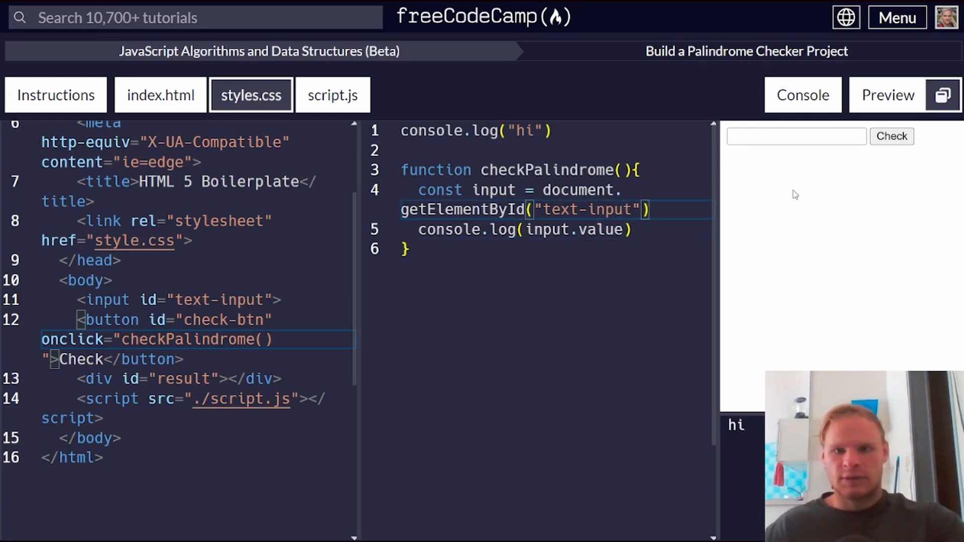
{"action": "left_click", "coordinate": [891, 136]}
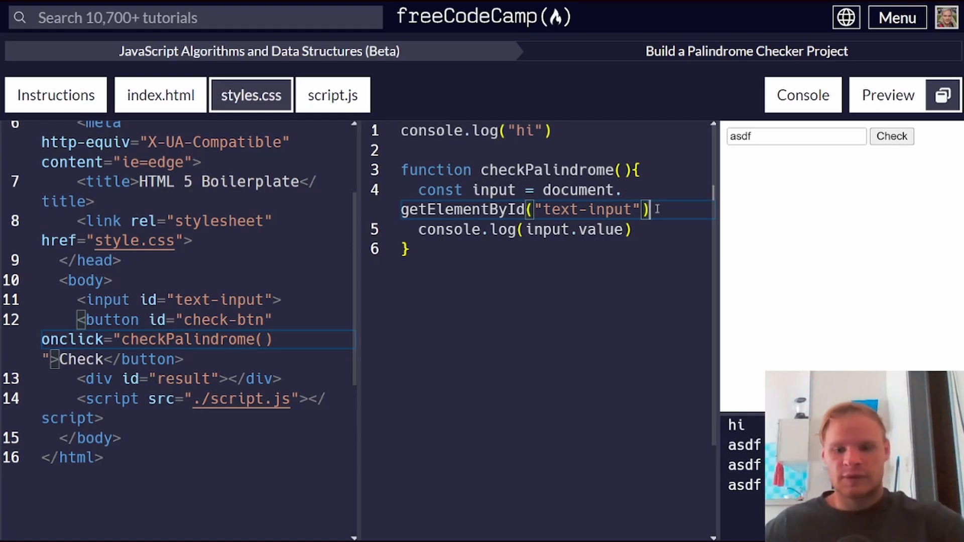
- Declare const result = document.getElementById("result"); on line 5 of checkPalindrome
{"action": "type", "text": "const re"}
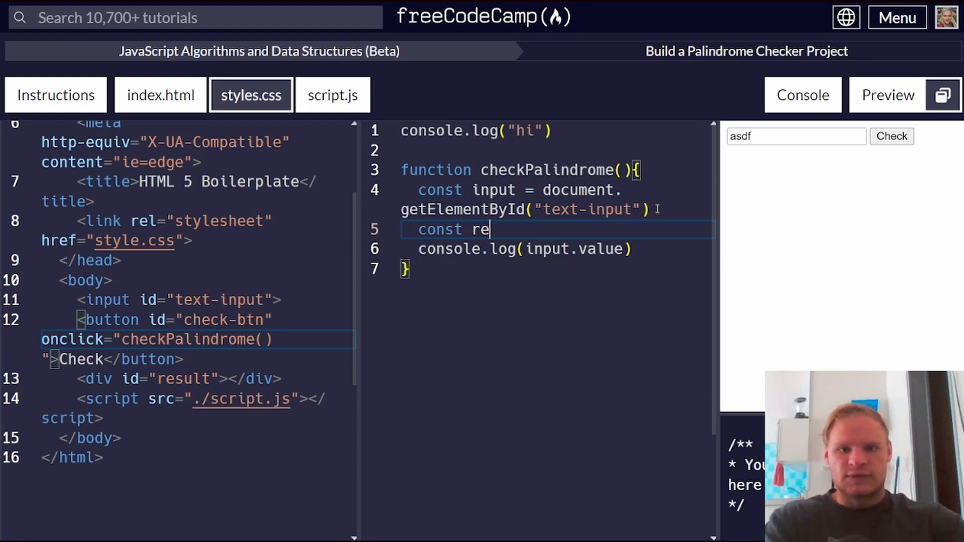
{"action": "type", "text": "sult"}
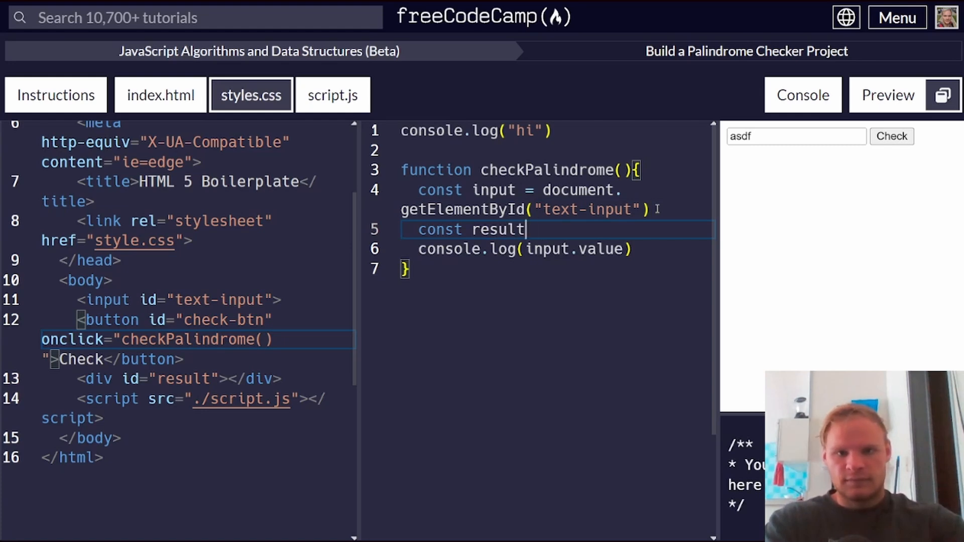
{"action": "type", "text": "= docum"}
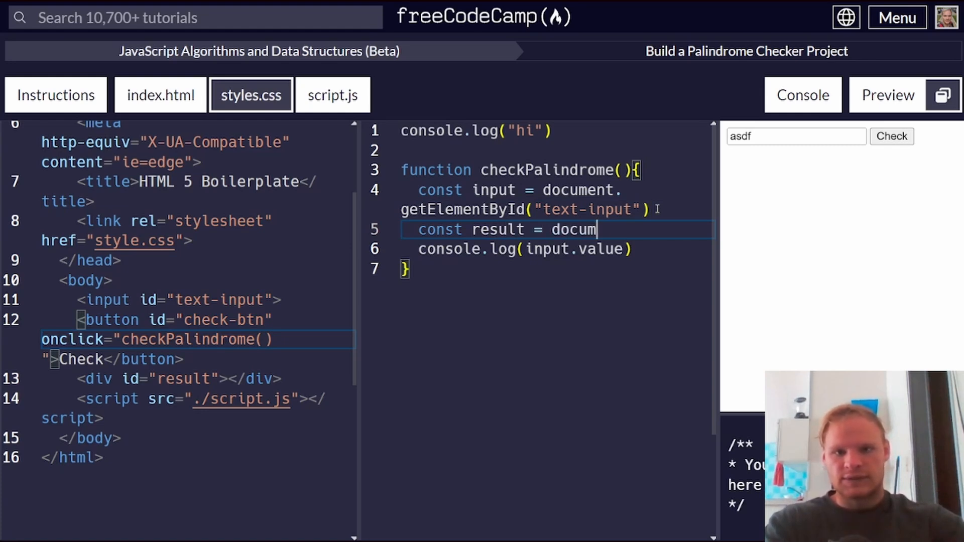
{"action": "type", "text": "ent.getElementById(\""}
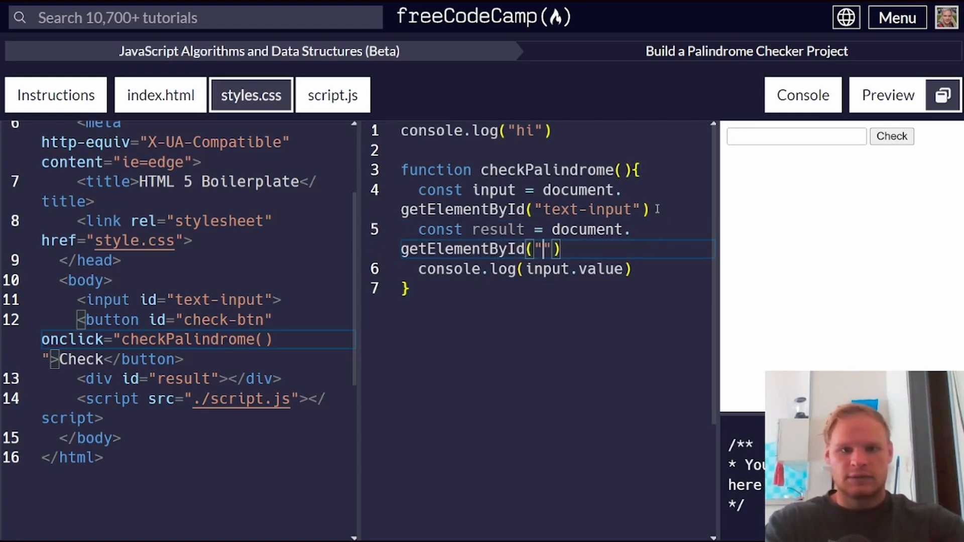
{"action": "type", "text": "restul"}
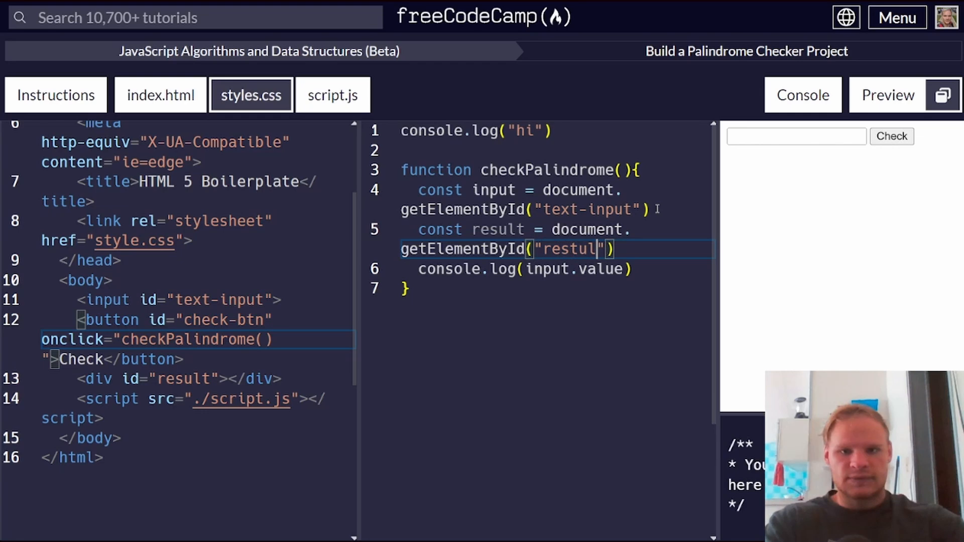
{"action": "type", "text": "result"}
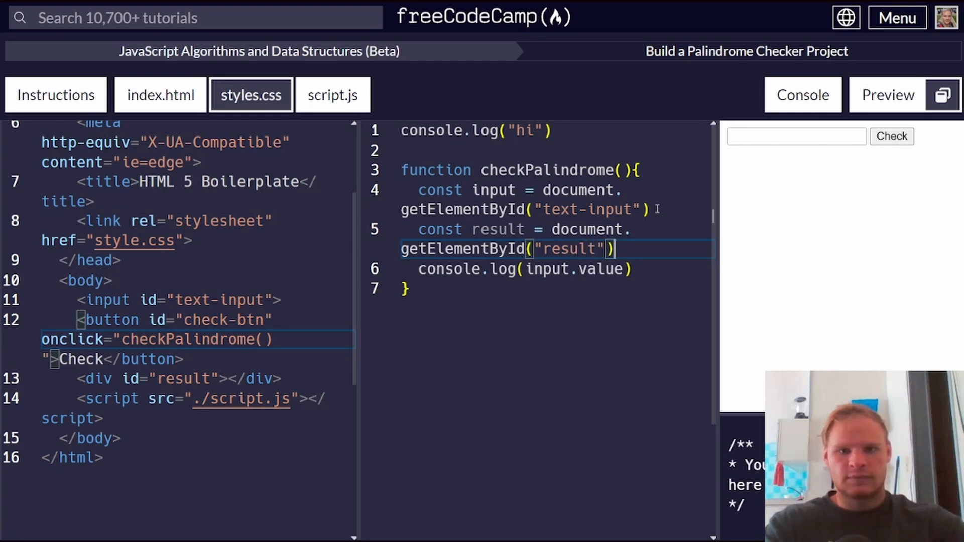
{"action": "type", "text": ";"}
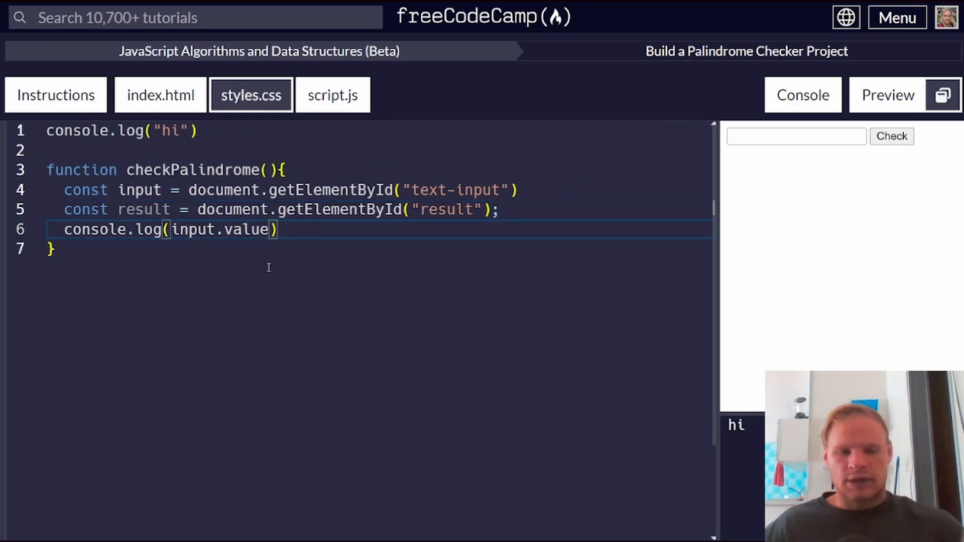
{"action": "mouse_move", "coordinate": [215, 235]}
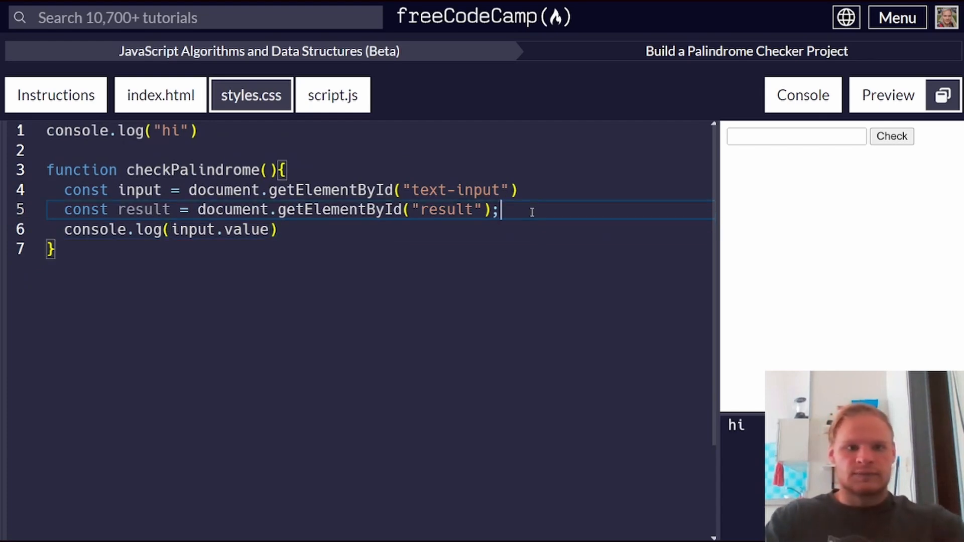
- Replace the log line with a for loop header counting i from 0 to the input value's length
{"action": "key", "text": "Enter"}
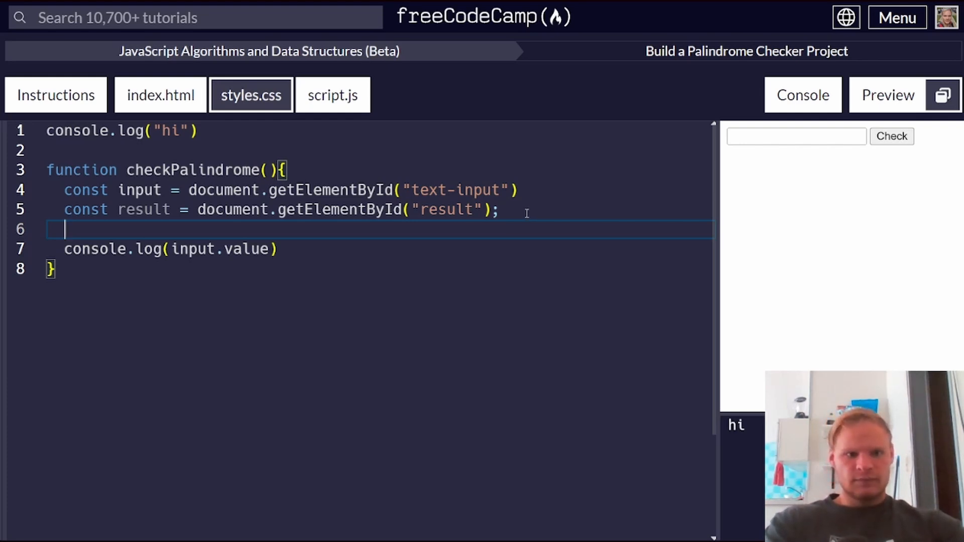
{"action": "type", "text": "for"}
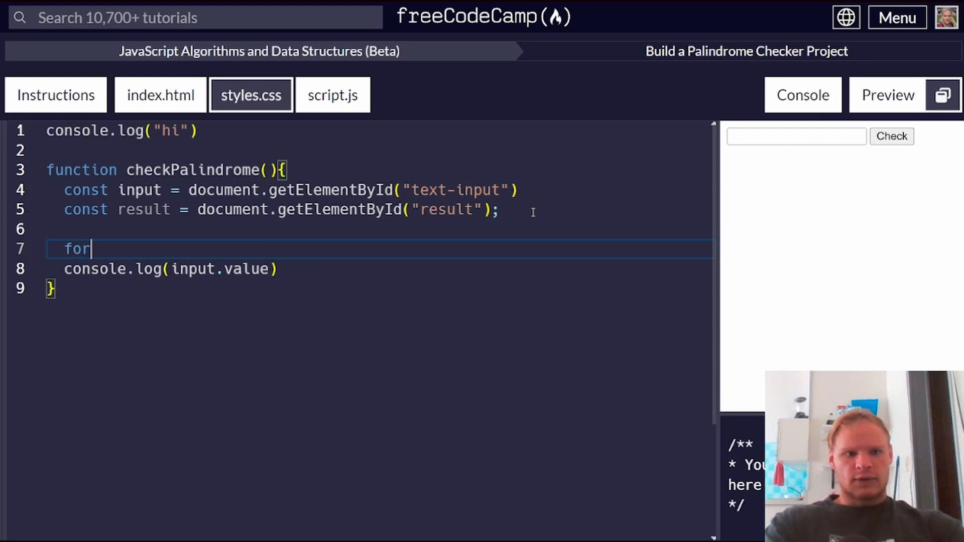
{"action": "type", "text": "(let i = )"}
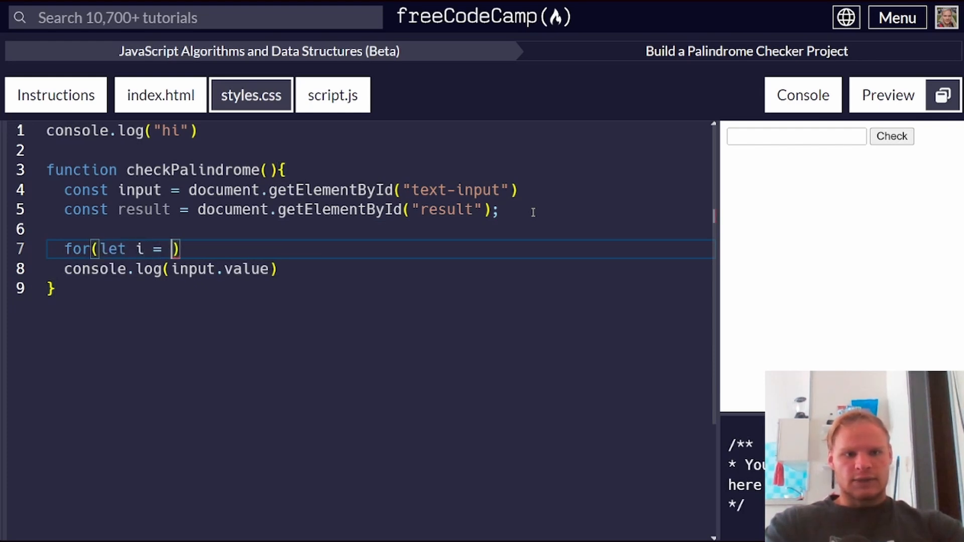
{"action": "type", "text": "0; 9"}
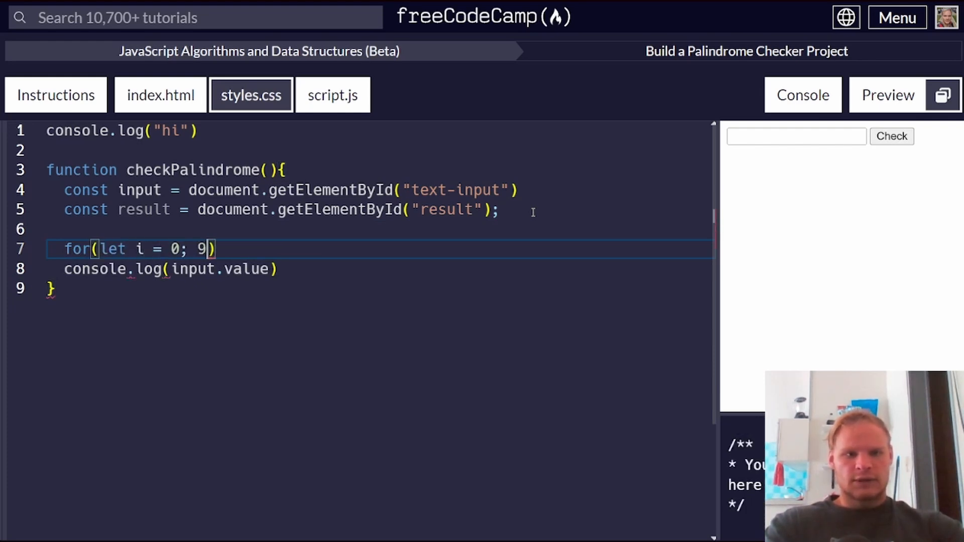
{"action": "type", "text": "i<"}
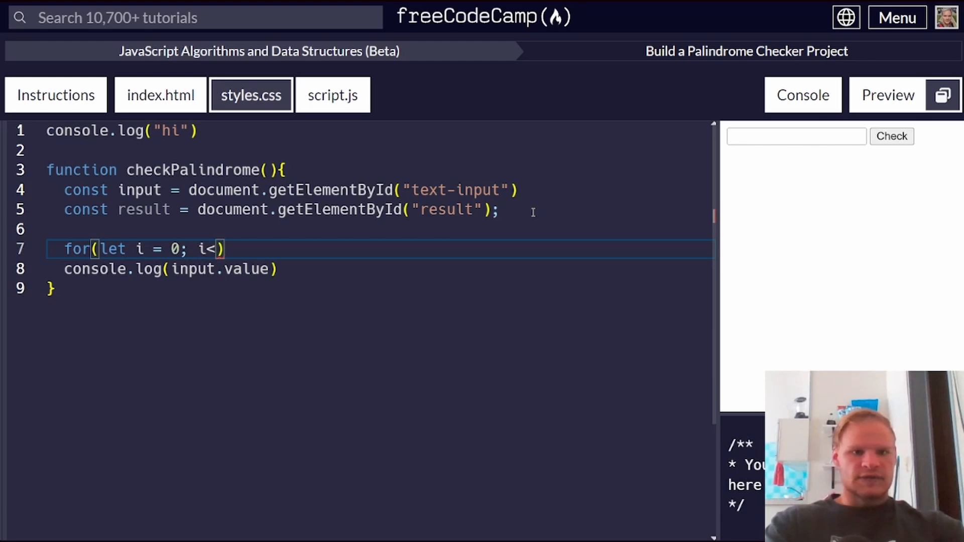
{"action": "type", "text": "input.value.l"}
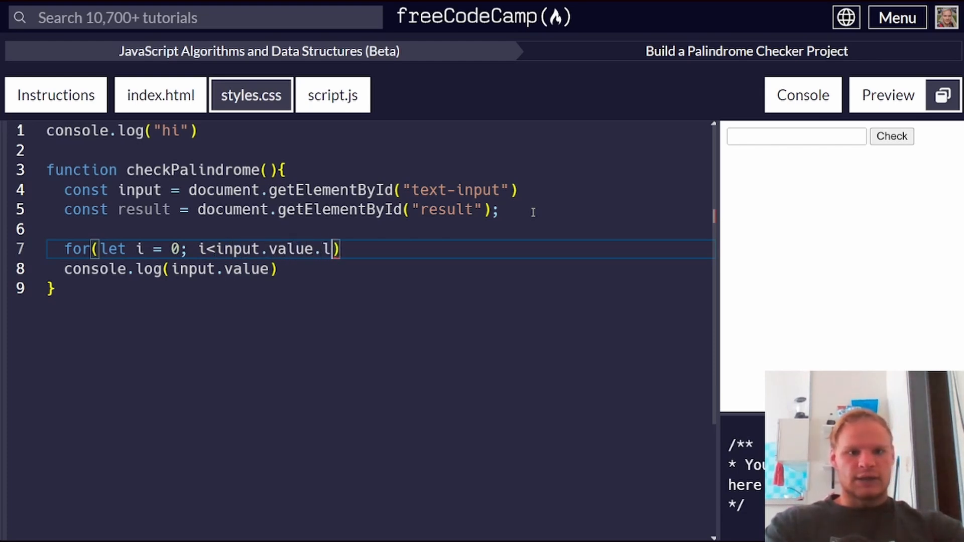
{"action": "type", "text": "ength; i"}
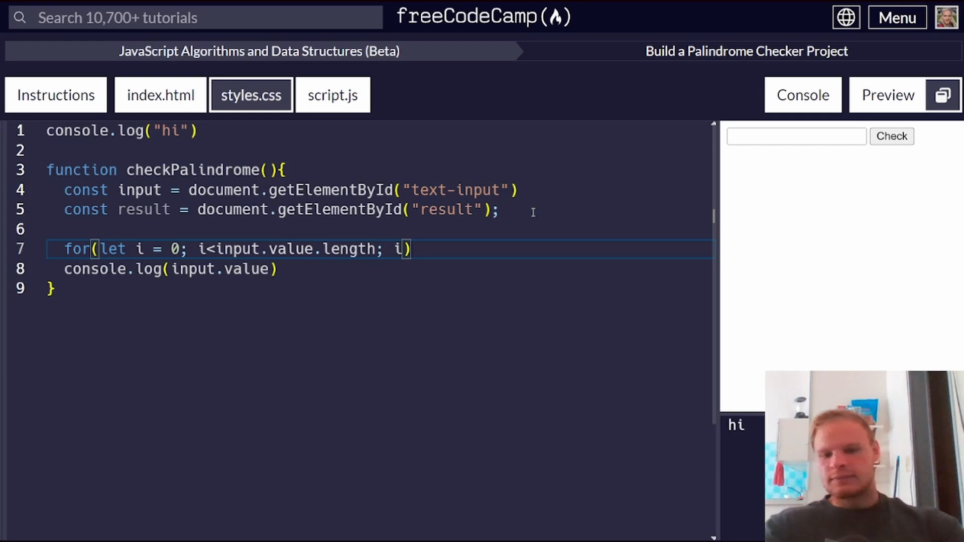
{"action": "type", "text": "++"}
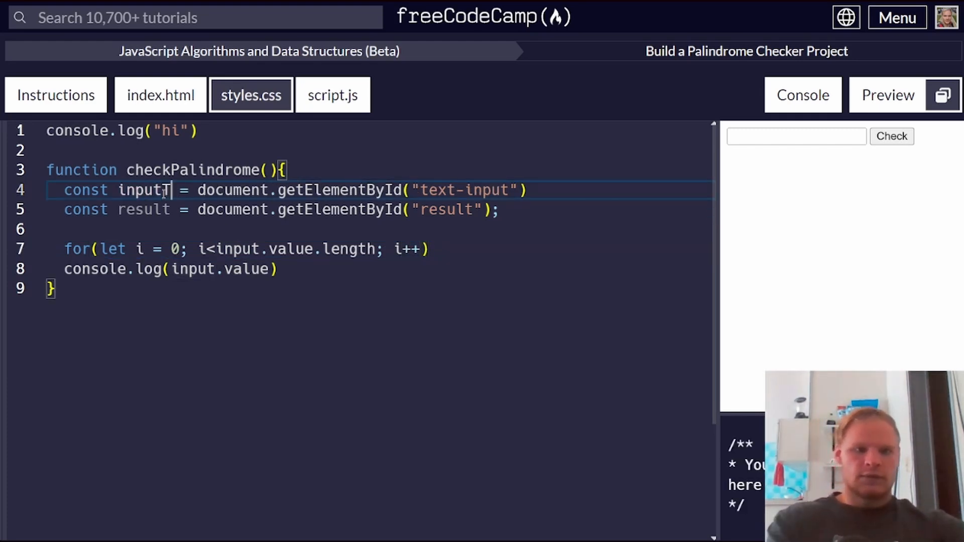
- Rename input to inputText holding .value, use inputText.length in the loop and open its body
{"action": "type", "text": "Text"}
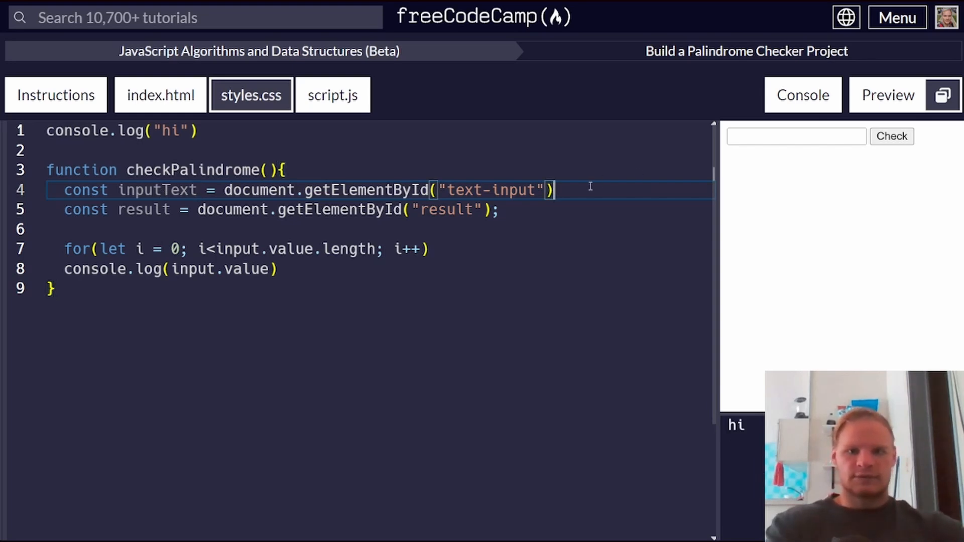
{"action": "type", "text": ".value"}
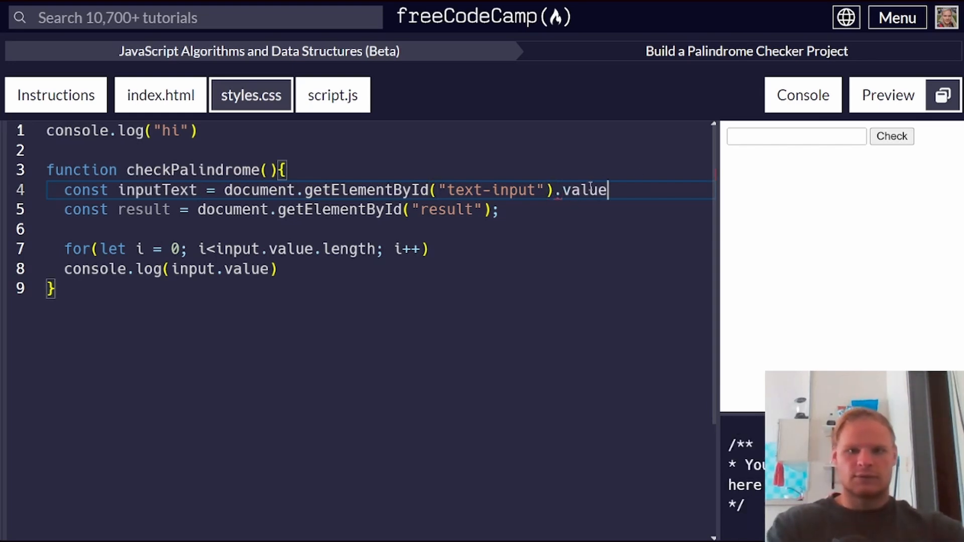
{"action": "double_click", "coordinate": [289, 248]}
{"action": "type", "text": "Text"}
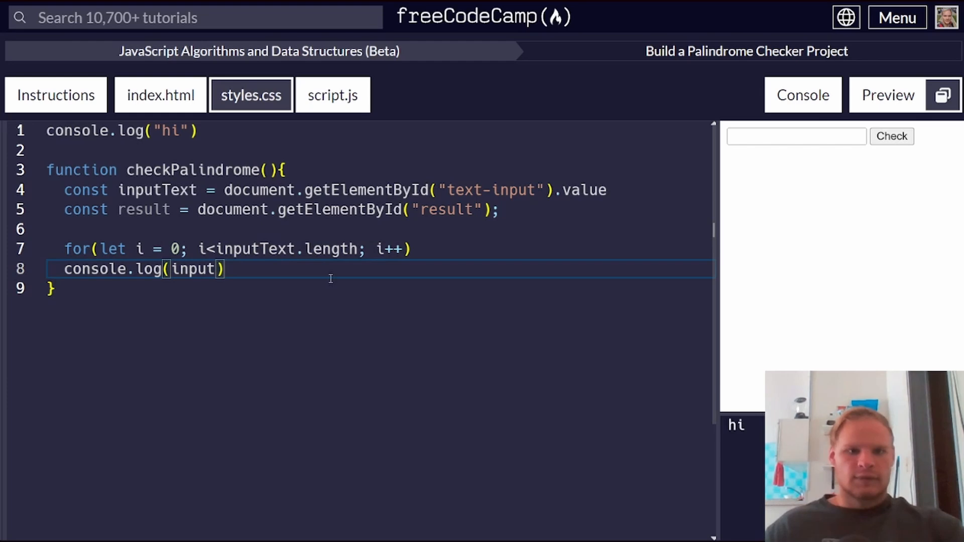
{"action": "type", "text": "{"}
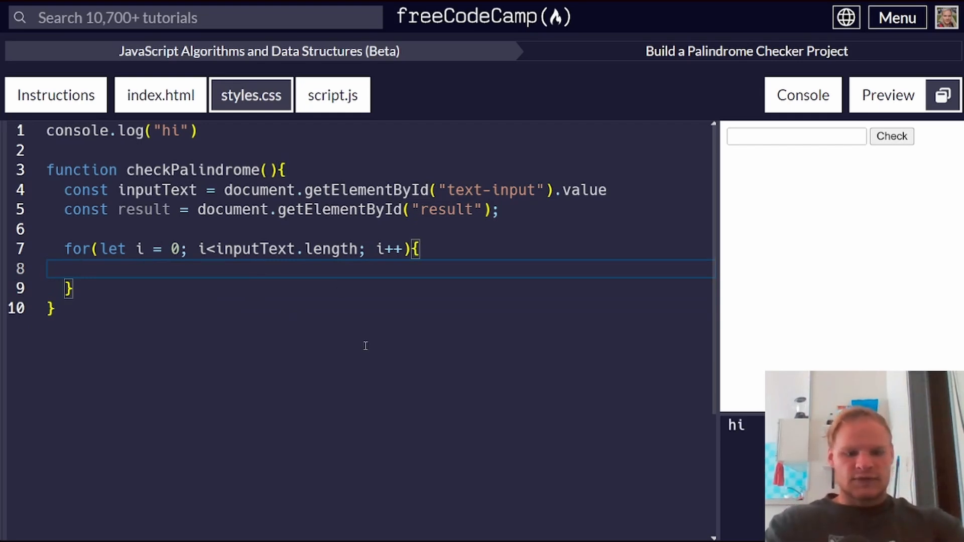
- Add if(inputText[i] !== inputText[inputText.length - i]){ inside the loop
{"action": "type", "text": "if()"}
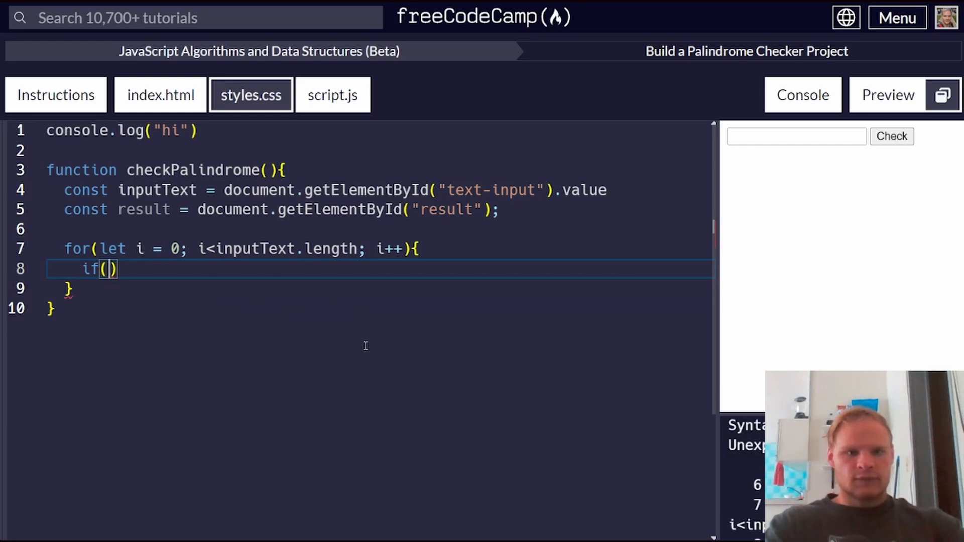
{"action": "type", "text": "inputText[i] === inp"}
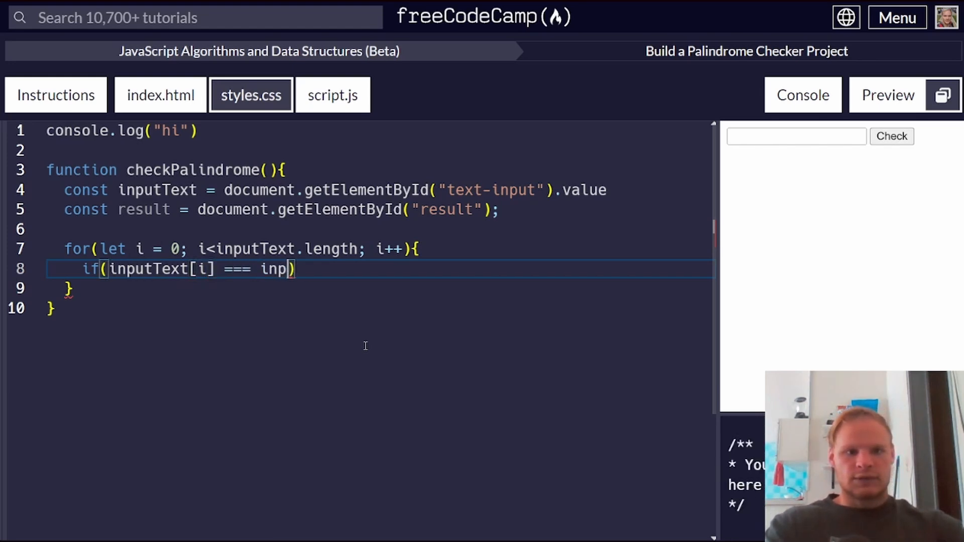
{"action": "type", "text": "utText"}
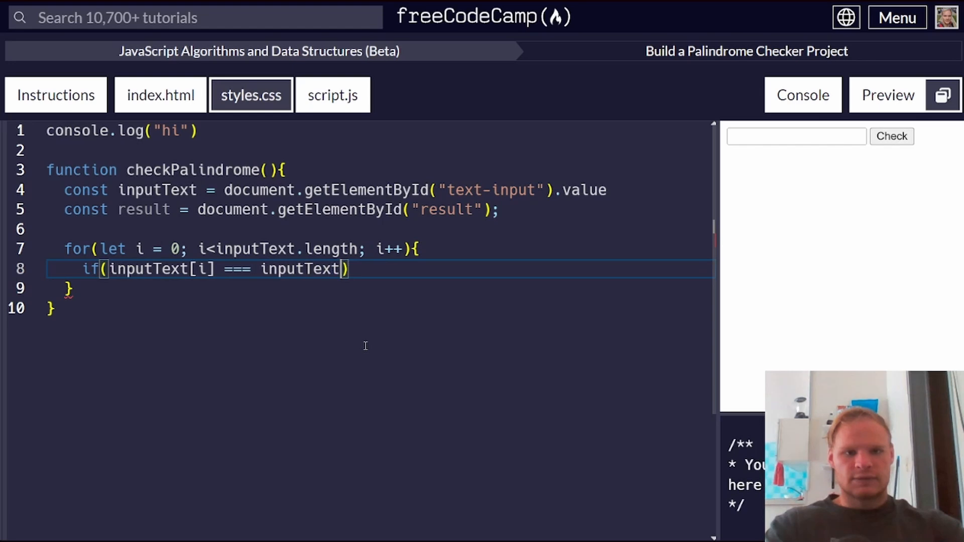
{"action": "type", "text": "[]"}
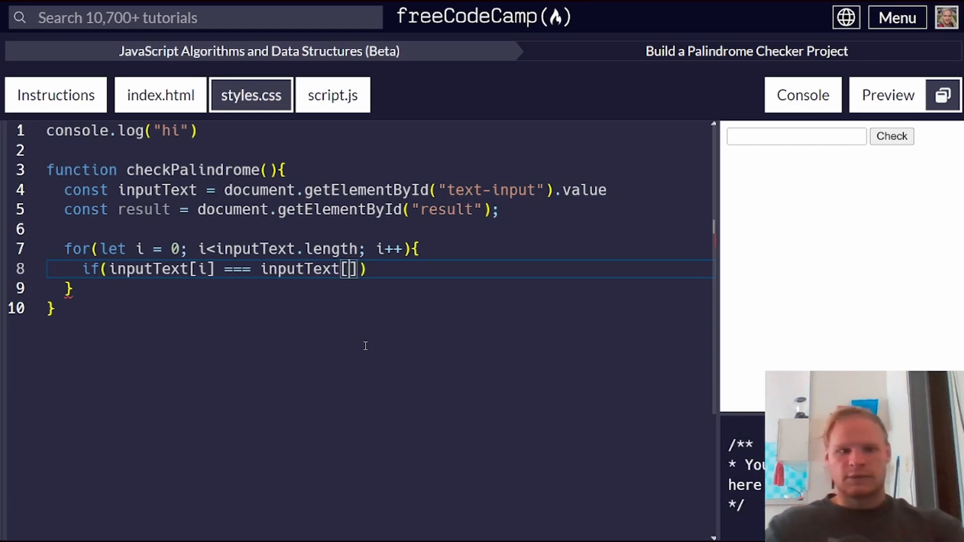
{"action": "type", "text": "i"}
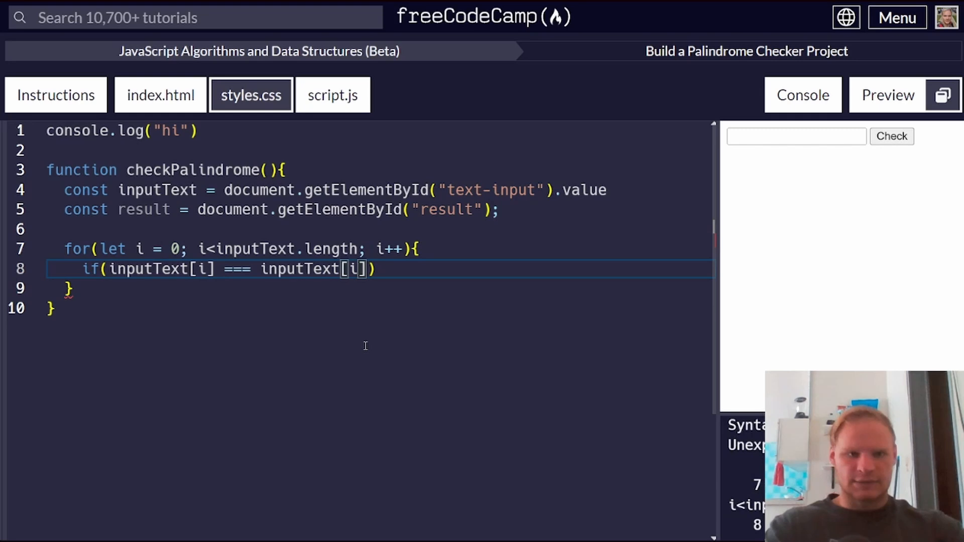
{"action": "type", "text": "inputText.length"}
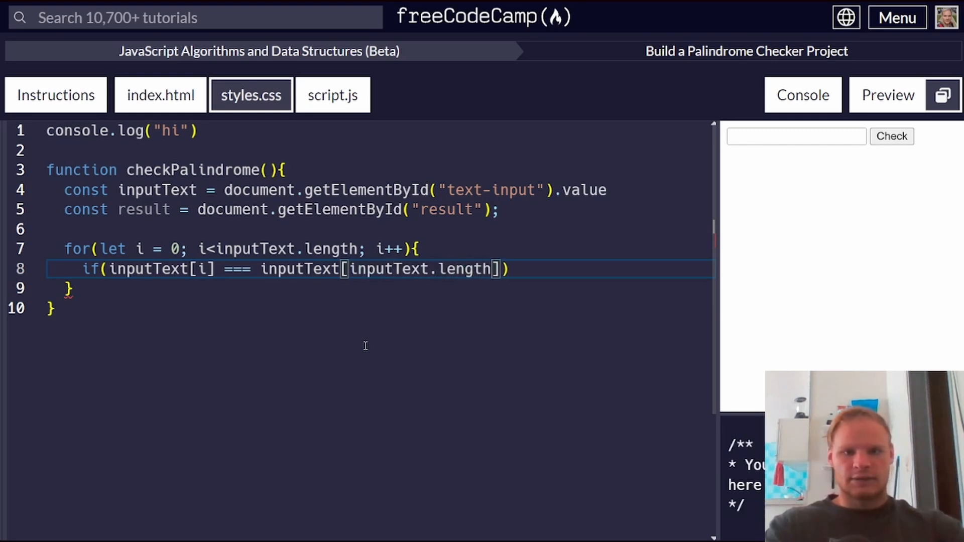
{"action": "type", "text": "- i"}
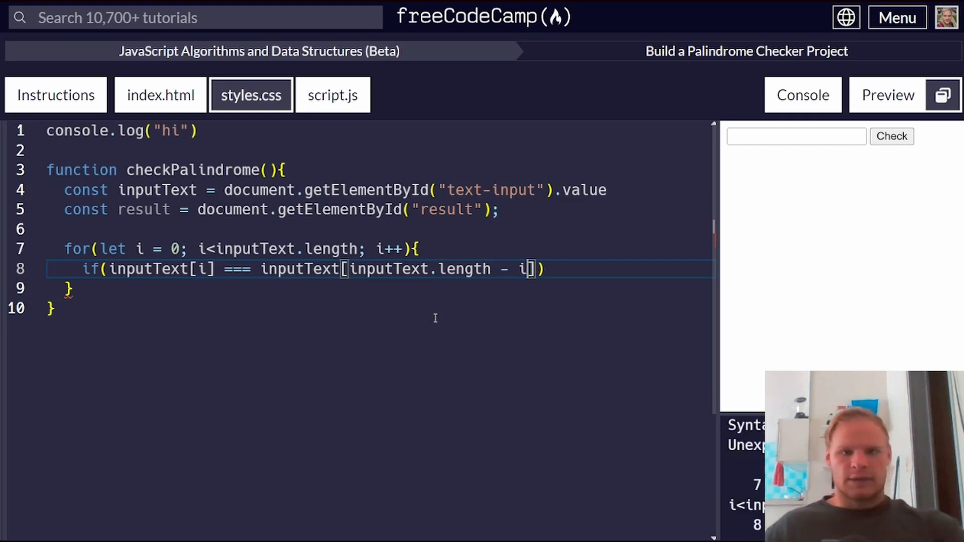
{"action": "type", "text": "{"}
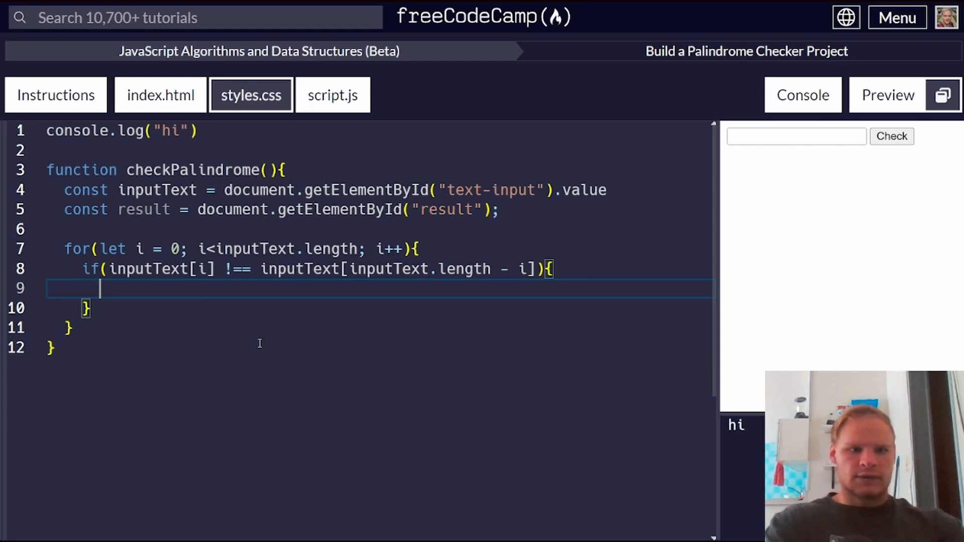
- Return "It is not a palindrome" inside the if block
{"action": "type", "text": "return"}
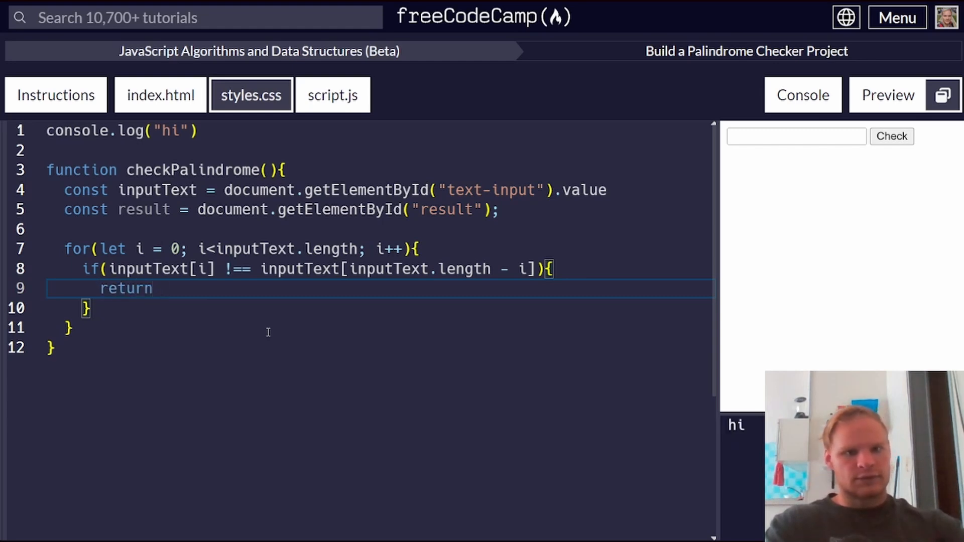
{"action": "type", "text": "\"It is not a p"}
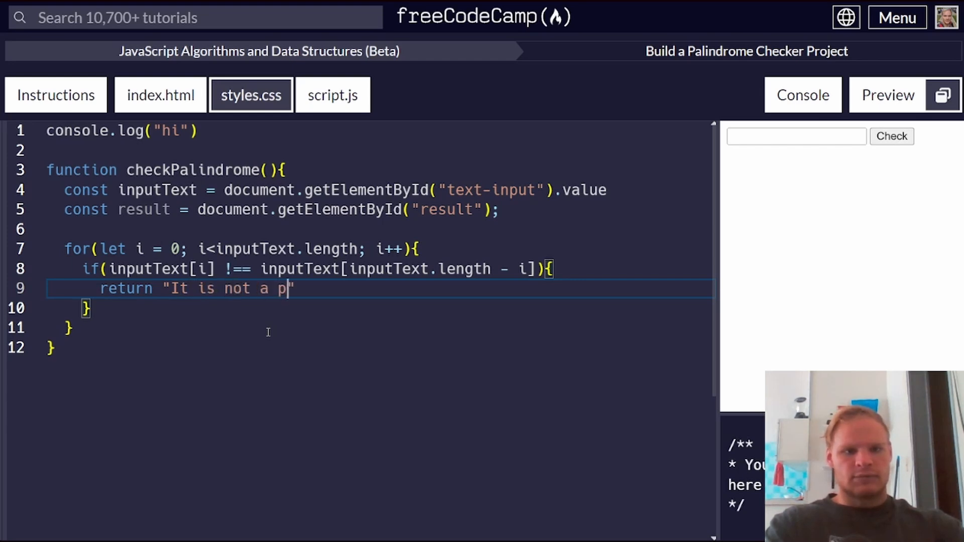
{"action": "type", "text": "ali"}
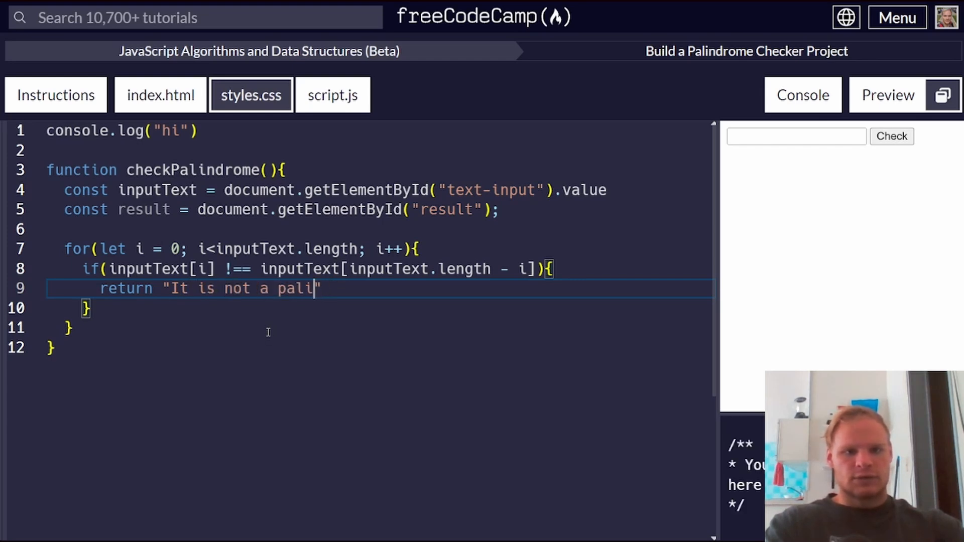
{"action": "type", "text": "ndrome"}
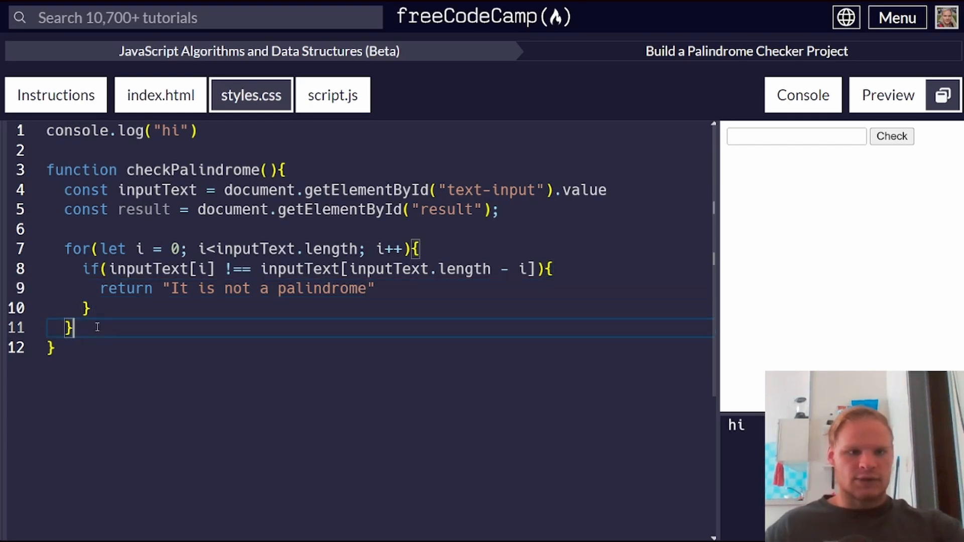
- Return "It is a palindrome" after the loop and enter racecar as a test word in the preview
{"action": "type", "text": "return \"It is a palind\""}
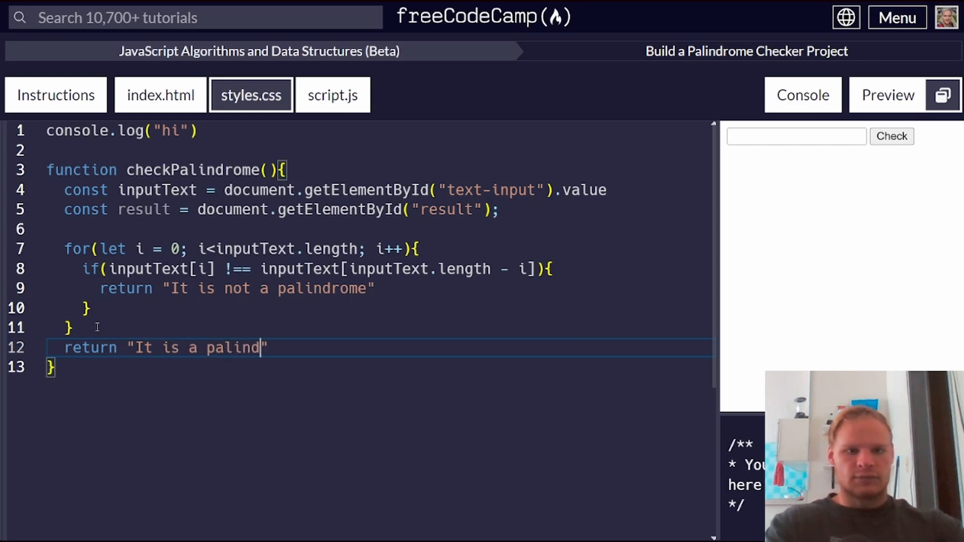
{"action": "type", "text": "rome\";"}
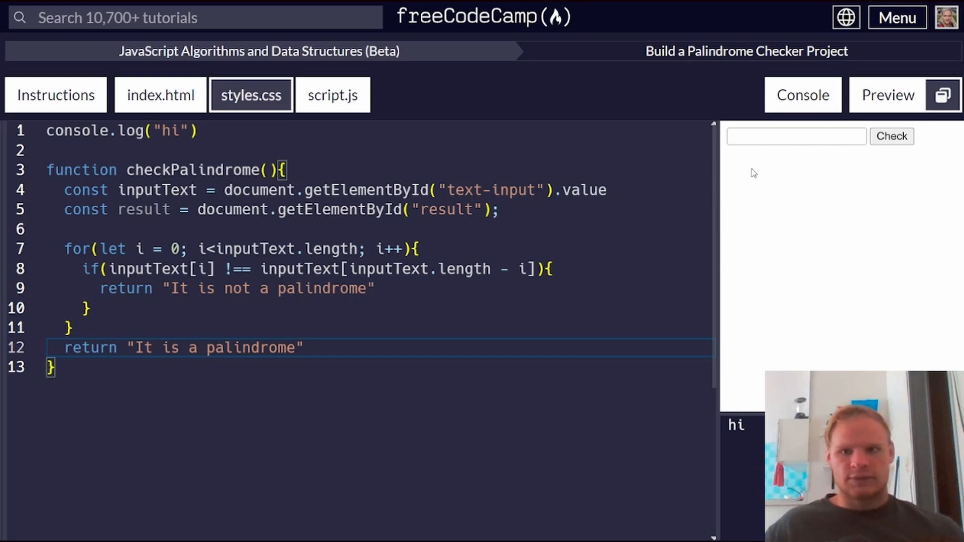
{"action": "left_click", "coordinate": [796, 135]}
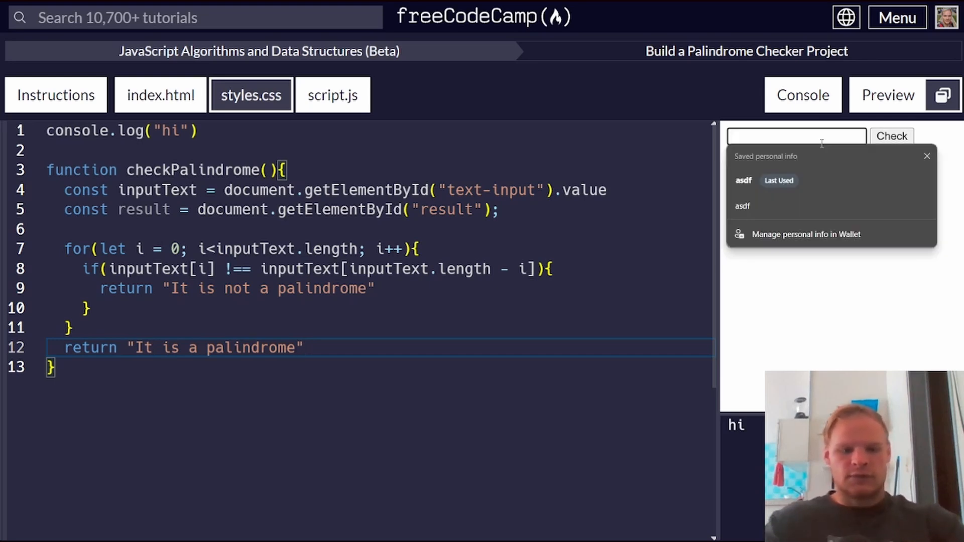
{"action": "type", "text": "rad"}
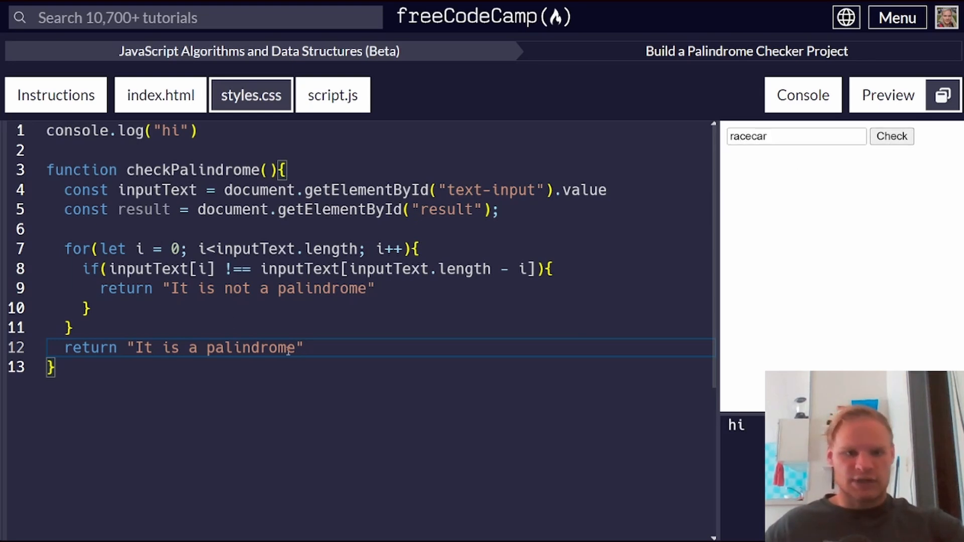
{"action": "double_click", "coordinate": [90, 348]}
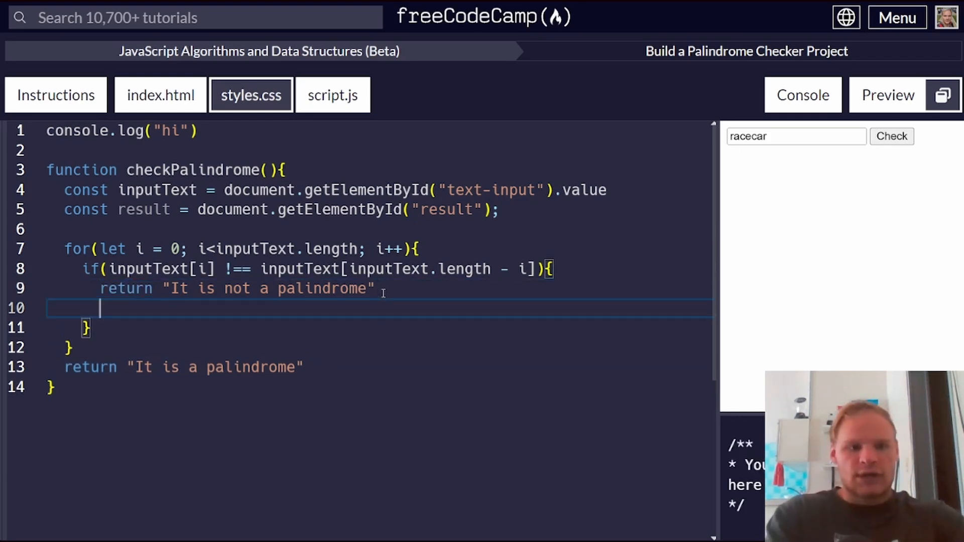
- Assign both verdict messages to result.innerText instead of returning them, keeping a bare return
{"action": "type", "text": "return"}
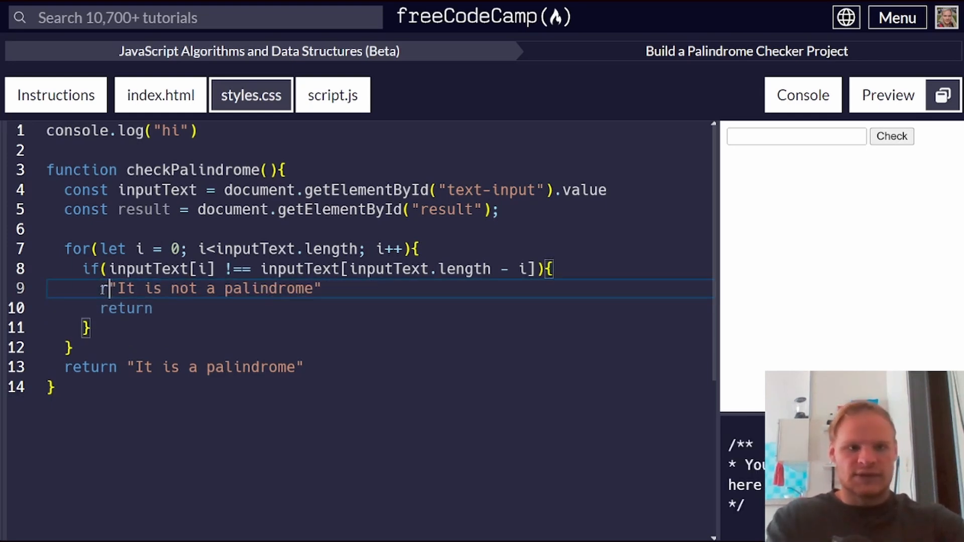
{"action": "type", "text": "esul"}
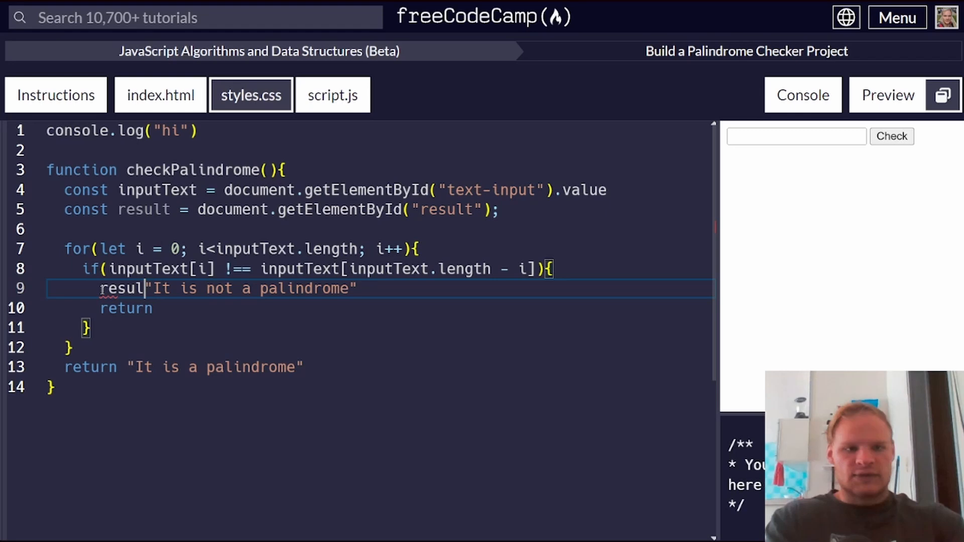
{"action": "type", "text": ".innerText ="}
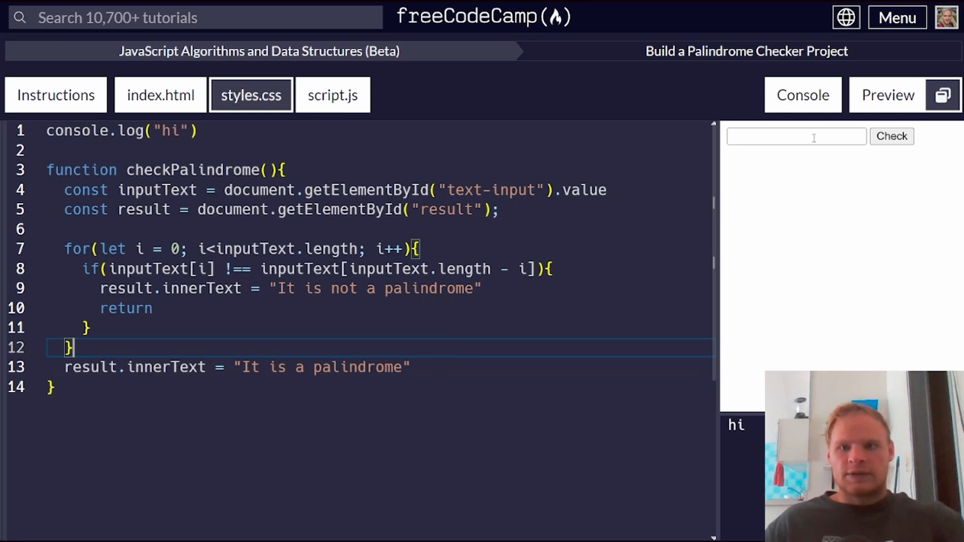
- Test asdf and racecar in the preview; racecar still shows "It is not a palindrome"
{"action": "type", "text": "asdf"}
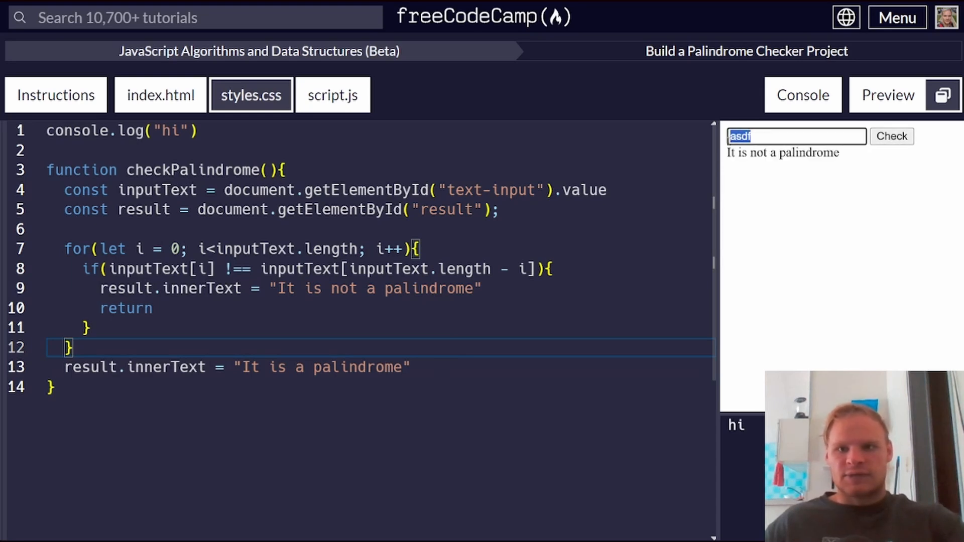
{"action": "type", "text": "r"}
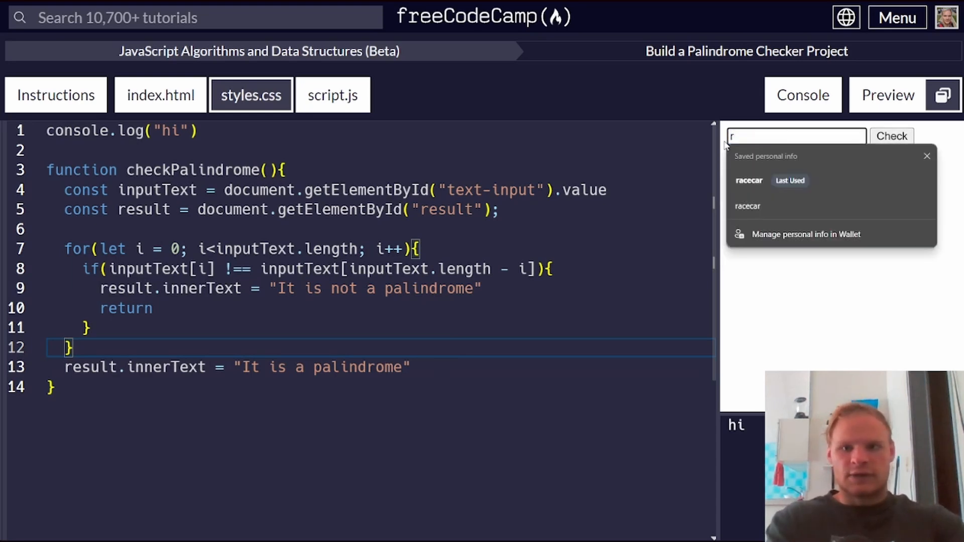
{"action": "left_click", "coordinate": [891, 135]}
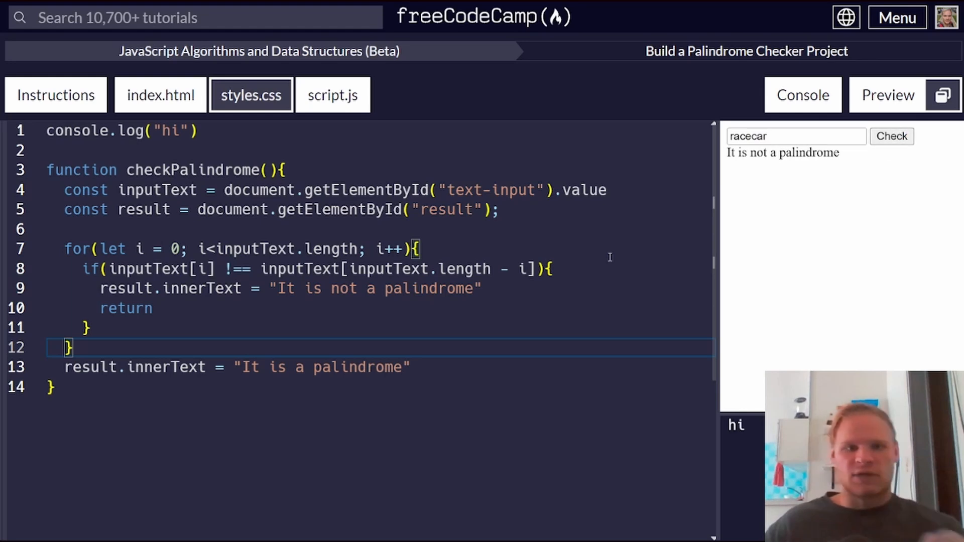
{"action": "mouse_move", "coordinate": [247, 272]}
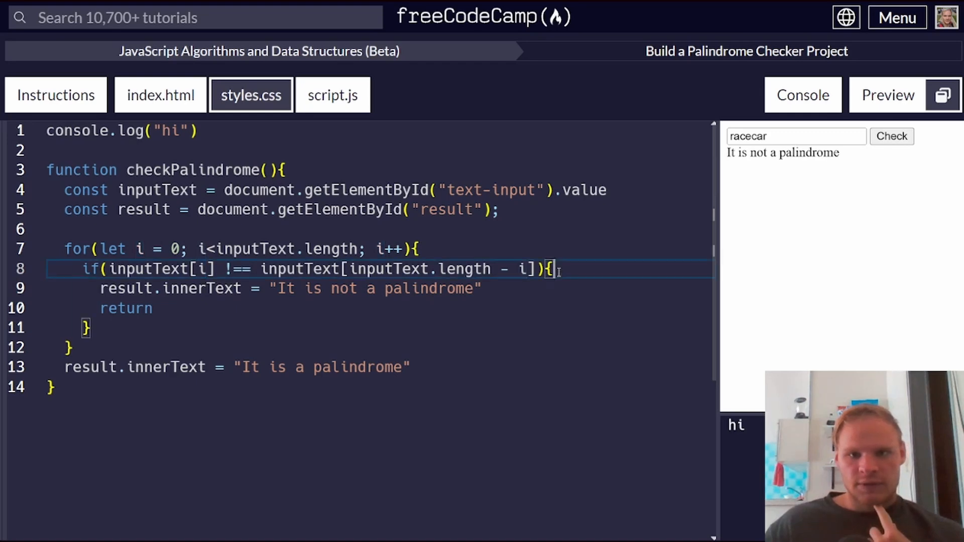
- Add console.log(inputText[i]) inside the mismatch branch
{"action": "type", "text": "console.log(i"}
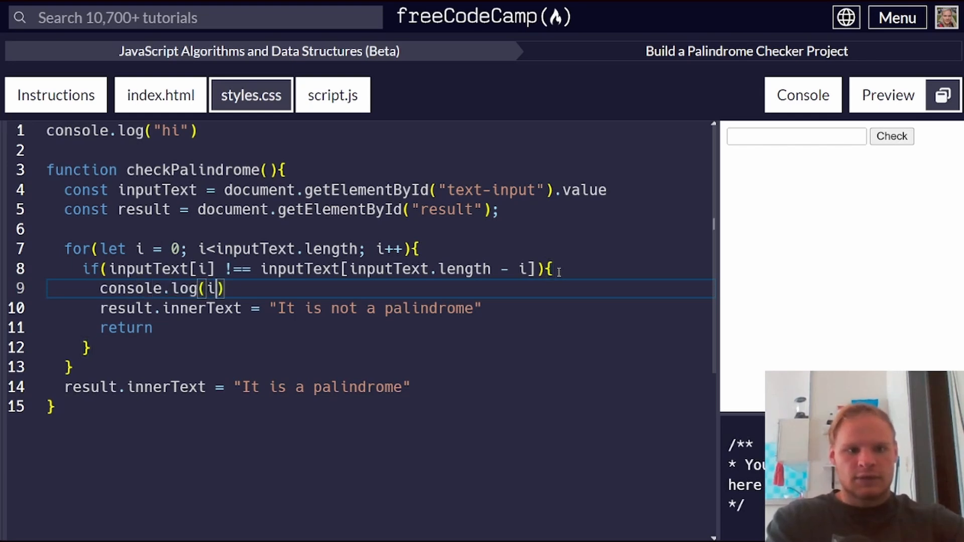
{"action": "type", "text": "nputText"}
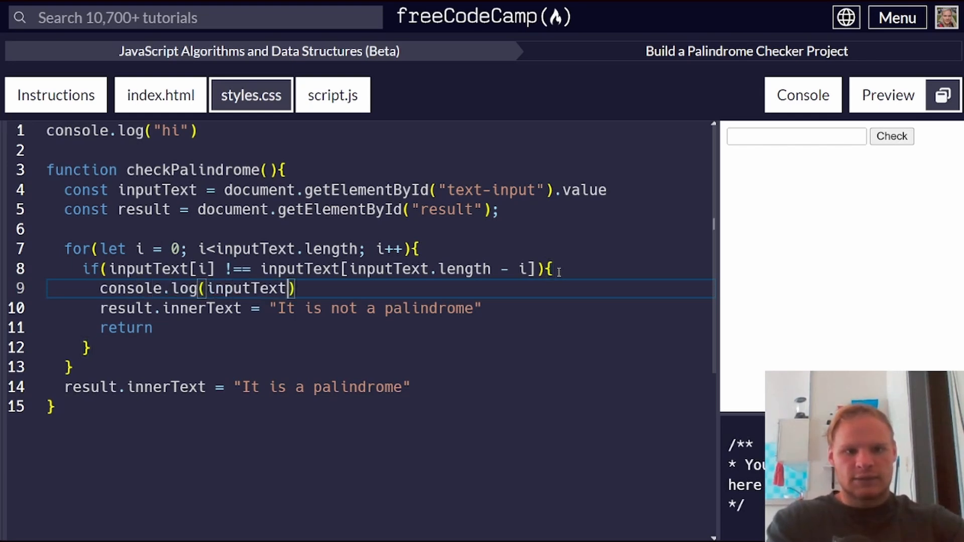
{"action": "type", "text": "[i][]"}
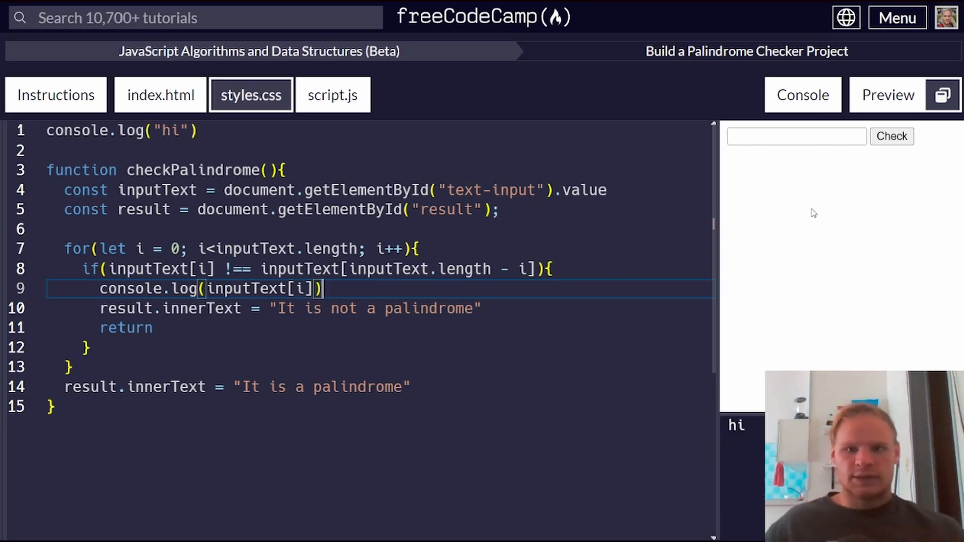
{"action": "type", "text": "re"}
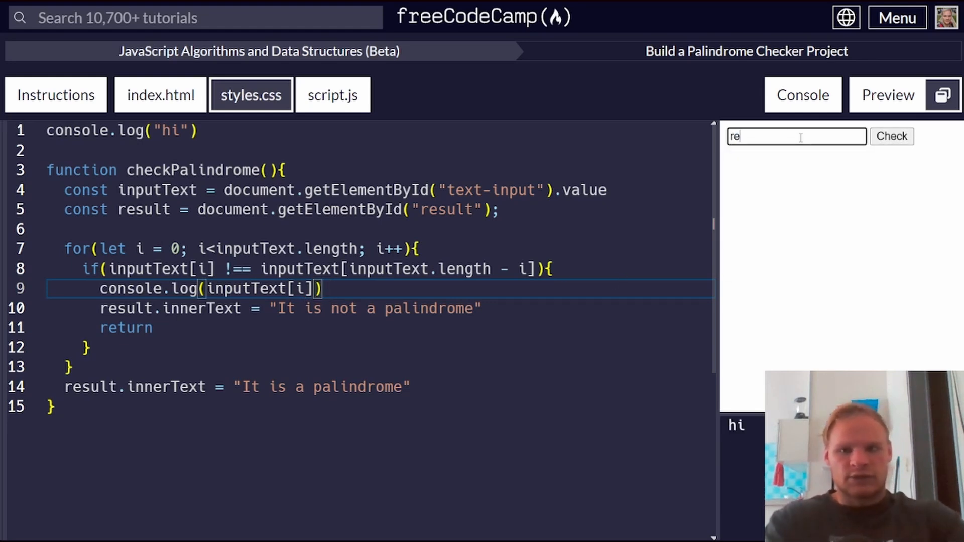
- Check racecar, see "r" logged, and place the cursor on the mirrored index expression
{"action": "type", "text": "racecar"}
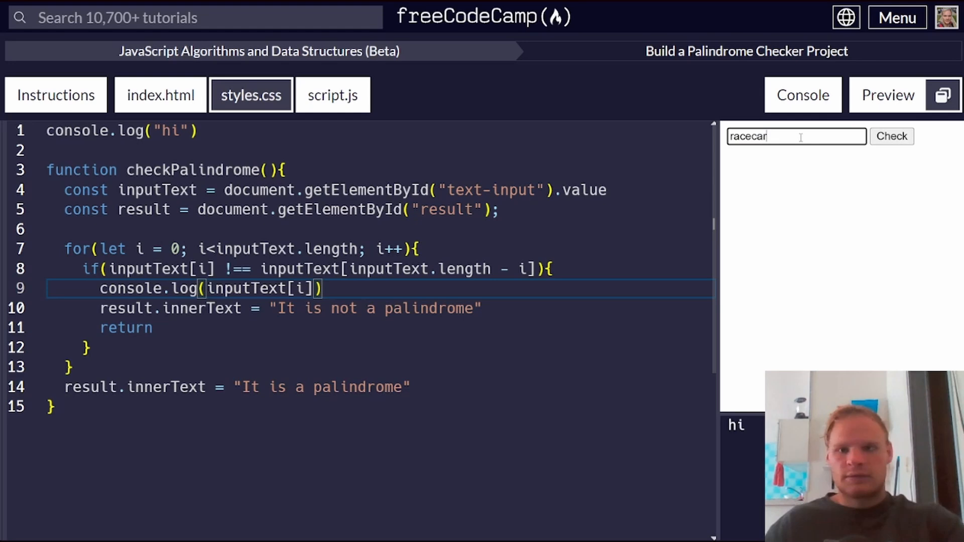
{"action": "left_click", "coordinate": [891, 136]}
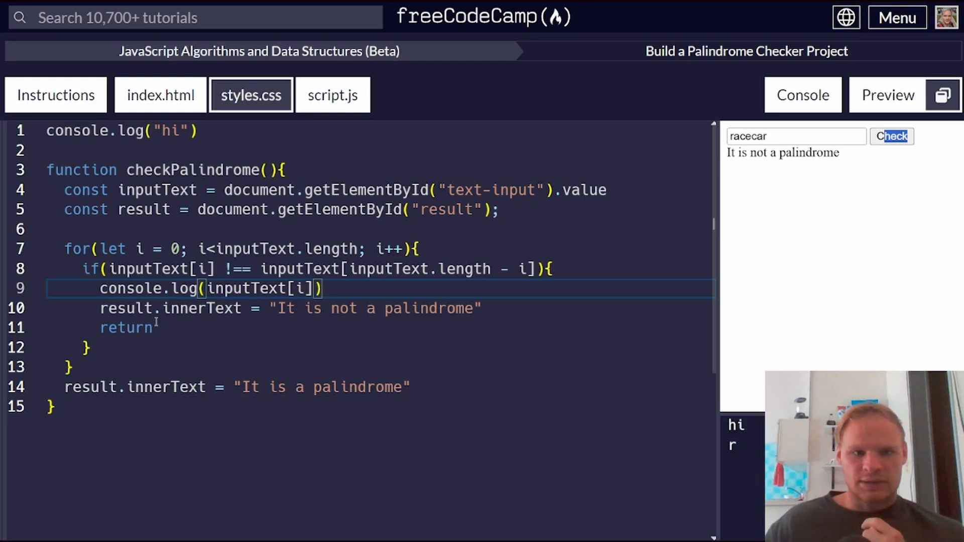
{"action": "double_click", "coordinate": [125, 328]}
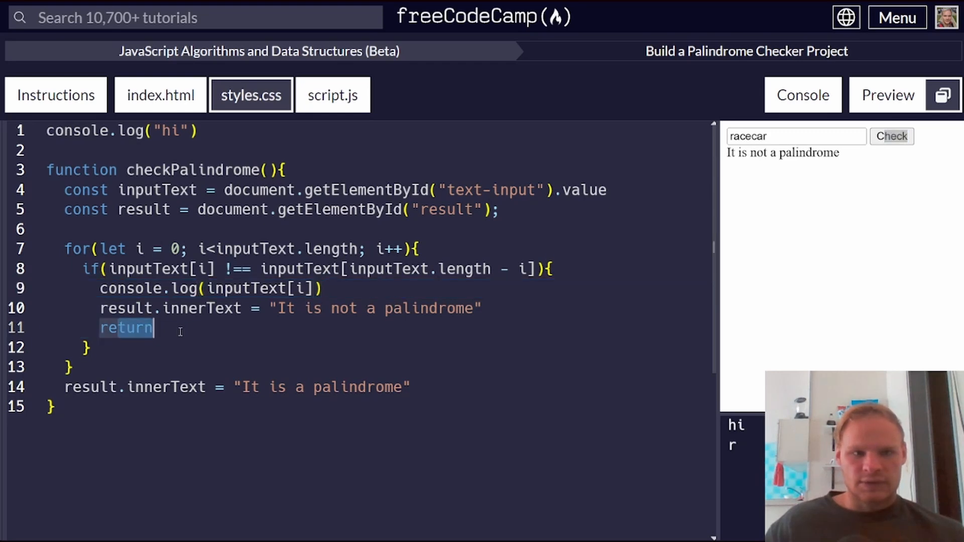
{"action": "left_click", "coordinate": [166, 327]}
{"action": "type", "text": " -"}
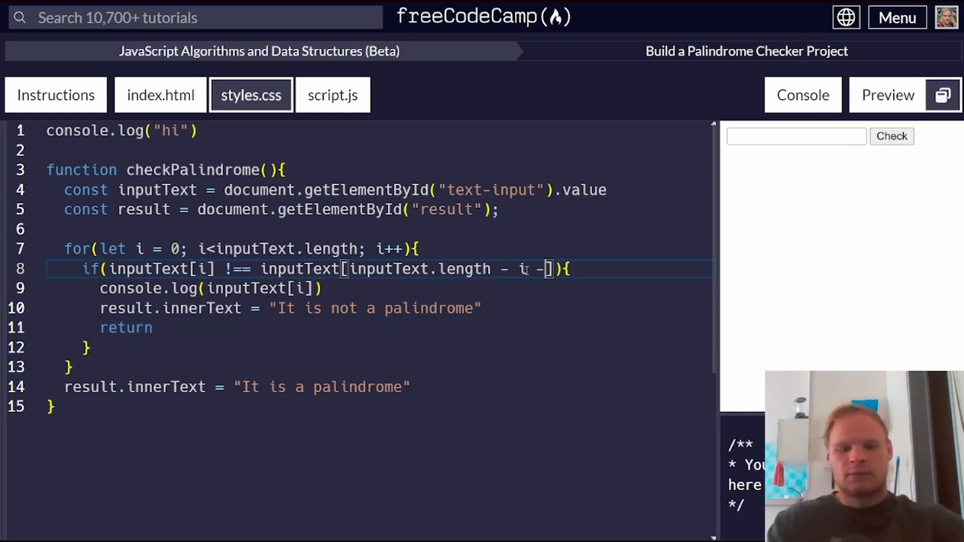
- Change the mirrored index to inputText.length - i - 1 and verify racecar passes while raceca fails
{"action": "type", "text": "1"}
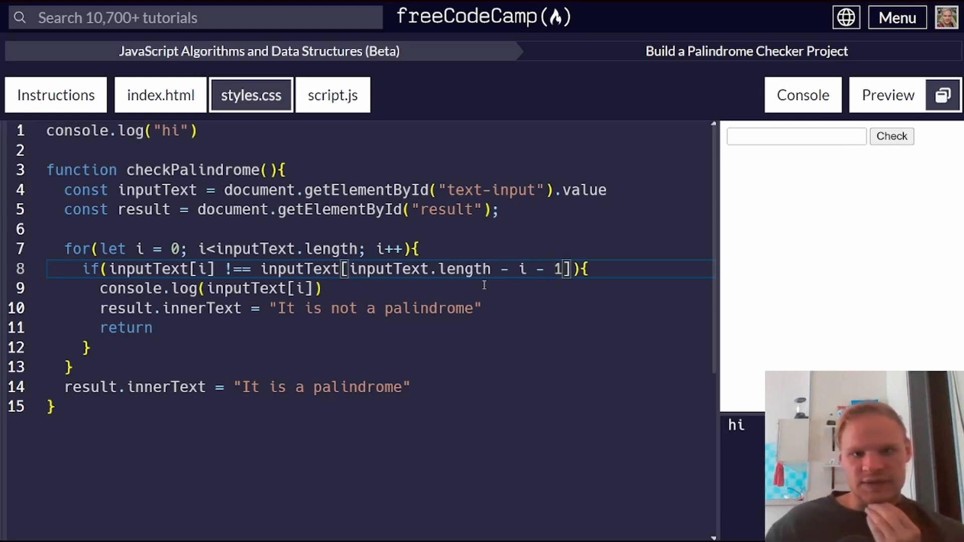
{"action": "mouse_move", "coordinate": [574, 261]}
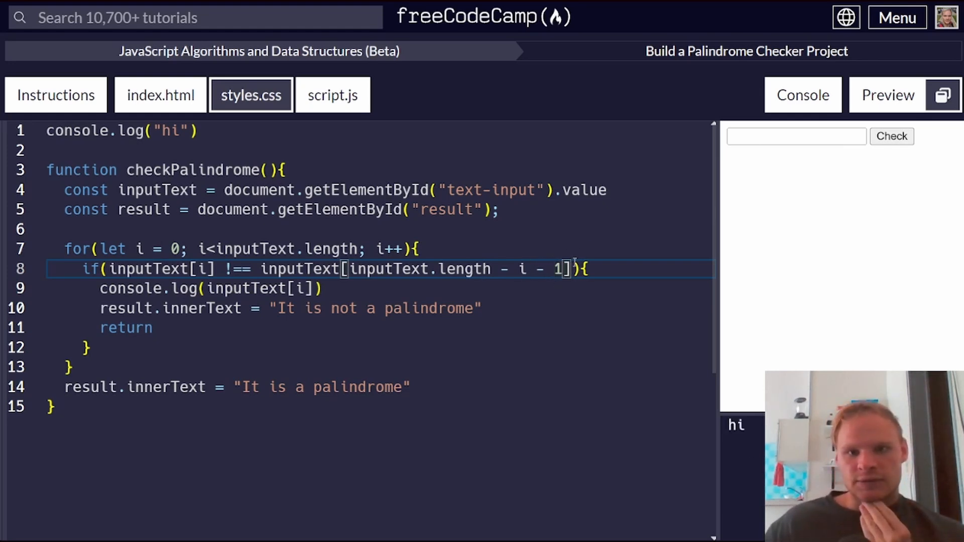
{"action": "left_click", "coordinate": [795, 135]}
{"action": "type", "text": "racecar"}
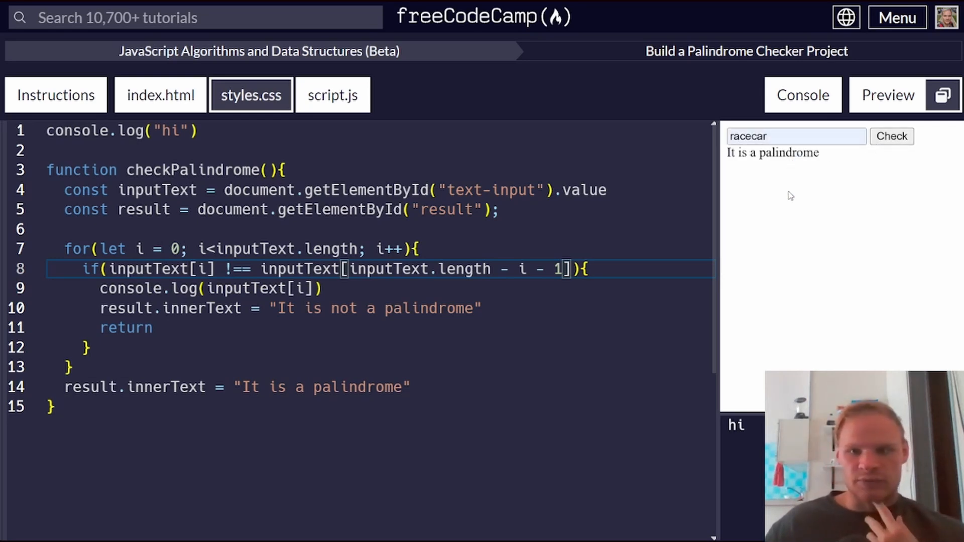
{"action": "left_click", "coordinate": [795, 136]}
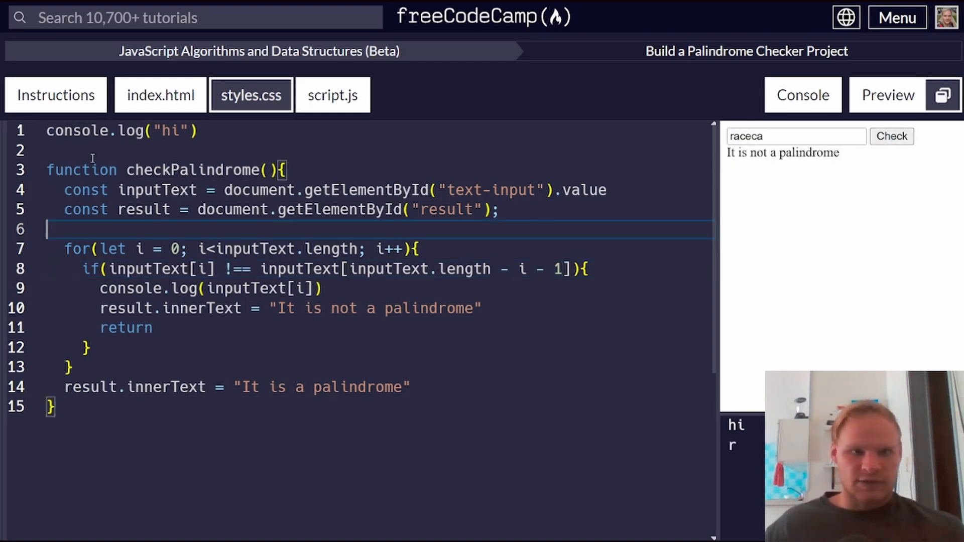
{"action": "left_click", "coordinate": [54, 94]}
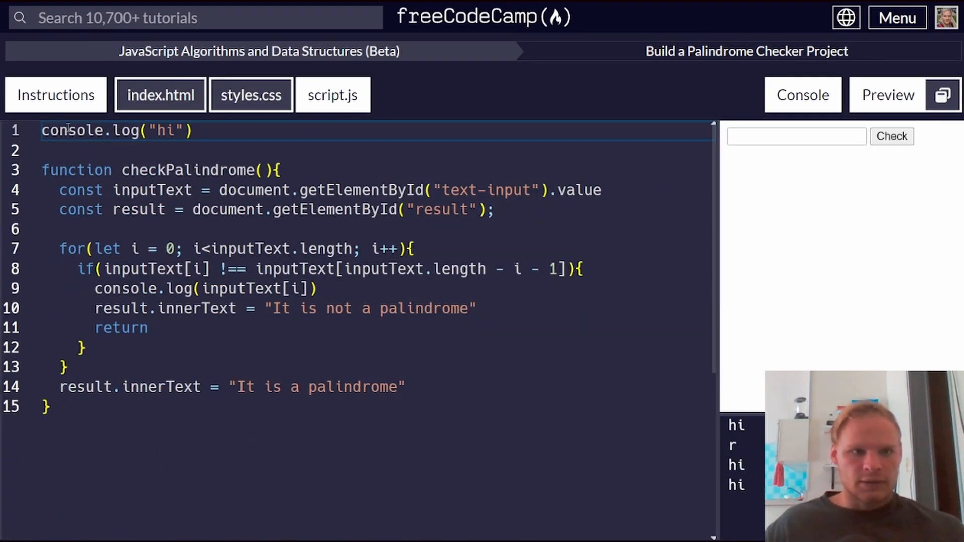
- Show the instructions, embed ${inputText} in both messages via template literals, and check asdf gives "asdf is not a palindrome"
{"action": "left_click", "coordinate": [54, 94]}
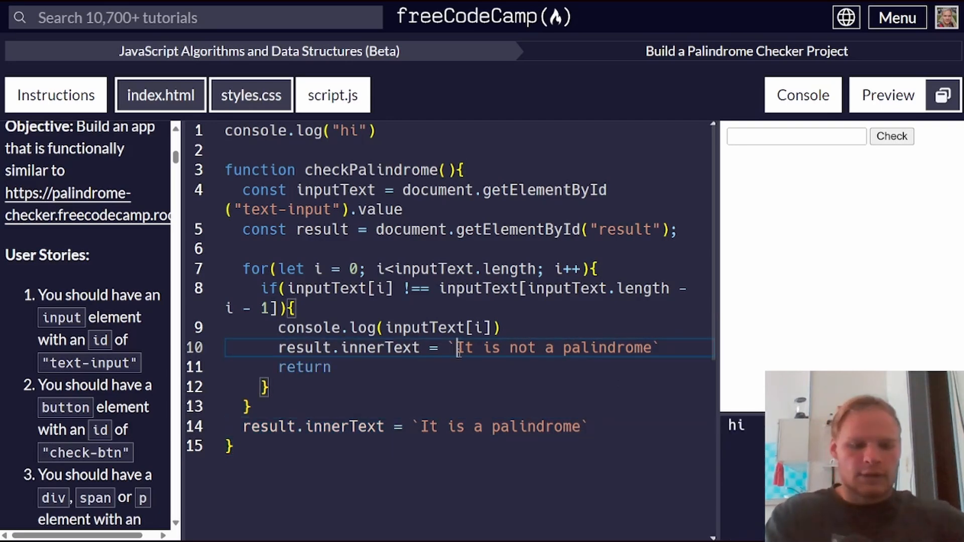
{"action": "type", "text": "${}"}
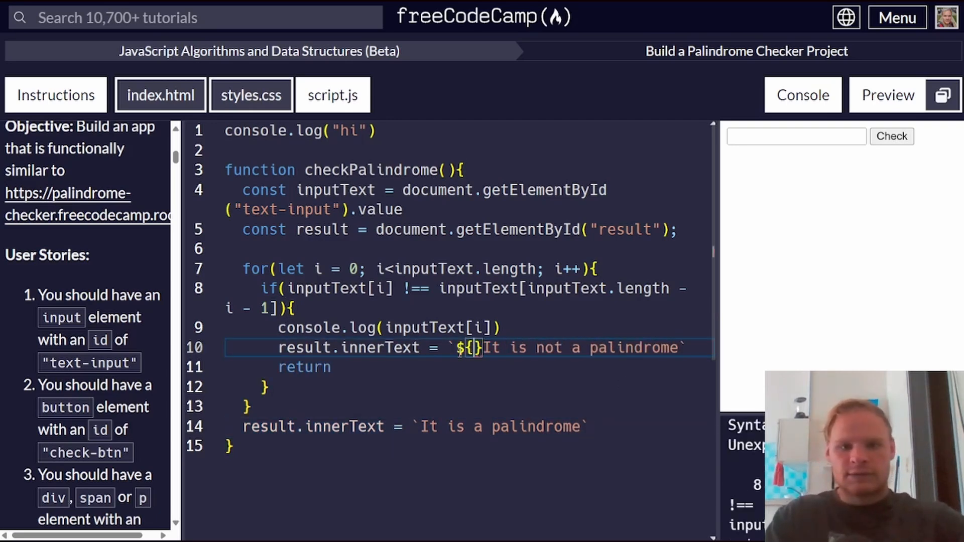
{"action": "type", "text": "i"}
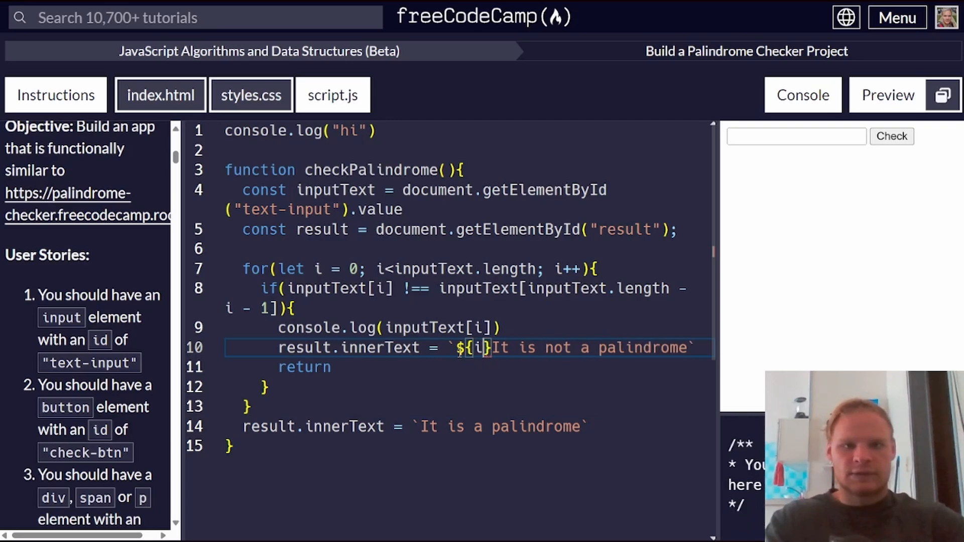
{"action": "type", "text": "nputText"}
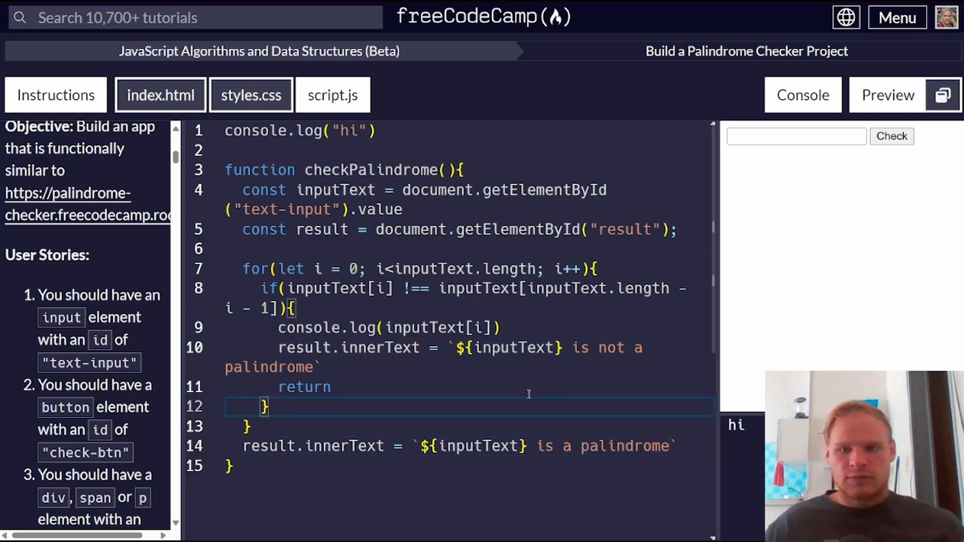
{"action": "type", "text": "asdf"}
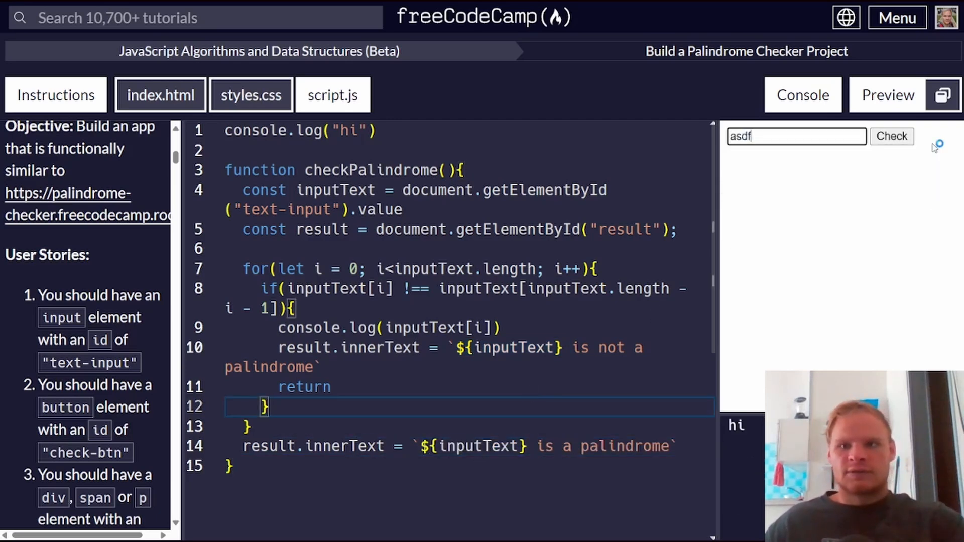
{"action": "left_click", "coordinate": [891, 137]}
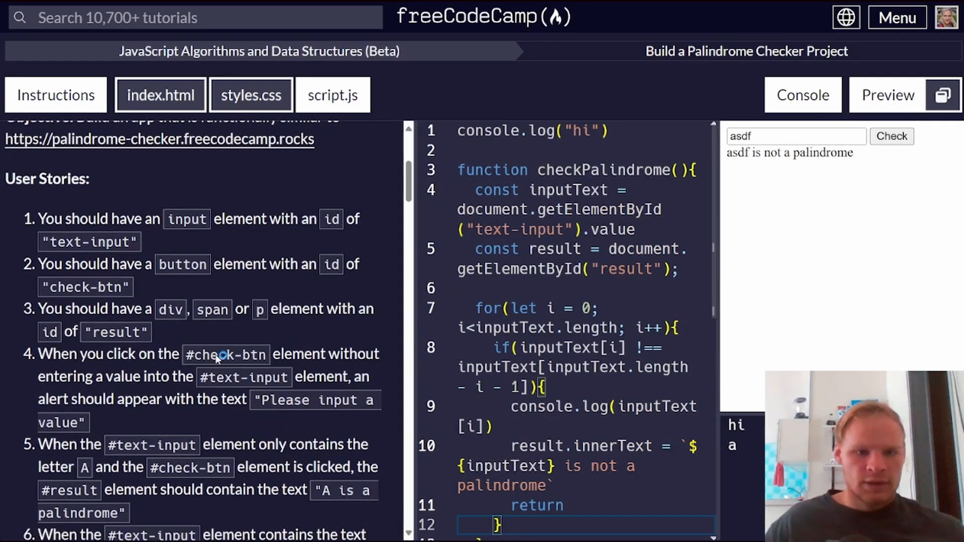
- Scroll through the instructions' test list of spaced and punctuated palindrome phrases
{"action": "scroll", "scroll_direction": "down", "scroll_amount": 3}
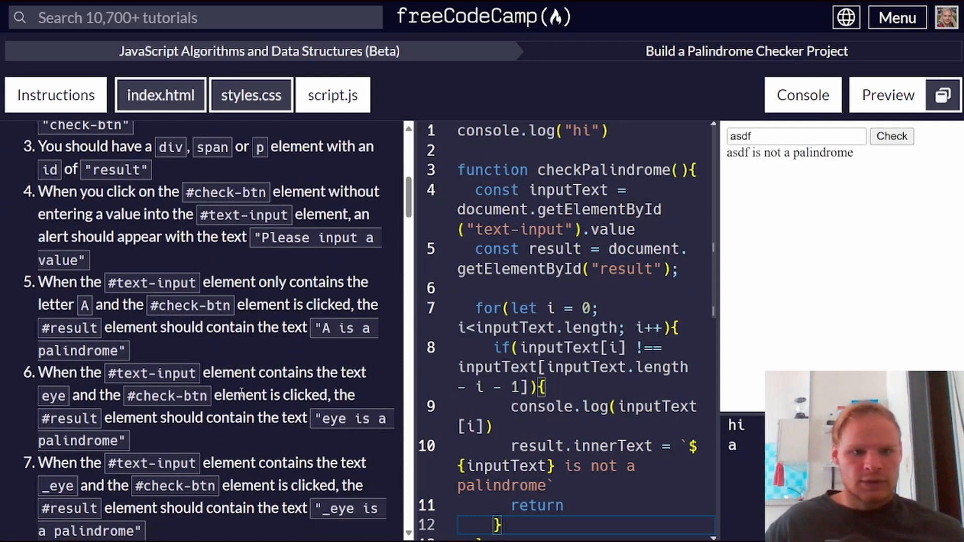
{"action": "scroll", "scroll_direction": "down", "scroll_amount": 3}
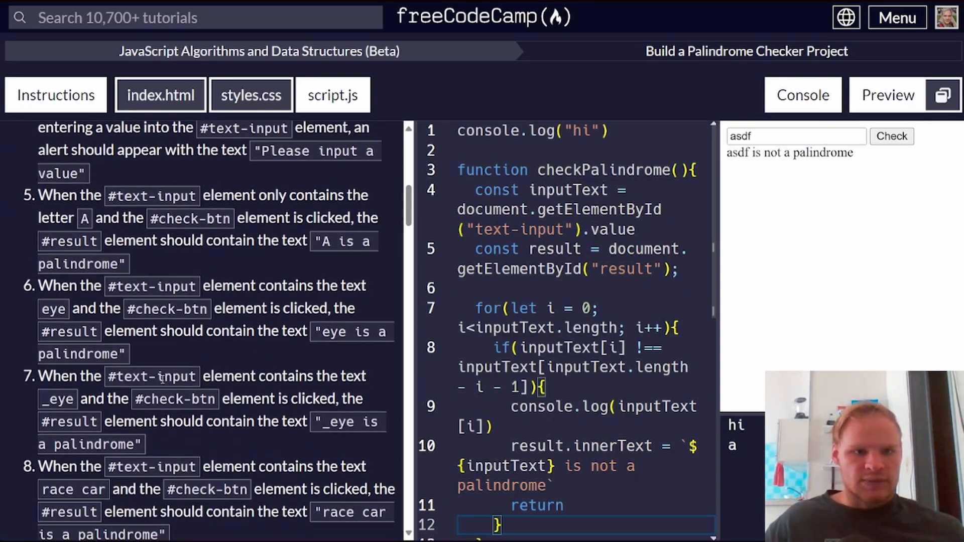
{"action": "scroll", "scroll_direction": "down", "scroll_amount": 3}
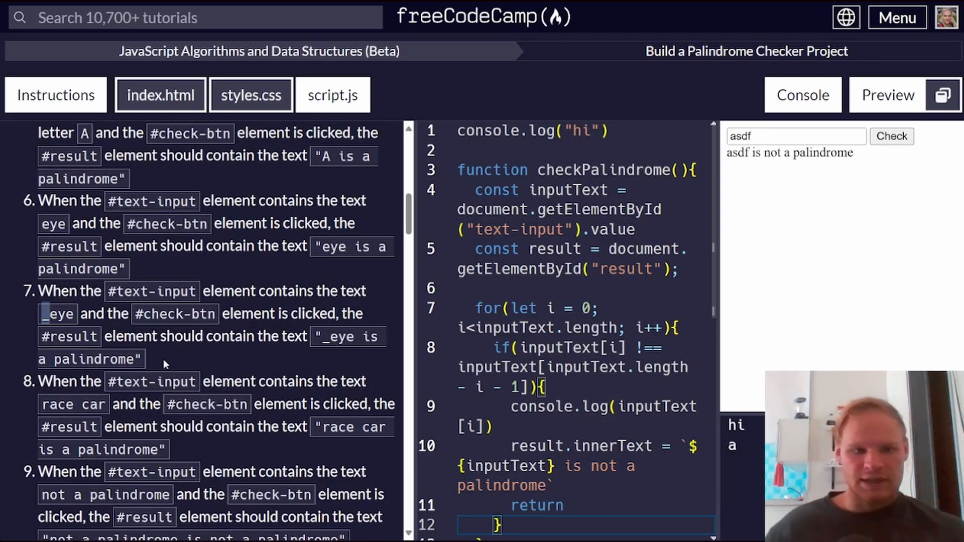
{"action": "scroll", "scroll_direction": "down", "scroll_amount": 3}
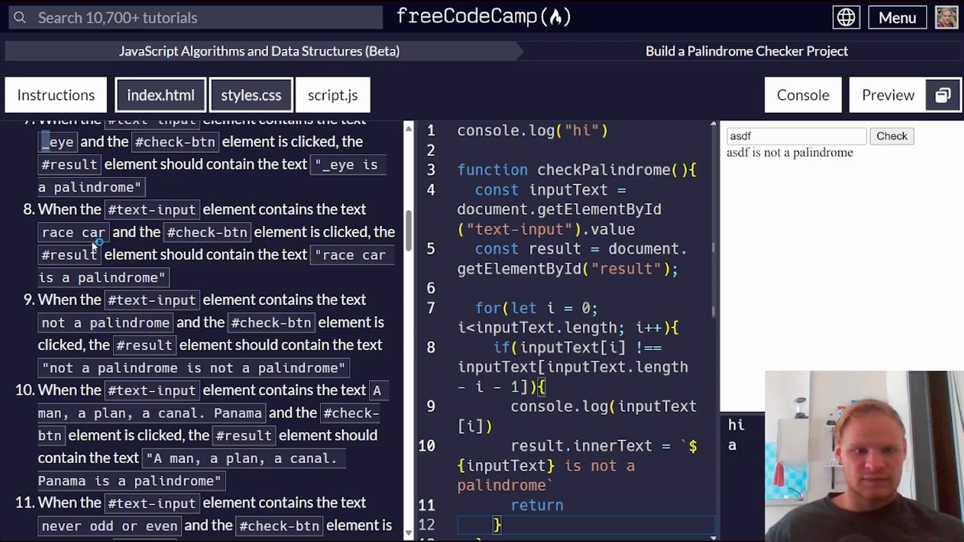
{"action": "scroll", "scroll_direction": "down", "scroll_amount": 3}
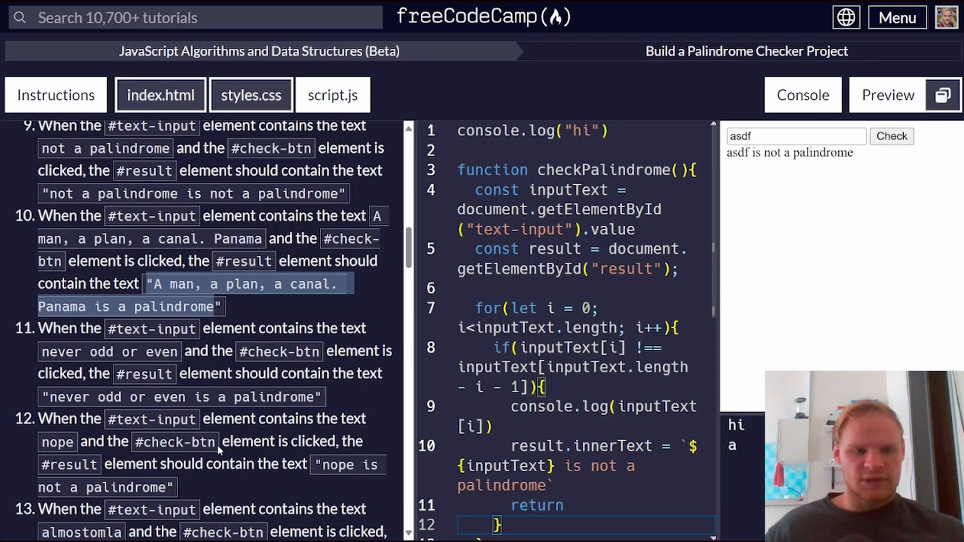
{"action": "scroll", "scroll_direction": "down", "scroll_amount": 3}
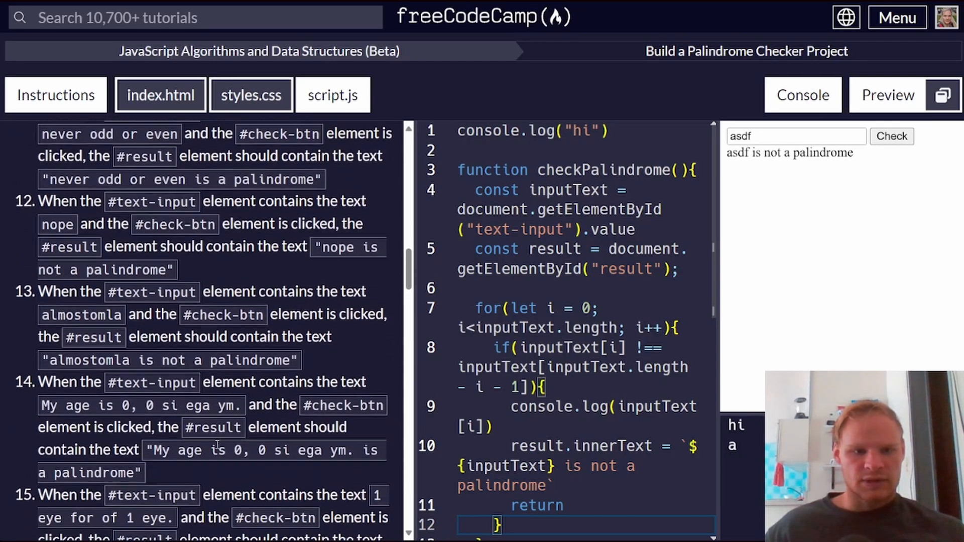
{"action": "scroll", "scroll_direction": "down", "scroll_amount": 3}
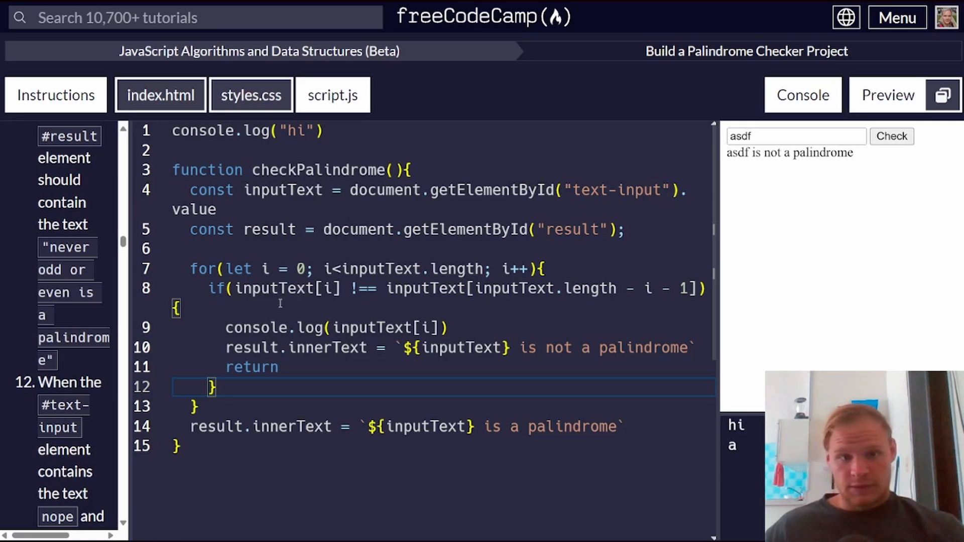
- Insert const inputArr = inputText.split(""); after the result declaration
{"action": "left_click", "coordinate": [286, 190]}
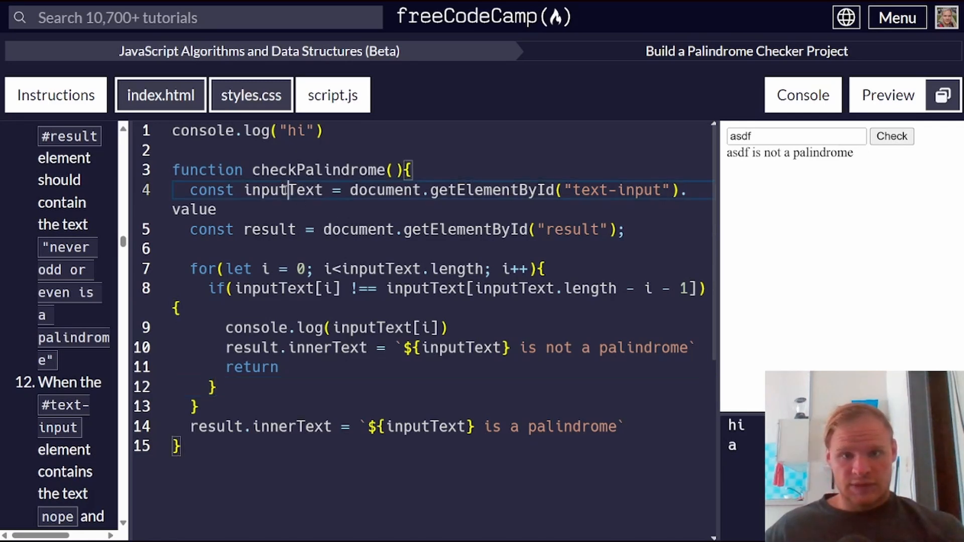
{"action": "double_click", "coordinate": [282, 189]}
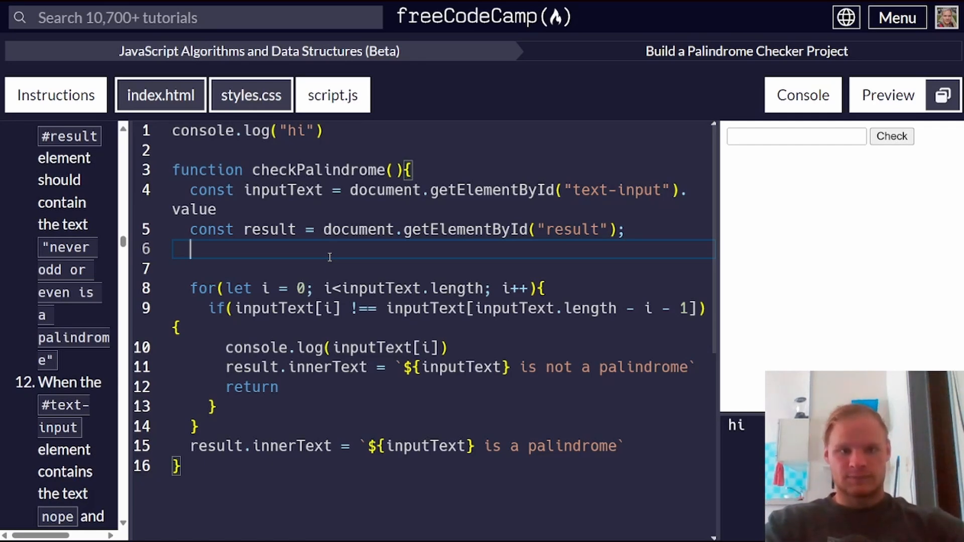
{"action": "type", "text": "const"}
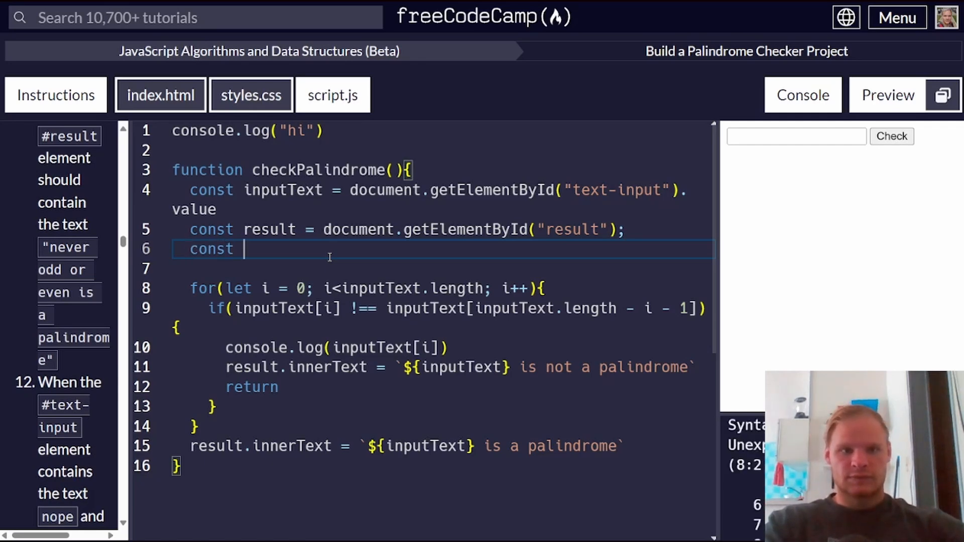
{"action": "type", "text": "inputArr ="}
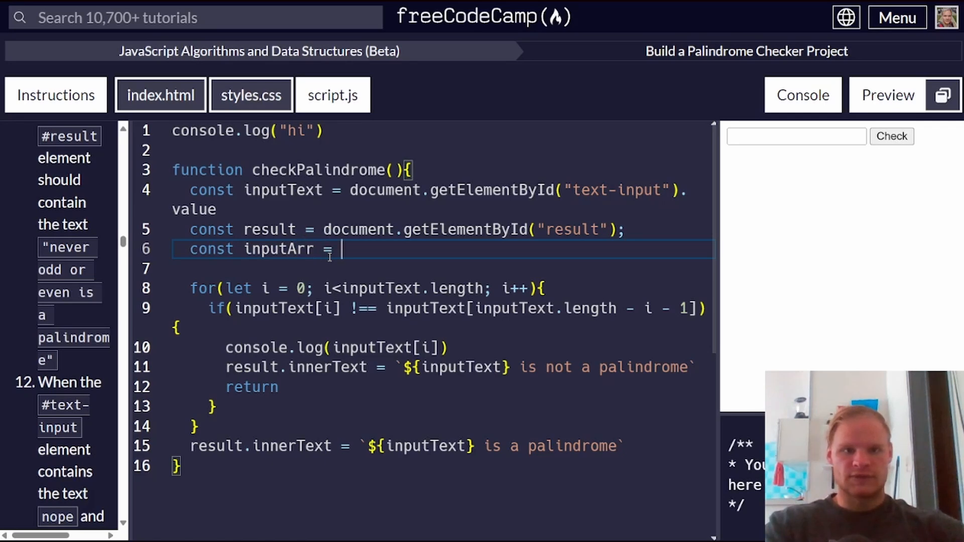
{"action": "type", "text": "inputText."}
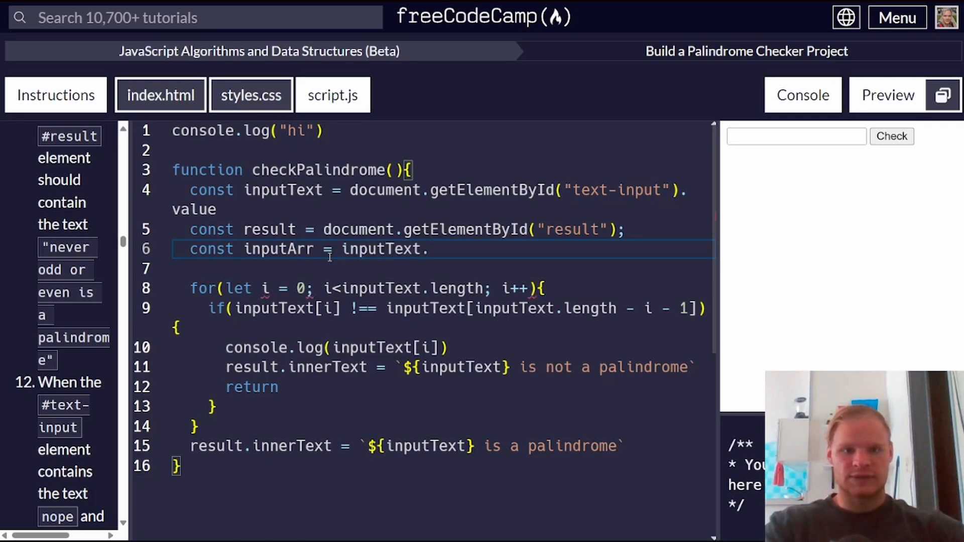
{"action": "type", "text": "sl"}
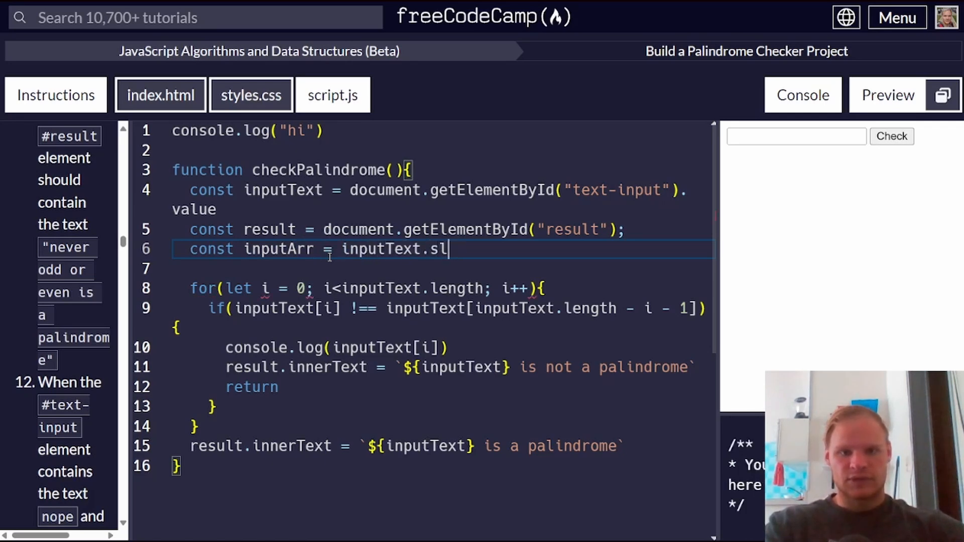
{"action": "key", "text": "Backspace"}
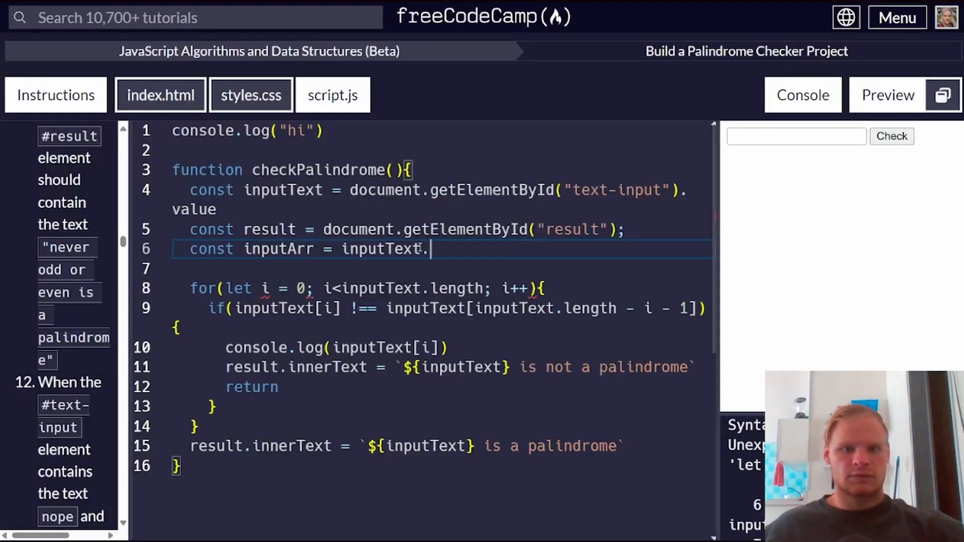
{"action": "type", "text": "split"}
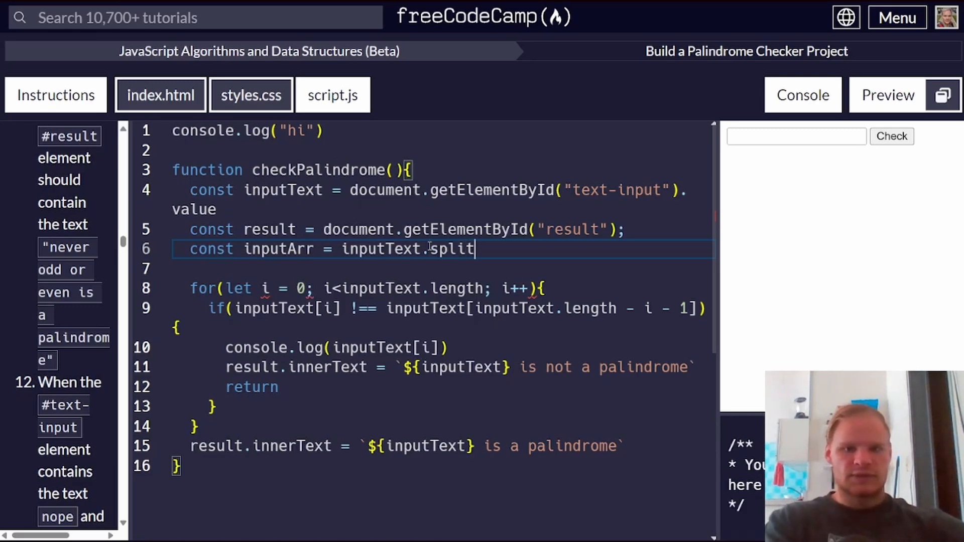
{"action": "type", "text": "()"}
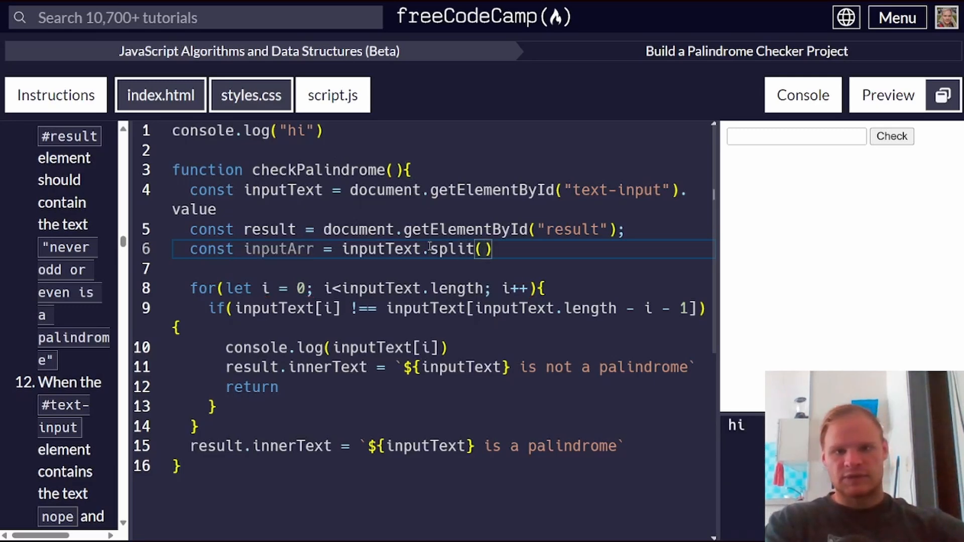
{"action": "type", "text": "\"\""}
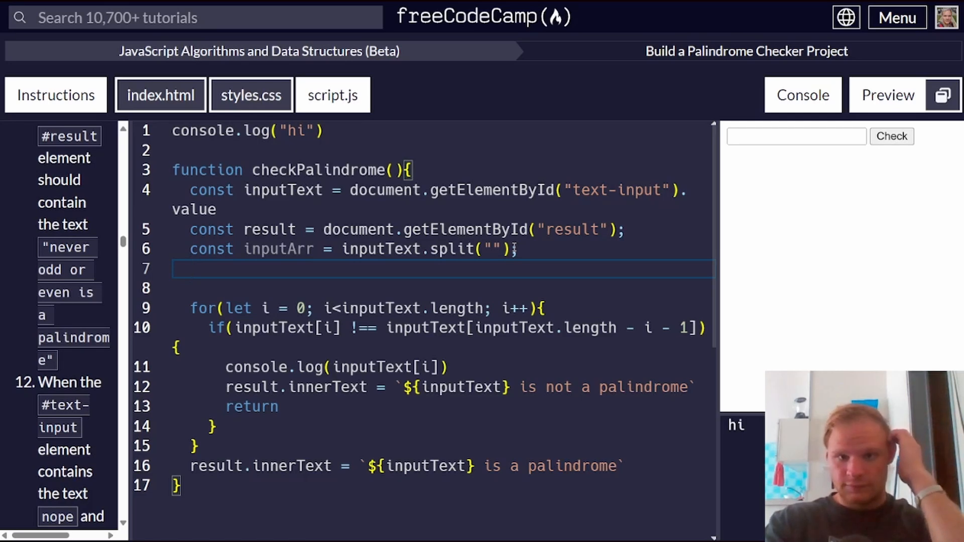
- Build inputArr with a filter callback that tests each character with c.match and the g flag
{"action": "type", "text": "f"}
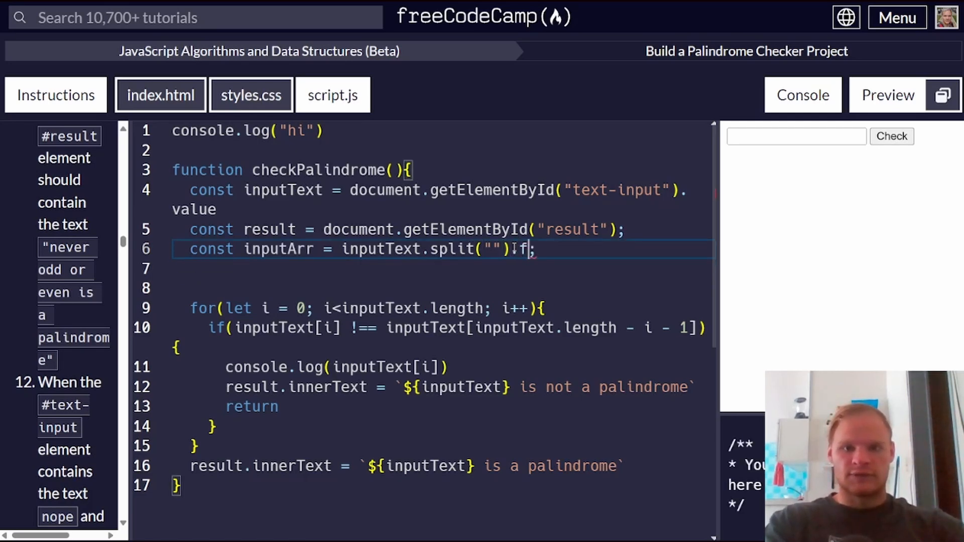
{"action": "type", "text": "filter(()"}
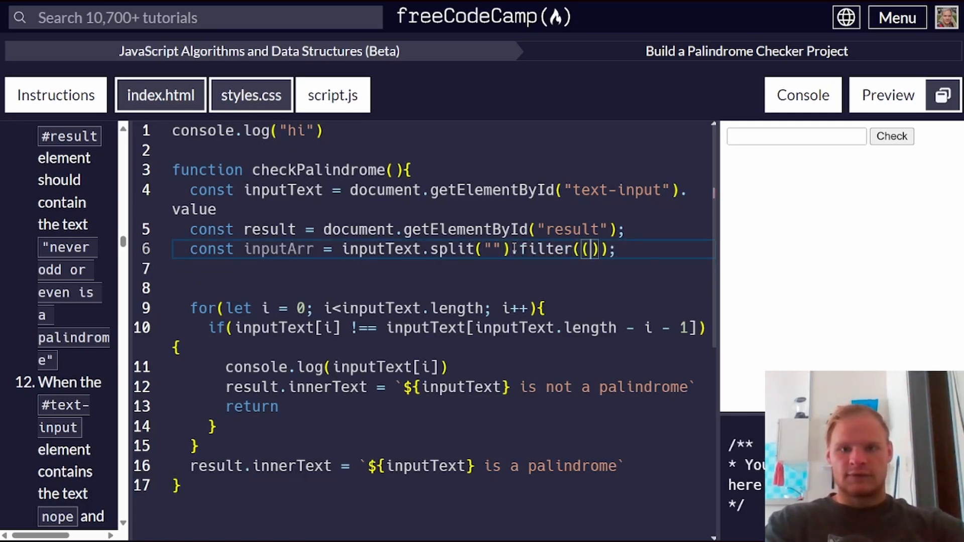
{"action": "type", "text": "c) =>"}
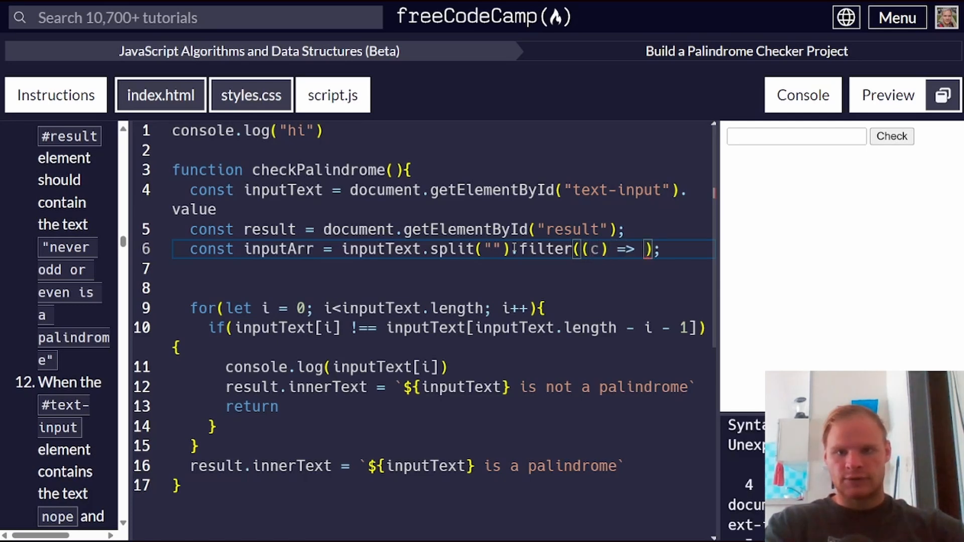
{"action": "type", "text": "c.mat"}
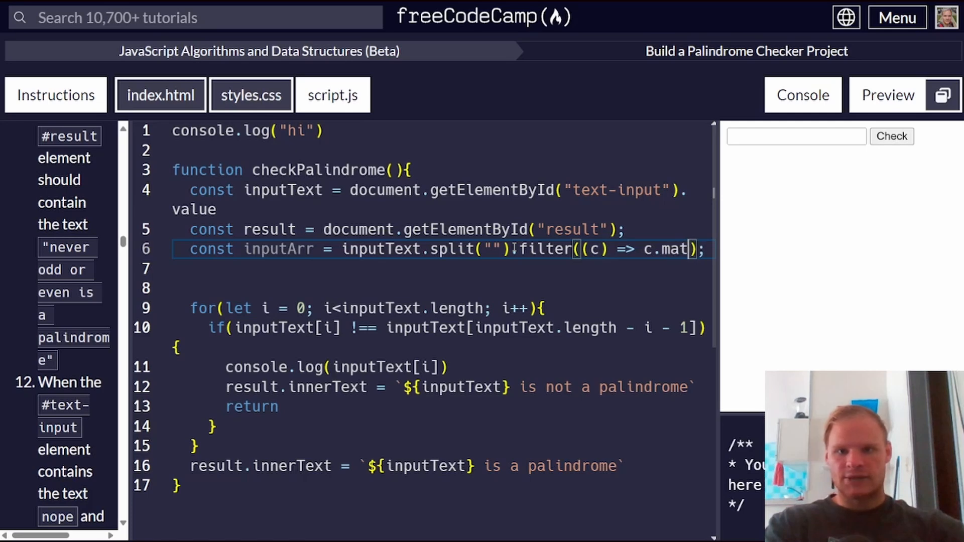
{"action": "type", "text": "ch"}
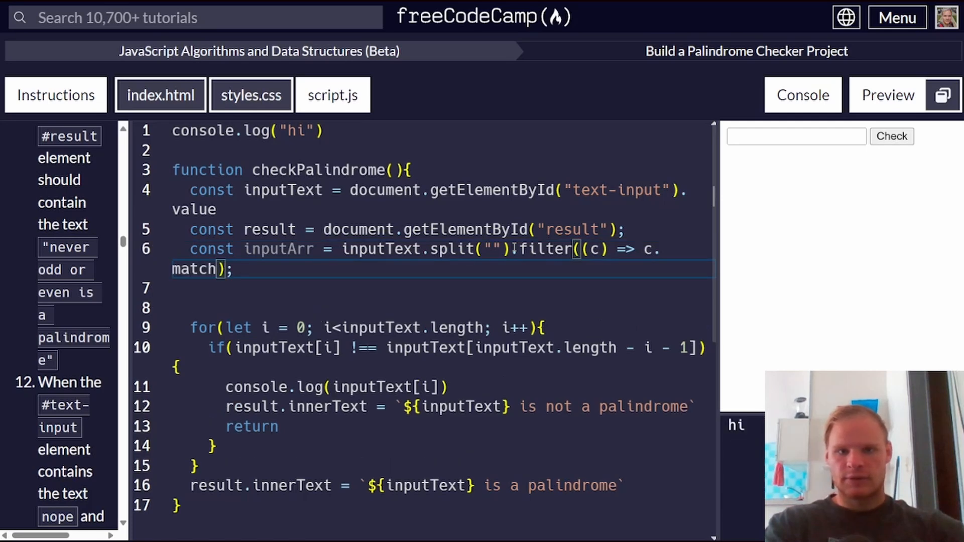
{"action": "type", "text": "()"}
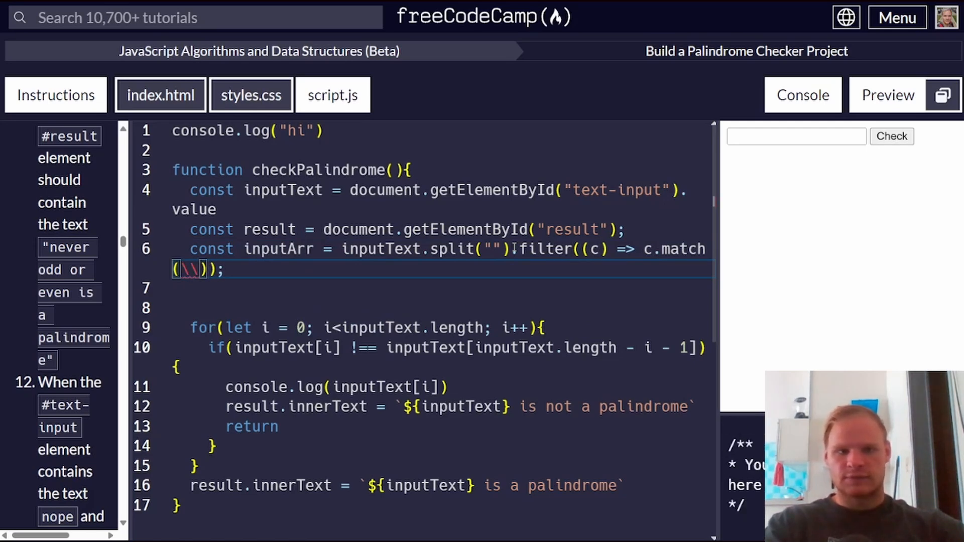
{"action": "type", "text": "g"}
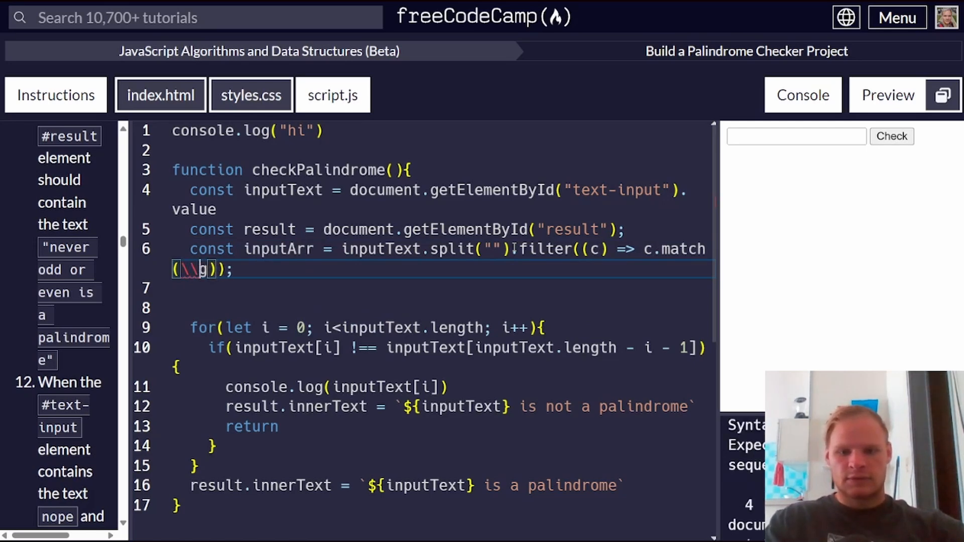
{"action": "key", "text": "Backspace"}
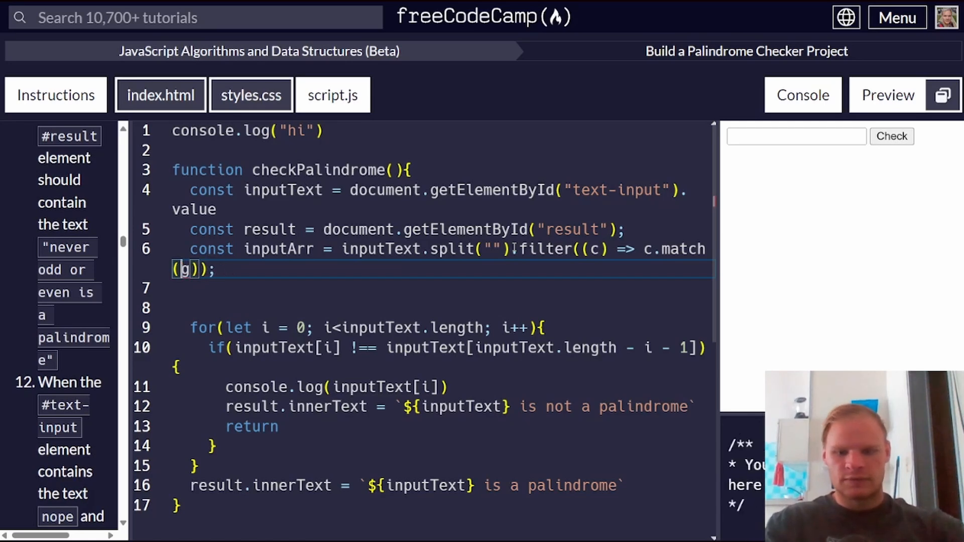
{"action": "type", "text": "//"}
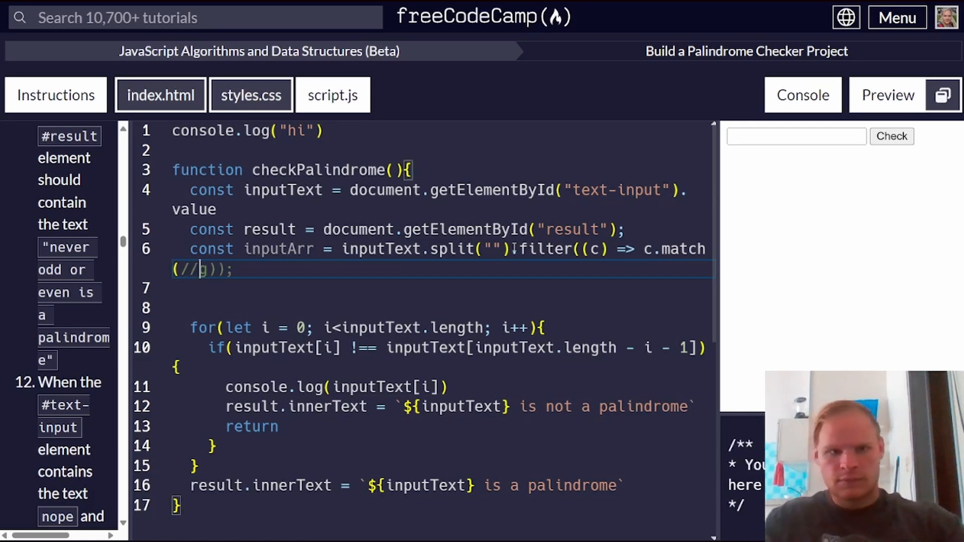
- Fill the regex as the character class /[.\s_,]/gi covering periods, whitespace, underscores and commas
{"action": "type", "text": "a"}
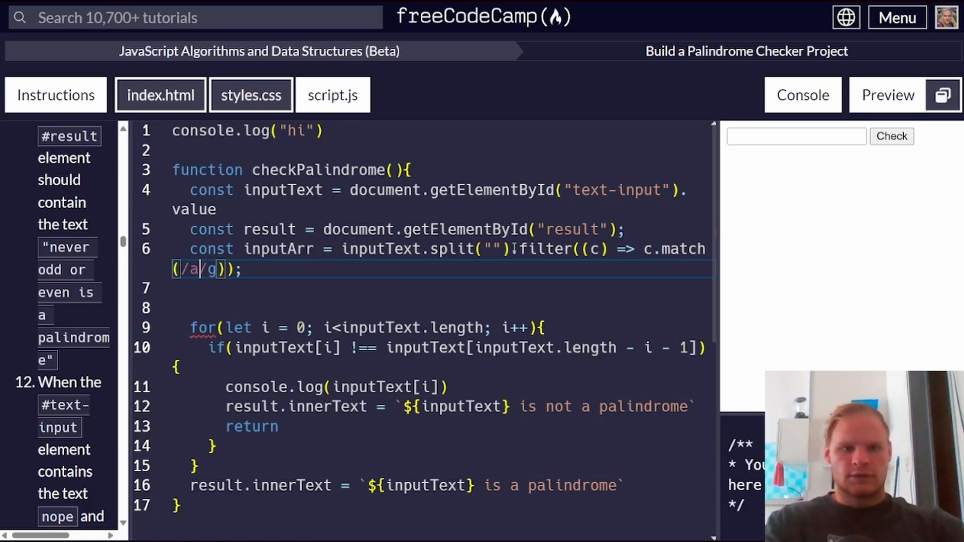
{"action": "type", "text": "."}
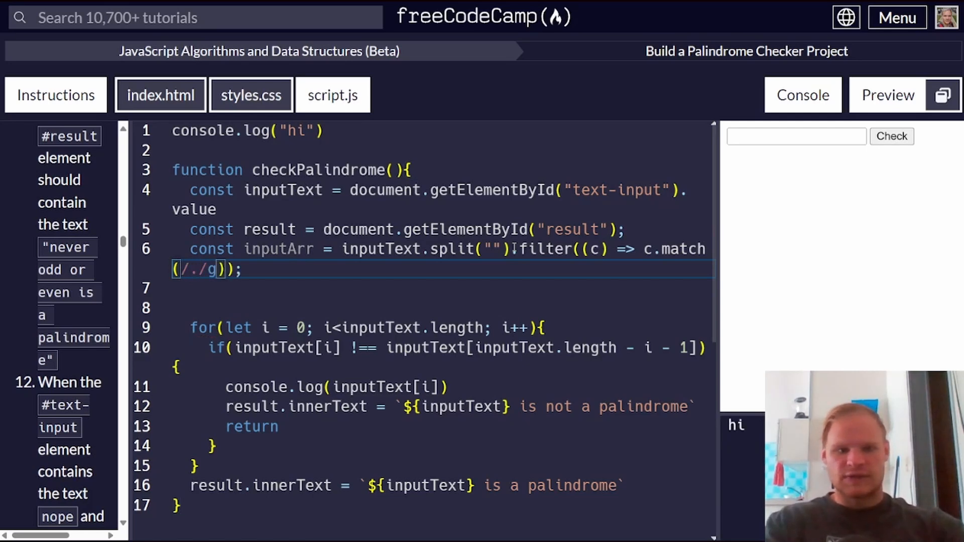
{"action": "type", "text": "\\s"}
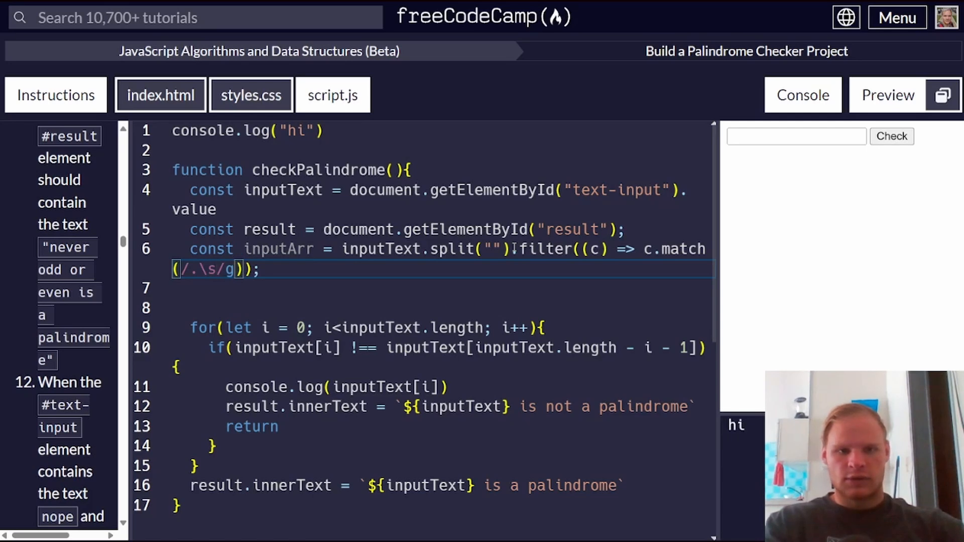
{"action": "type", "text": "_"}
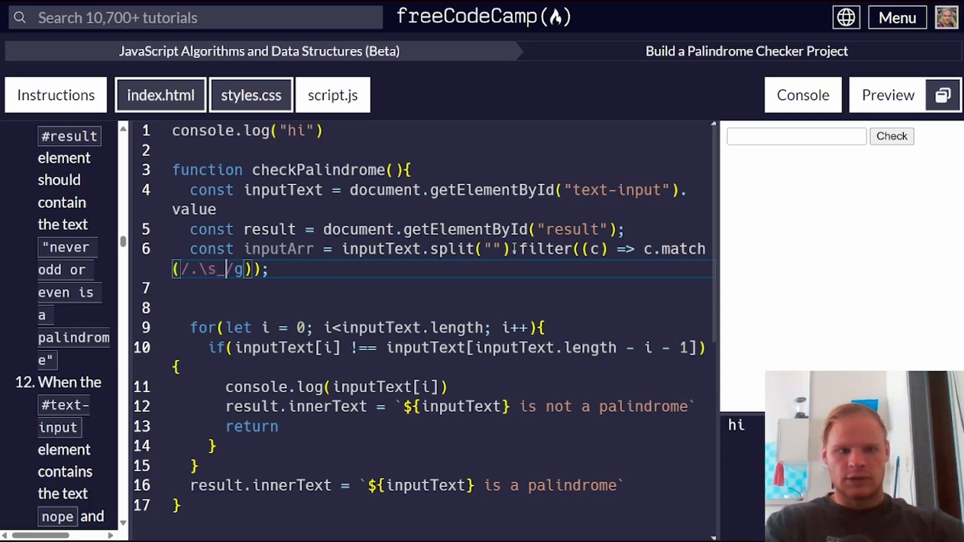
{"action": "type", "text": ","}
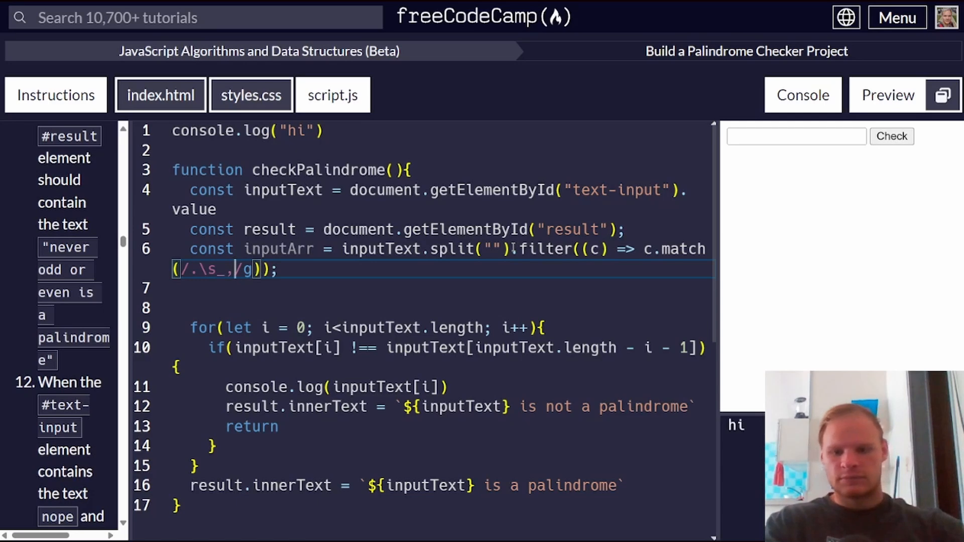
{"action": "type", "text": "]"}
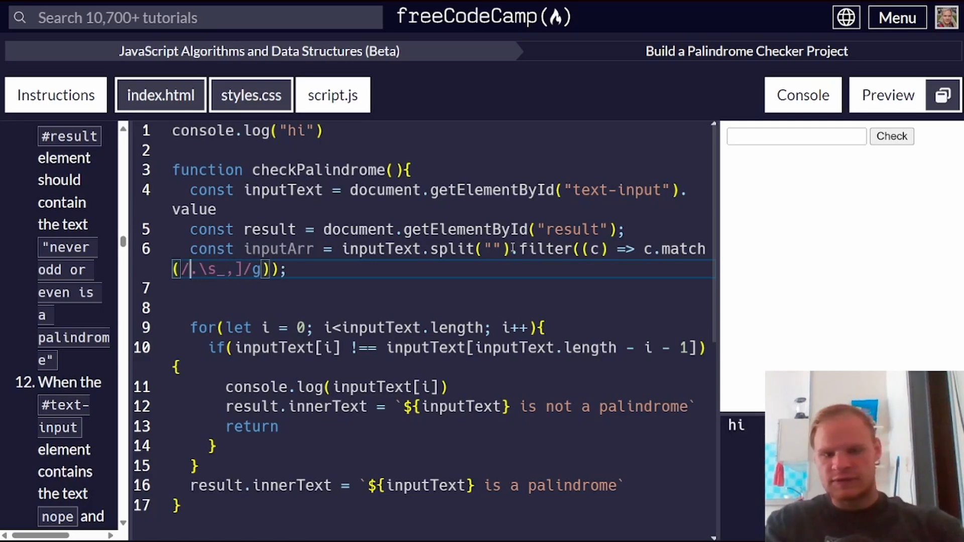
{"action": "type", "text": "["}
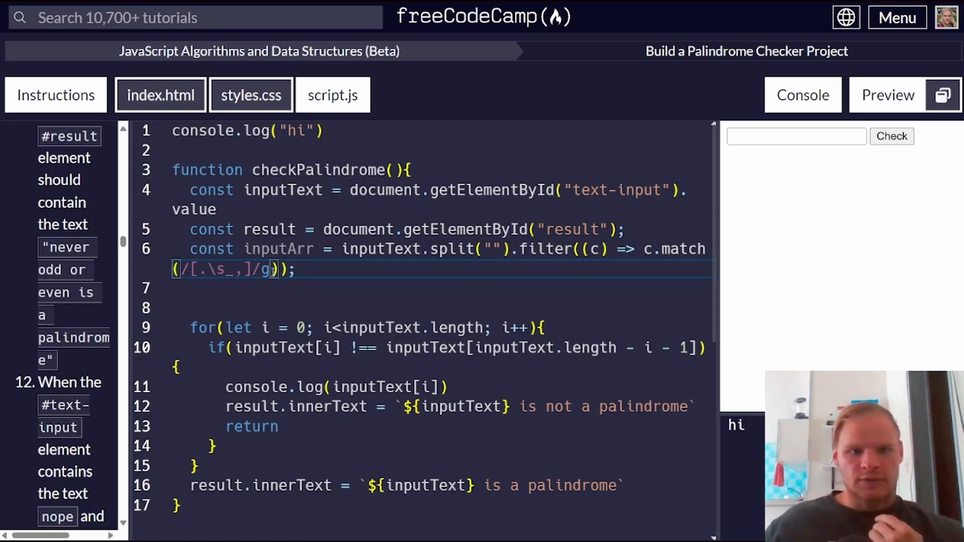
{"action": "type", "text": "i"}
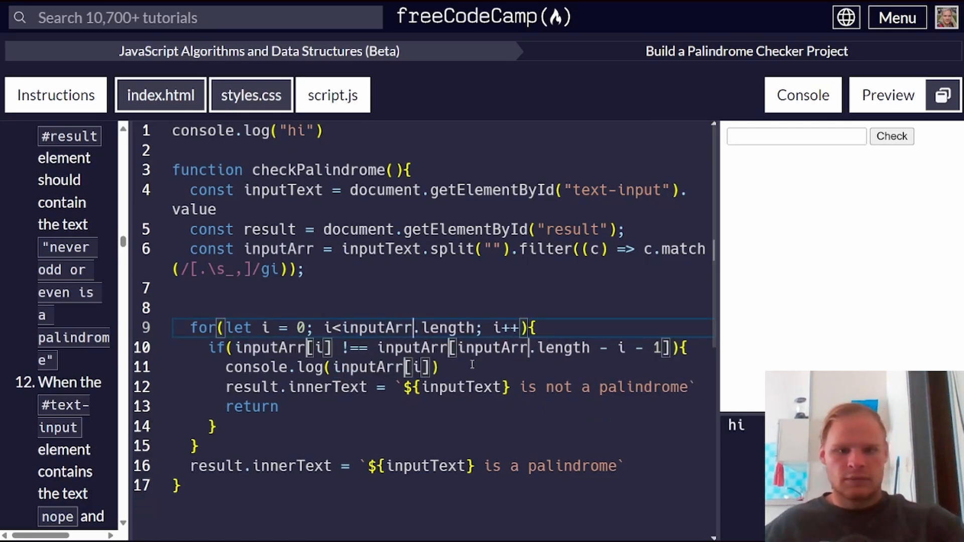
- Log inputArr from the loop, negate c.match, and check "asdf asdf" as not a palindrome
{"action": "left_click", "coordinate": [795, 136]}
{"action": "type", "text": "asdf"}
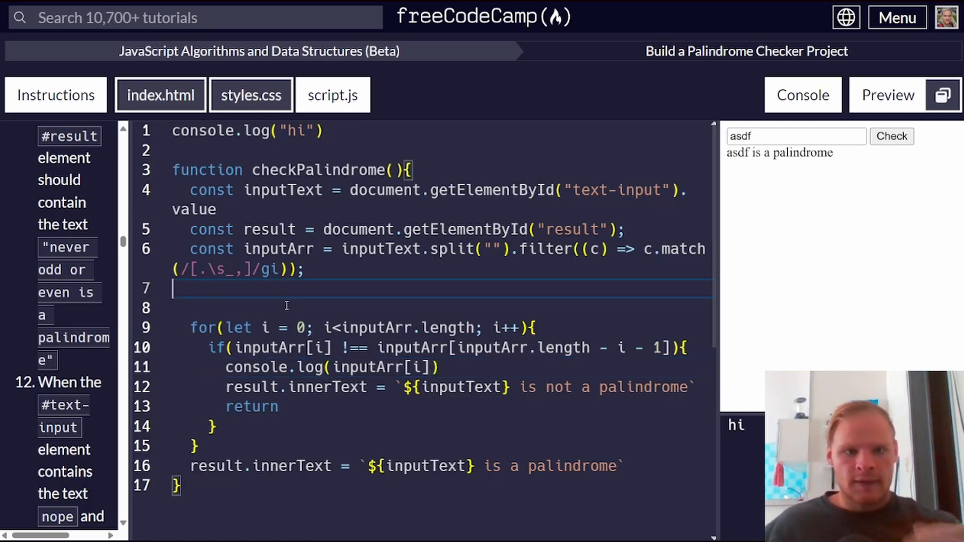
{"action": "type", "text": "c"}
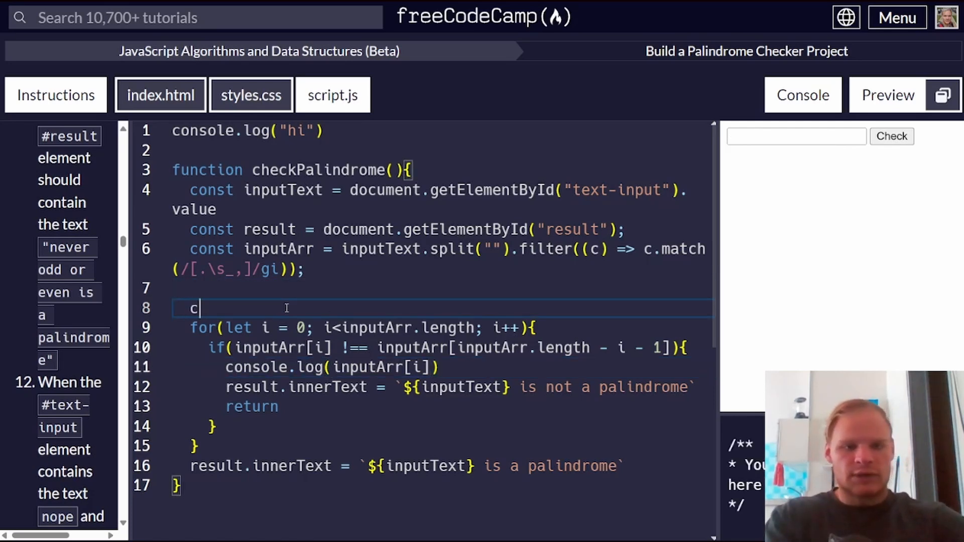
{"action": "type", "text": "onsole.log(inputArr)"}
{"action": "left_click", "coordinate": [442, 259]}
{"action": "type", "text": "!"}
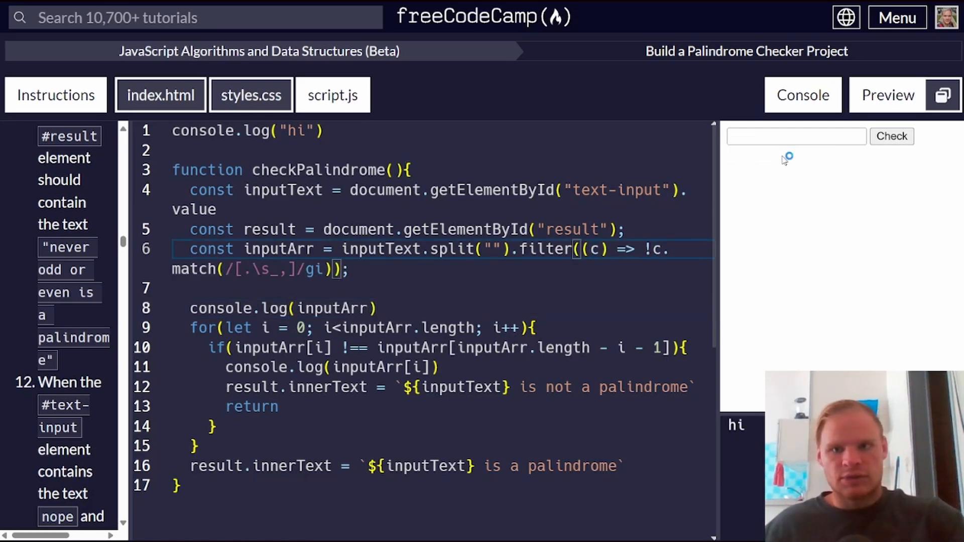
{"action": "left_click", "coordinate": [890, 136]}
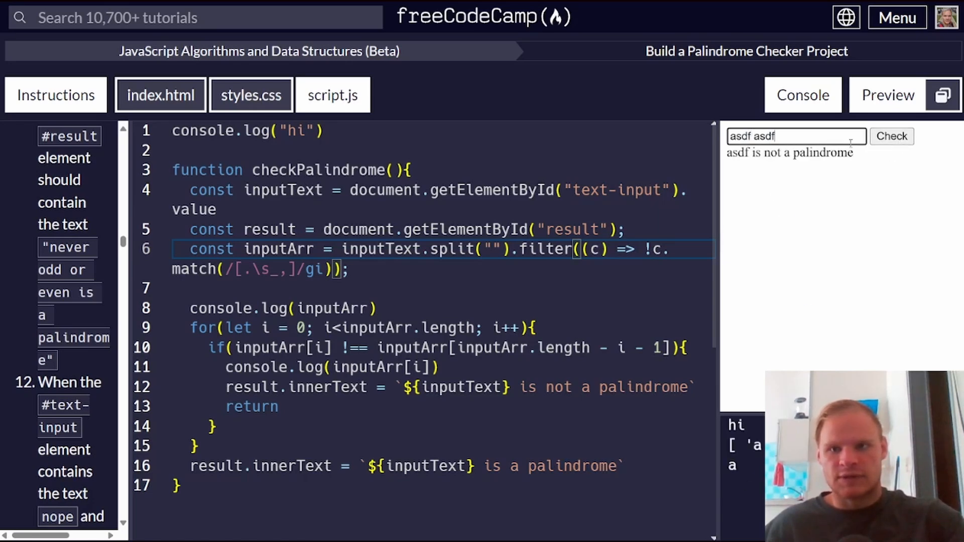
{"action": "left_click", "coordinate": [890, 136]}
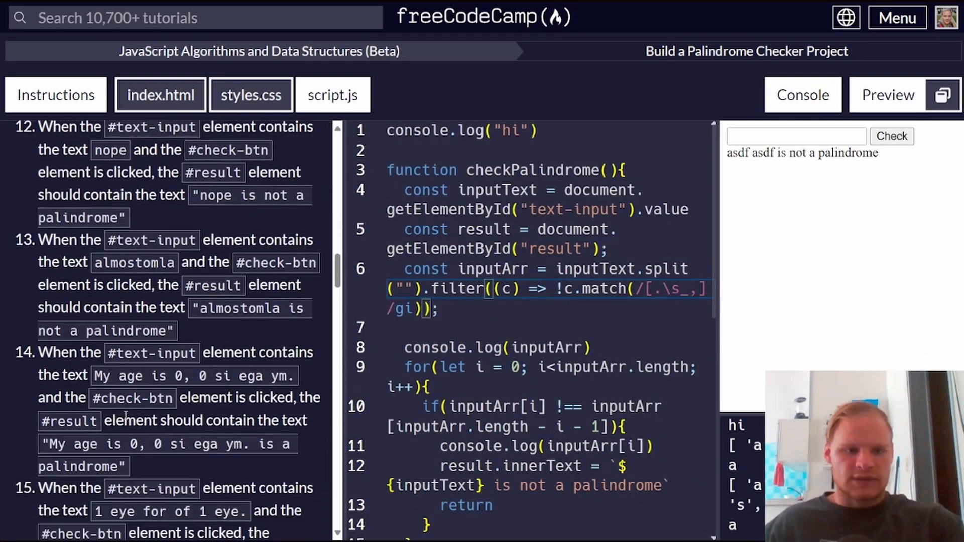
- Paste "My age is 0, 0 si ega ym." into the checker and inspect the logged array keeping capital M
{"action": "scroll", "scroll_direction": "down", "scroll_amount": 3}
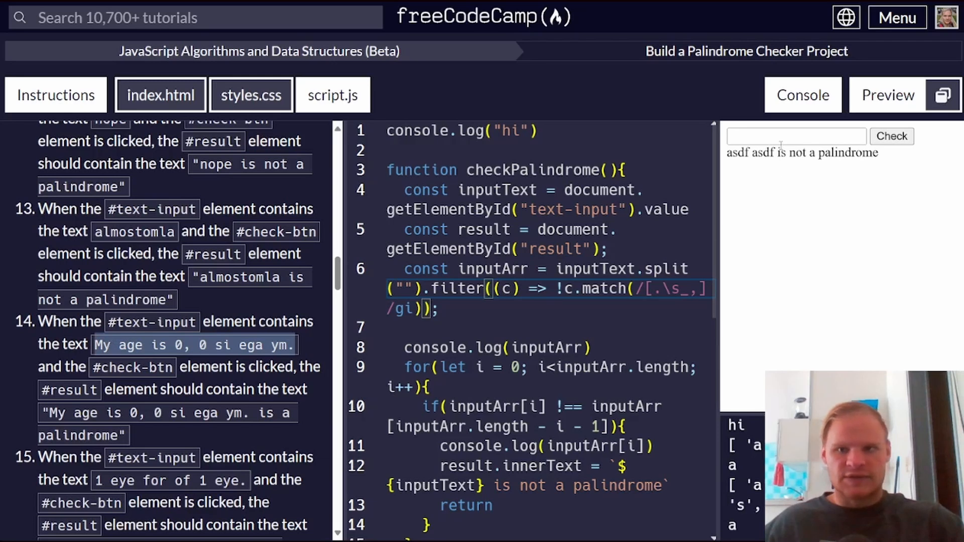
{"action": "left_click", "coordinate": [892, 136]}
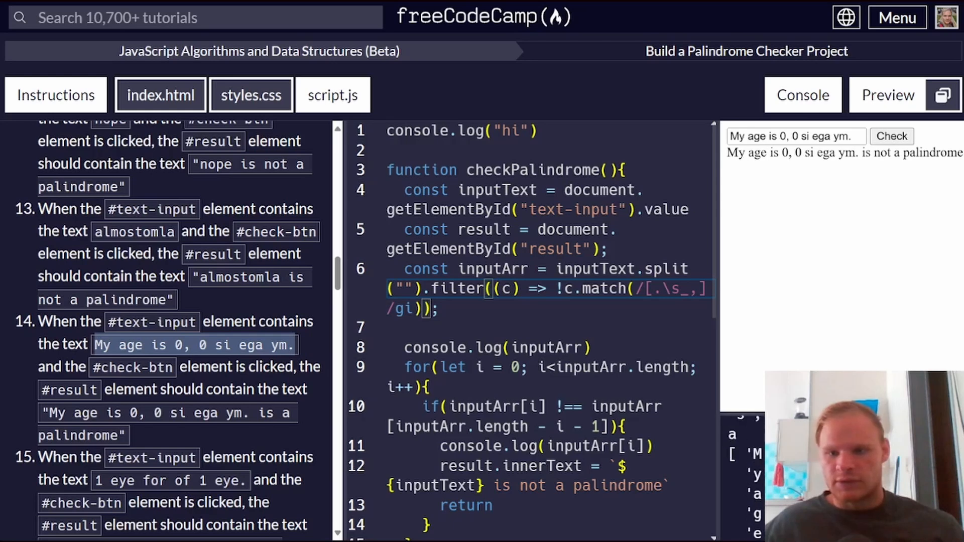
{"action": "left_click", "coordinate": [891, 135]}
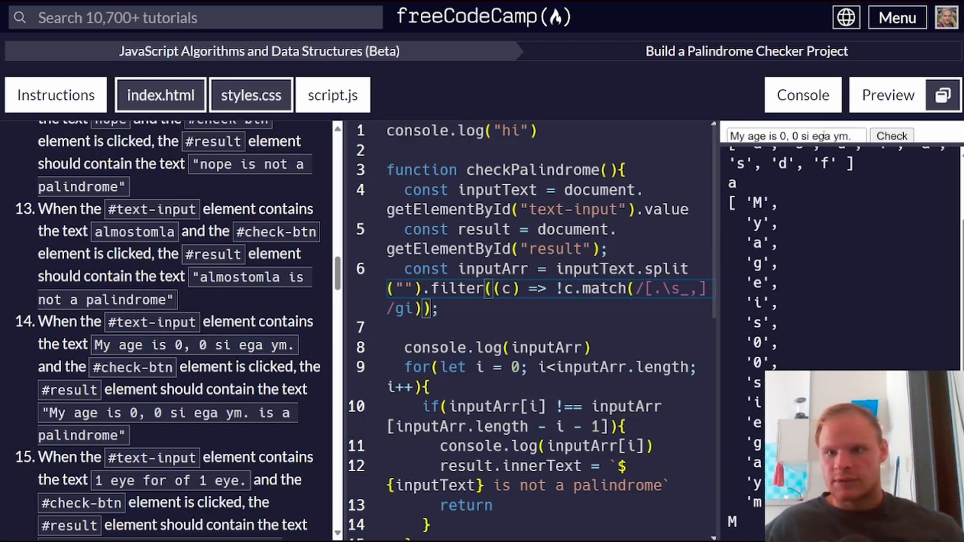
{"action": "left_click", "coordinate": [890, 135]}
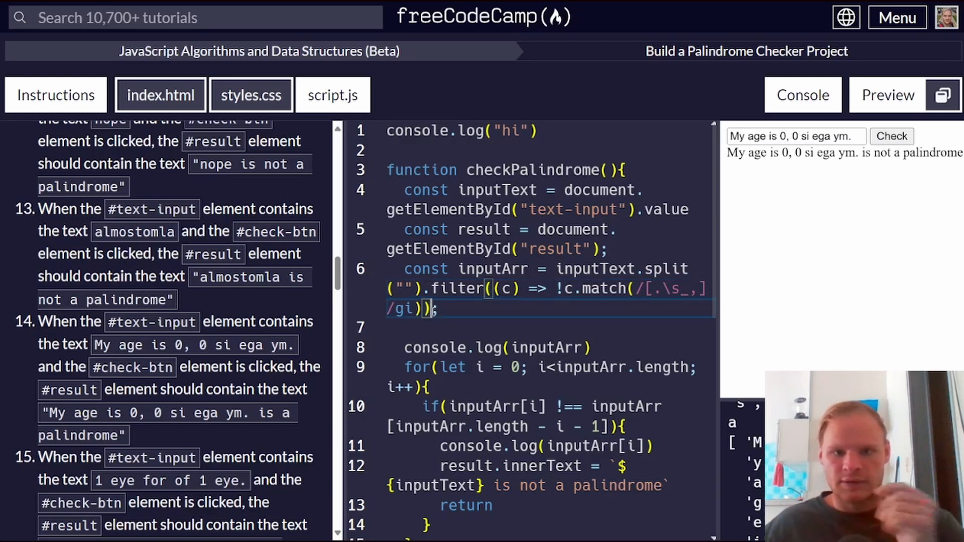
- Move .toLowerCase() to run on inputText directly before .split("")
{"action": "type", "text": ".l"}
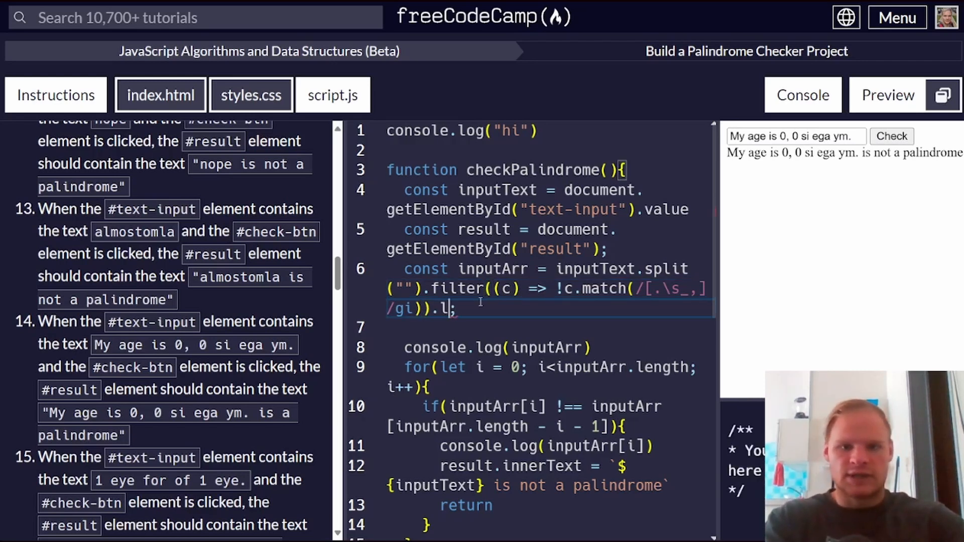
{"action": "type", "text": "oLowe"}
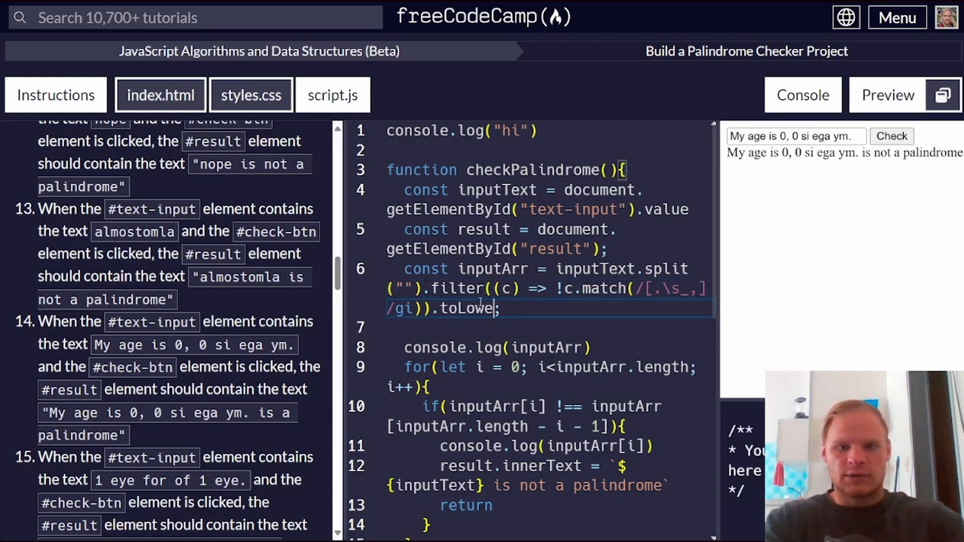
{"action": "type", "text": "rCase()"}
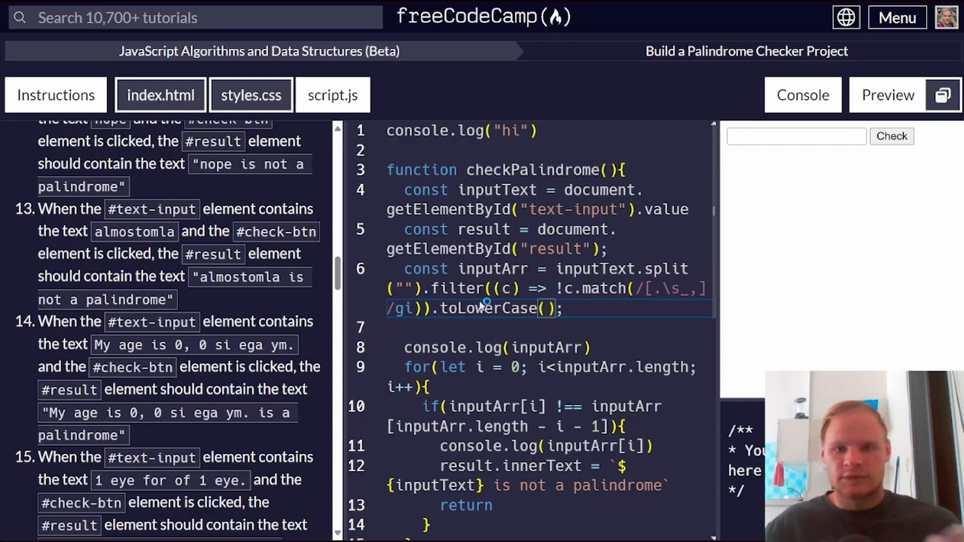
{"action": "left_click", "coordinate": [795, 135]}
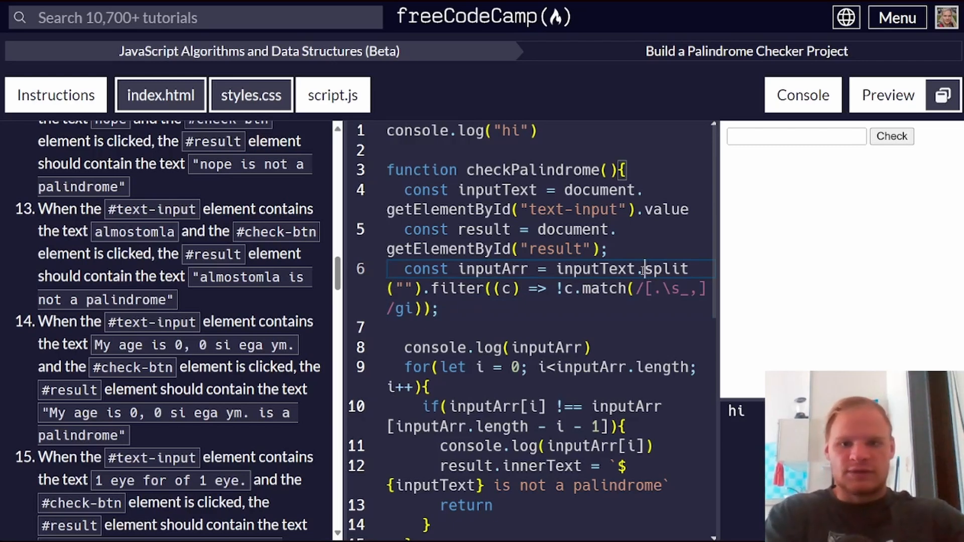
{"action": "type", "text": "toLowerCase("}
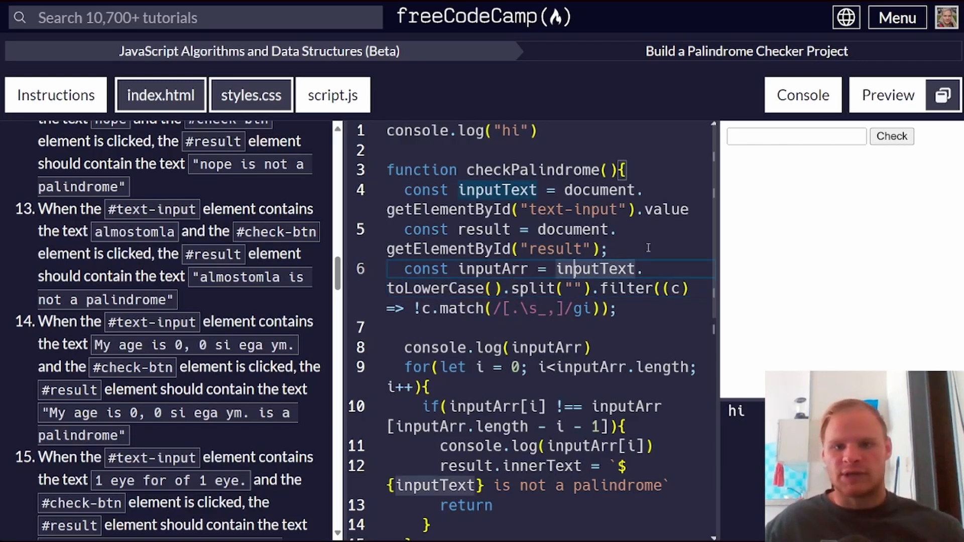
- Re-check the saved "My age is 0, 0 si ega ym." phrase, now reported as a palindrome
{"action": "left_click", "coordinate": [795, 135]}
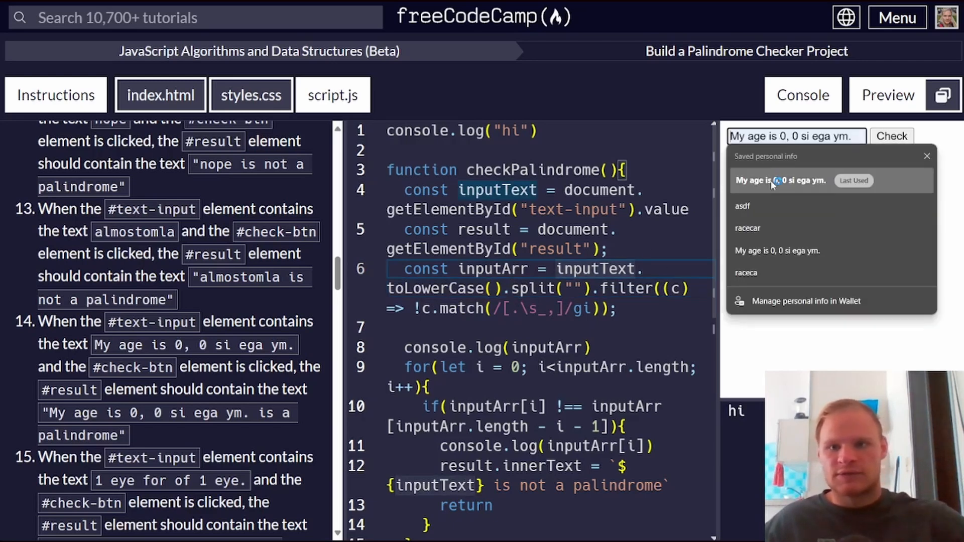
{"action": "left_click", "coordinate": [890, 136]}
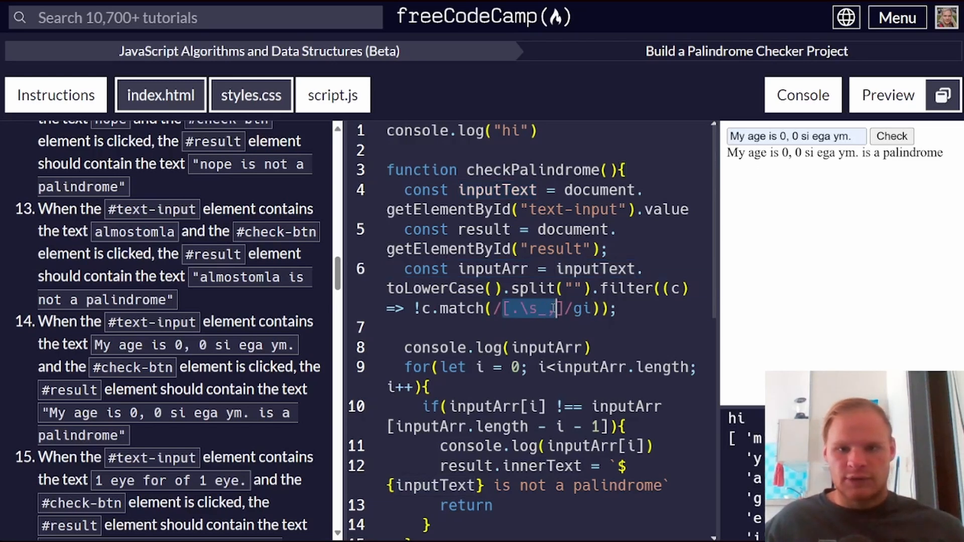
{"action": "type", "text": ","}
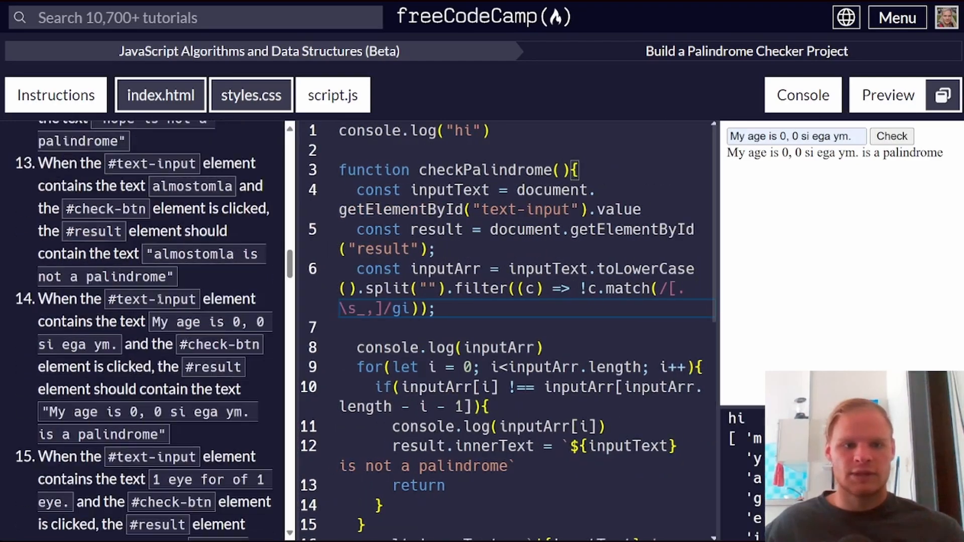
- Run the project tests; all pass except the empty-input alert requirement
{"action": "scroll", "scroll_direction": "down", "scroll_amount": 3}
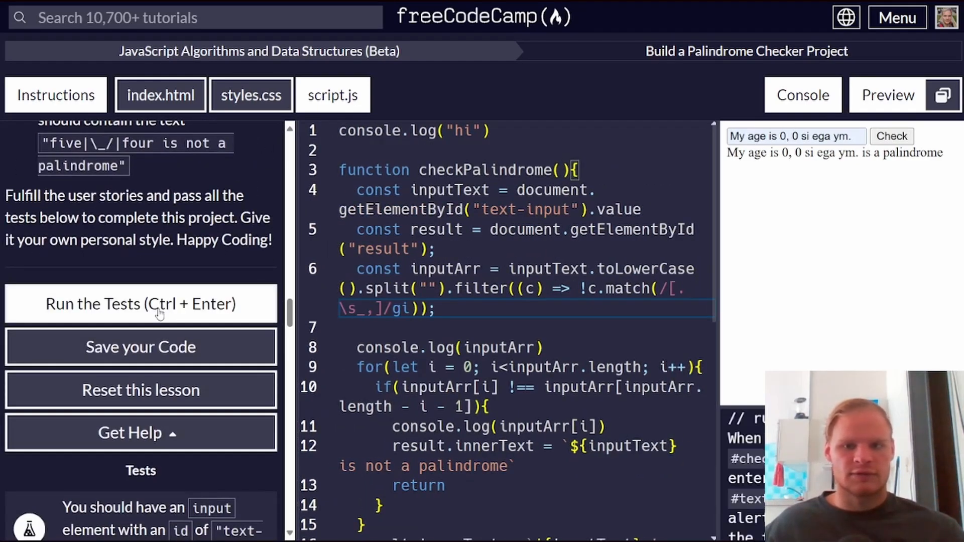
{"action": "left_click", "coordinate": [141, 303]}
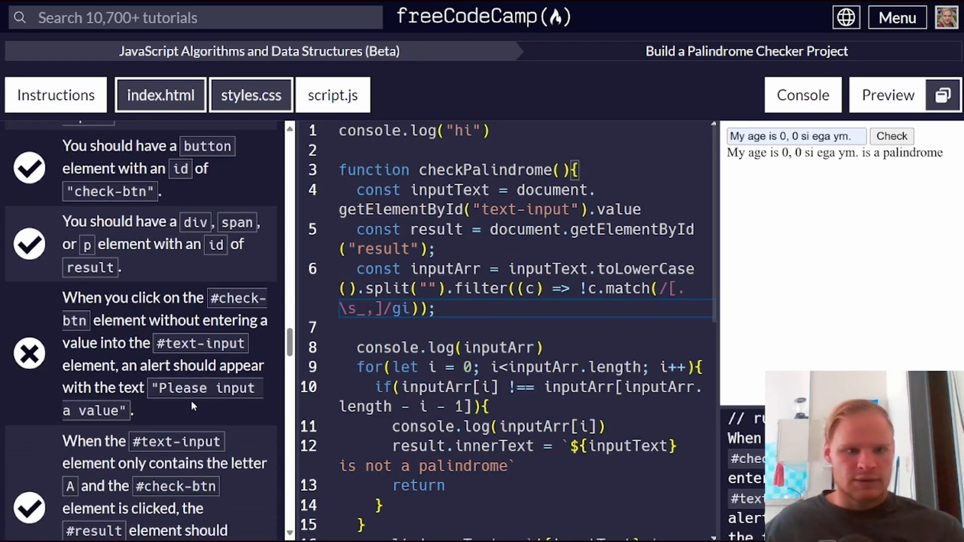
{"action": "mouse_move", "coordinate": [127, 355]}
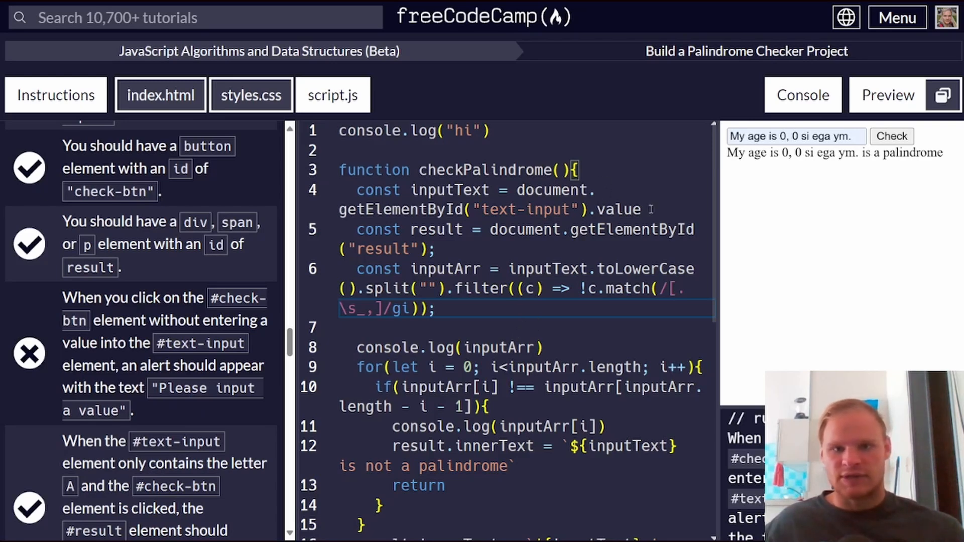
- Add if(!inputText){ alert("Please input a value") } after reading the input
{"action": "type", "text": "if"}
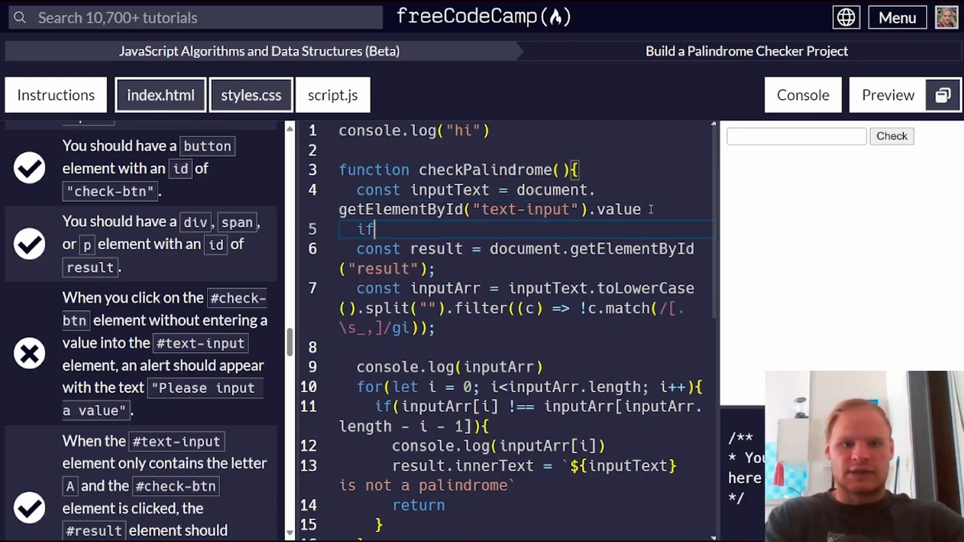
{"action": "type", "text": "(!input)"}
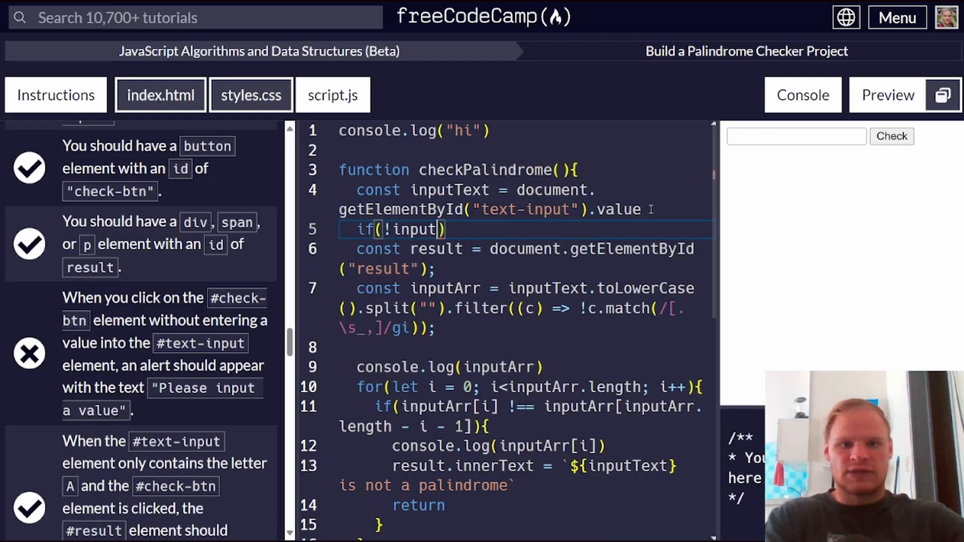
{"action": "type", "text": "Text"}
{"action": "type", "text": "alert"}
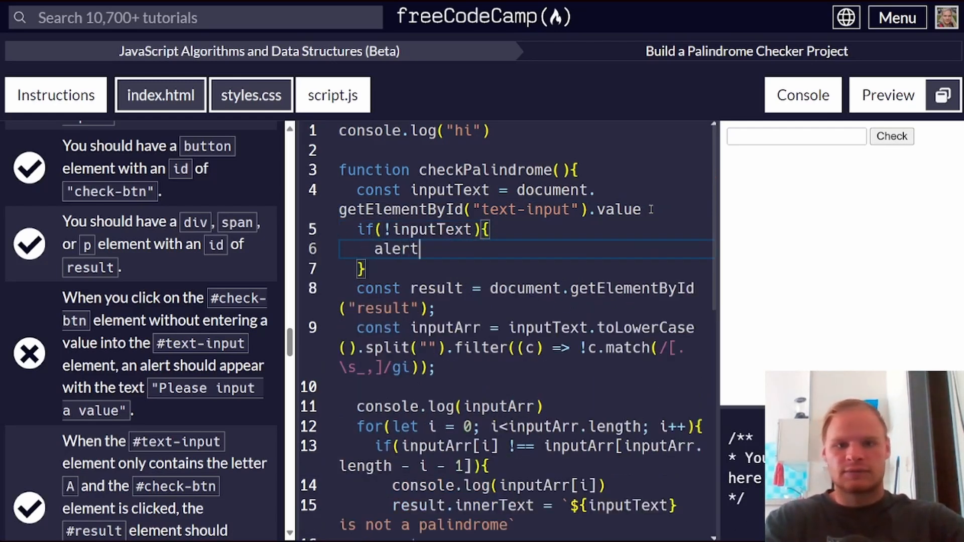
{"action": "type", "text": "(\"\")"}
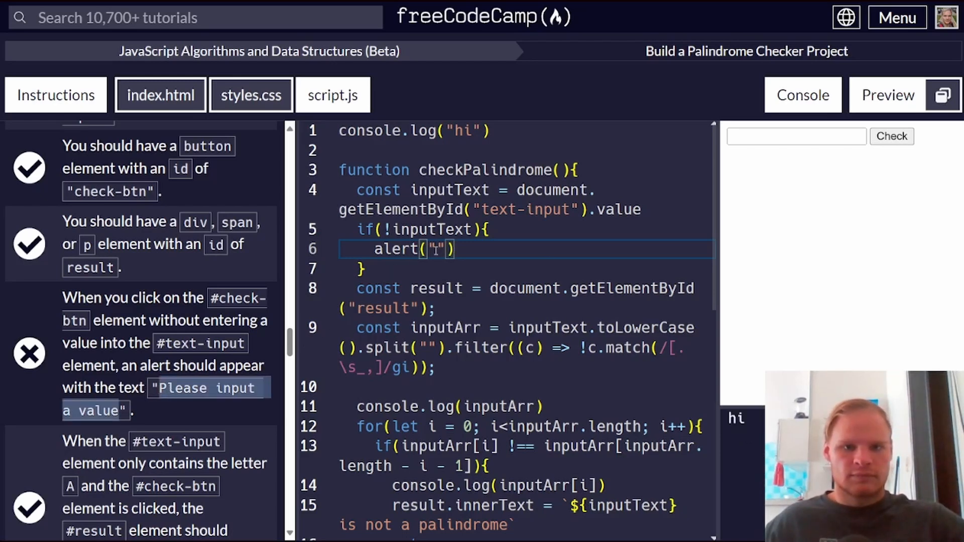
{"action": "type", "text": "Please input a value"}
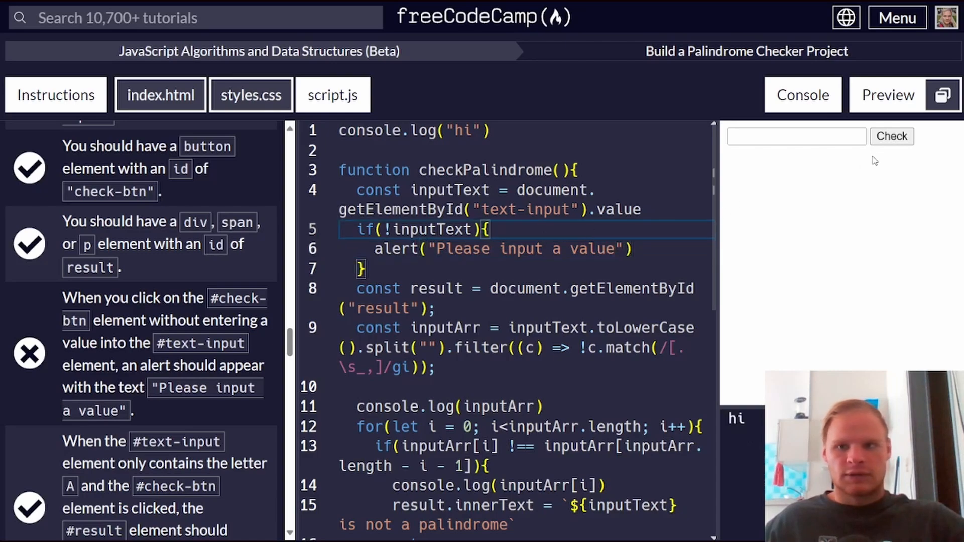
- Check an empty input to trigger the alert and dismiss it
{"action": "left_click", "coordinate": [892, 136]}
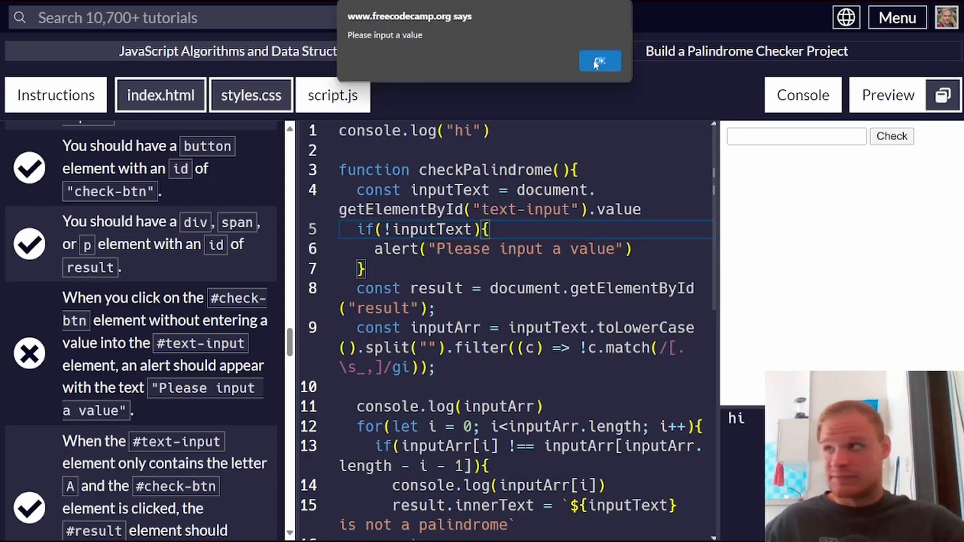
{"action": "left_click", "coordinate": [599, 61]}
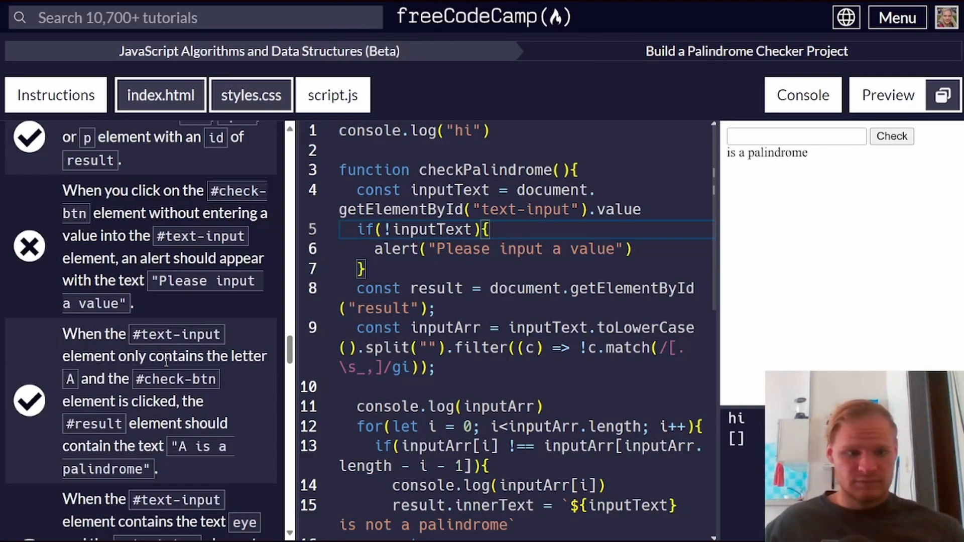
- Scroll the test list to find the failing "0_0 (: /-\ :) 0-0" test after adding the hyphen to the regex
{"action": "scroll", "scroll_direction": "down", "scroll_amount": 3}
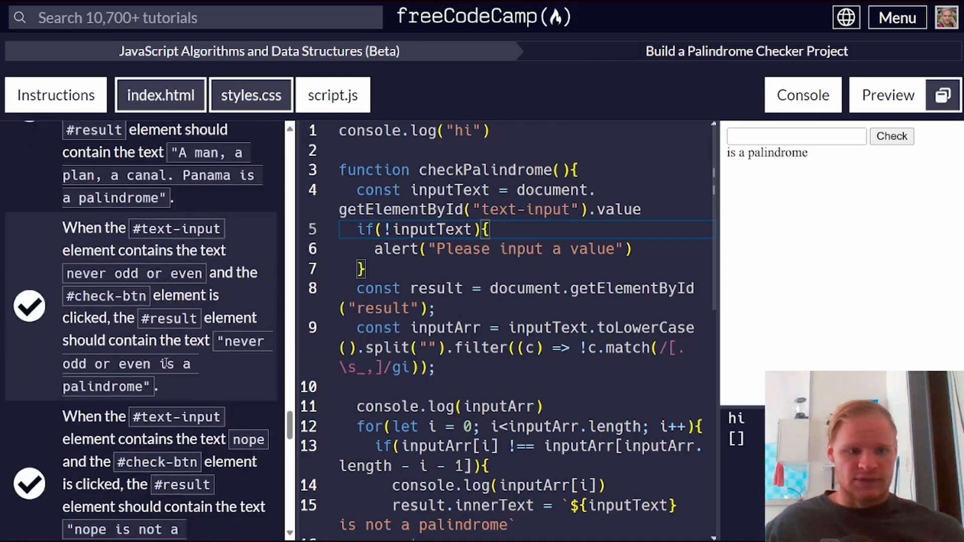
{"action": "scroll", "scroll_direction": "down", "scroll_amount": 3}
{"action": "type", "text": "-"}
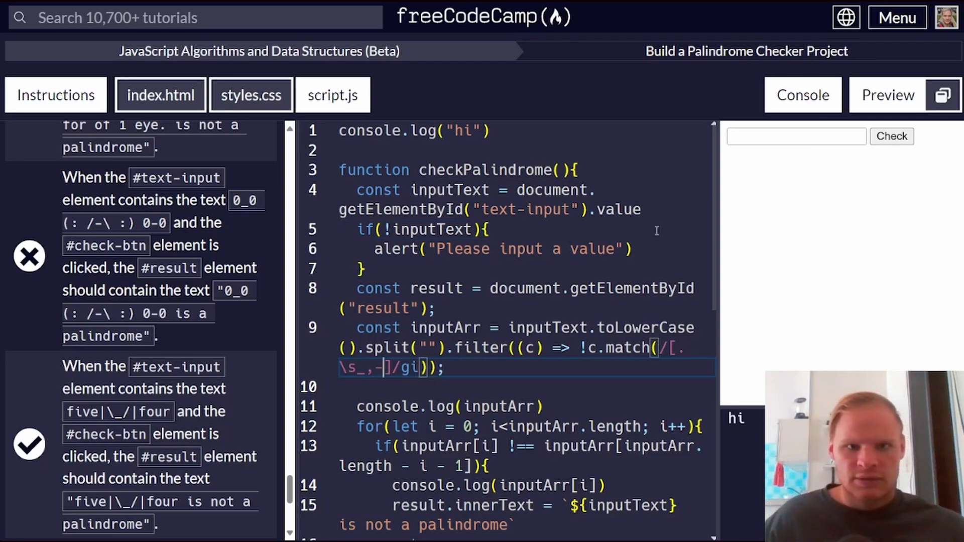
{"action": "scroll", "scroll_direction": "down", "scroll_amount": 3}
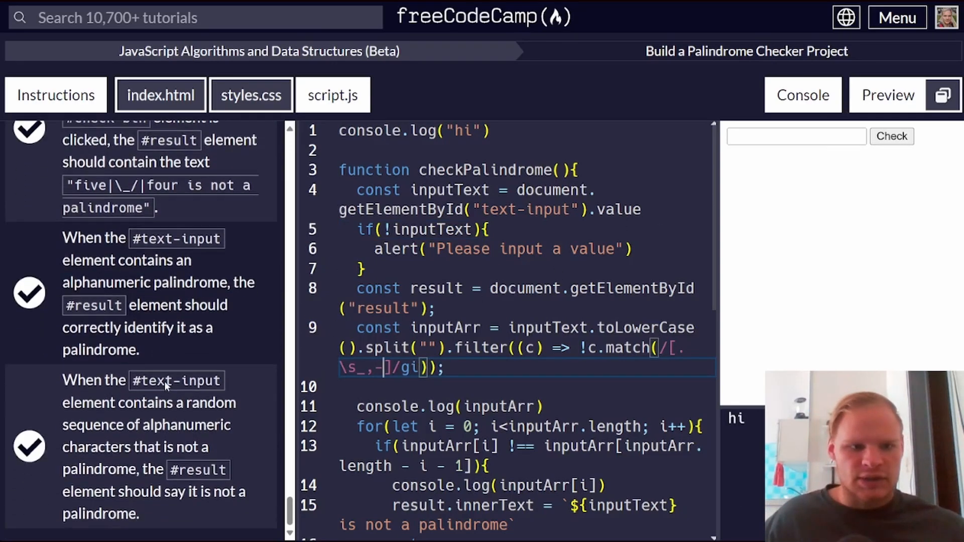
{"action": "scroll", "scroll_direction": "down", "scroll_amount": 3}
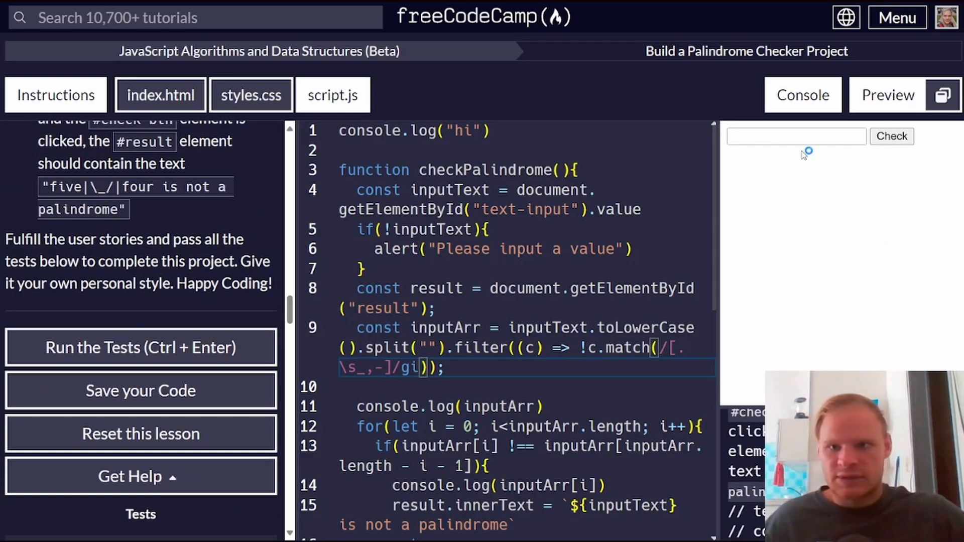
- Extend the regex to /[\(\)\\.\s_,-]/gi, escaping parentheses and backslash without a range error
{"action": "left_click", "coordinate": [891, 135]}
{"action": "type", "text": "\\("}
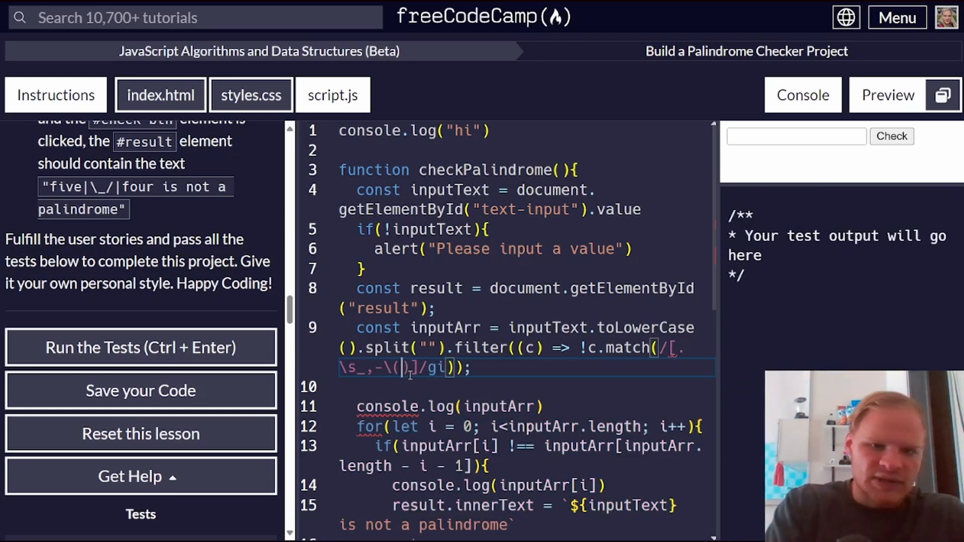
{"action": "type", "text": "\\"}
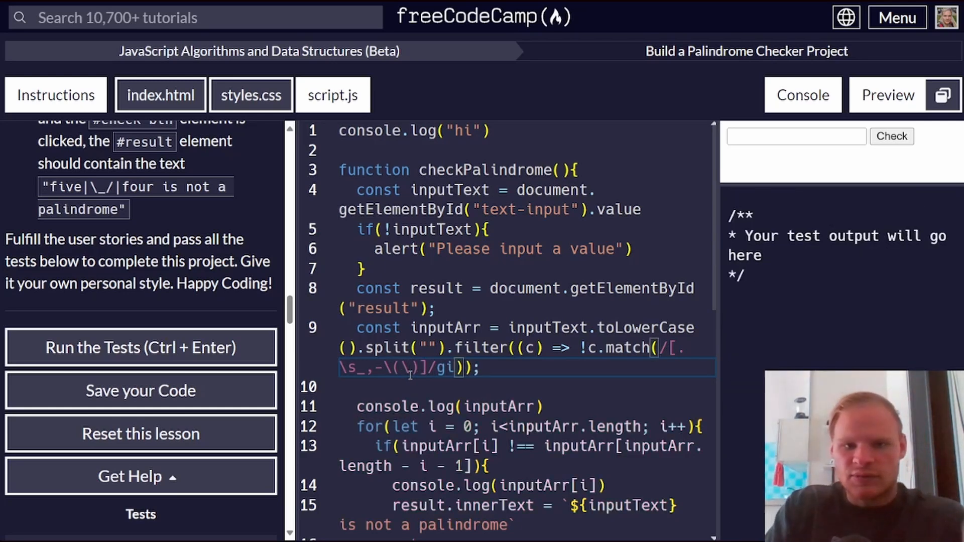
{"action": "type", "text": "\\\\"}
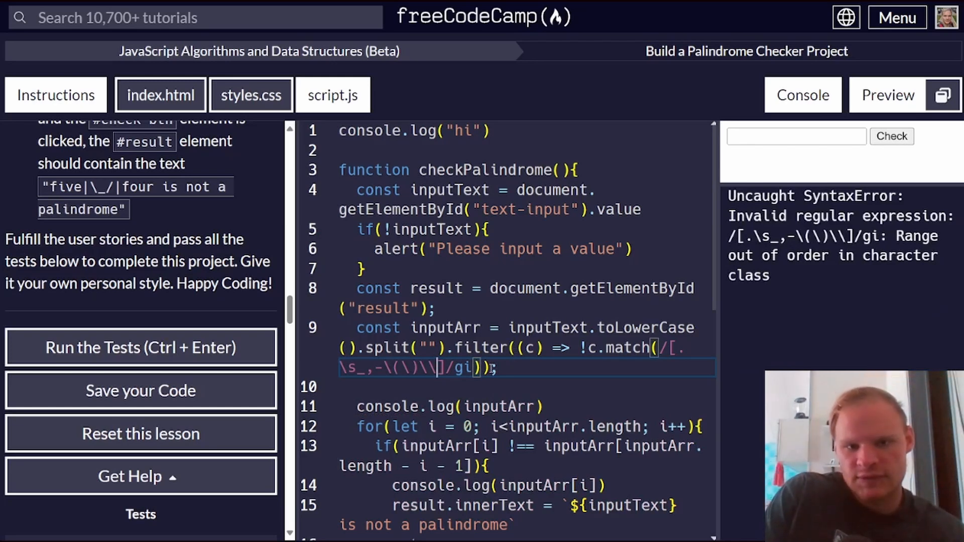
{"action": "key", "text": "Backspace"}
{"action": "type", "text": "\\(\\"}
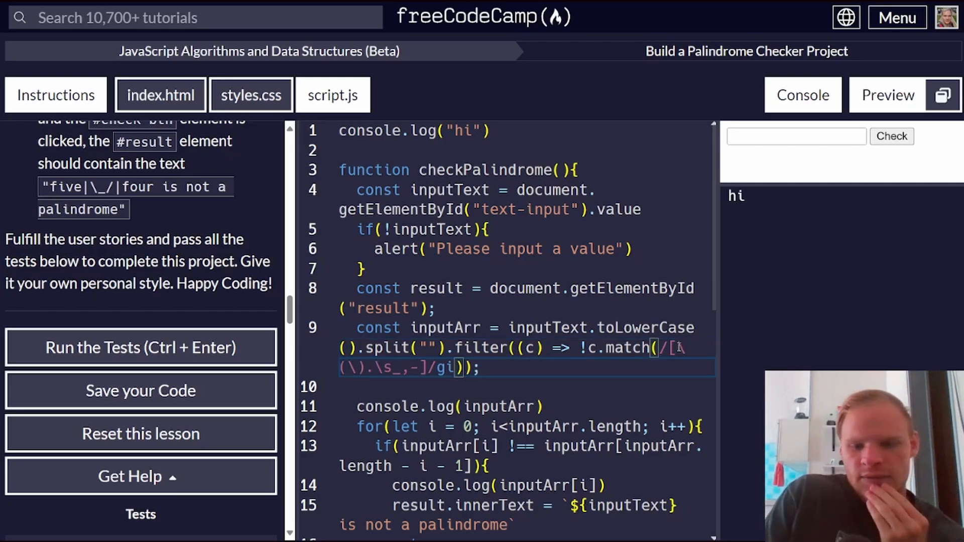
{"action": "type", "text": "\\\\"}
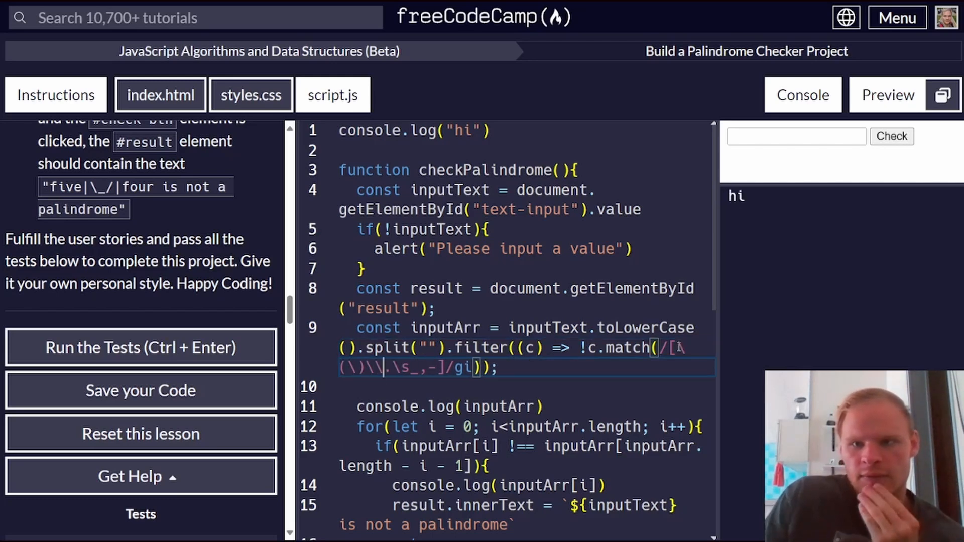
- Check "0_0 (: /-\ :) 0-0" in the preview, now reported as a palindrome
{"action": "left_click", "coordinate": [796, 135]}
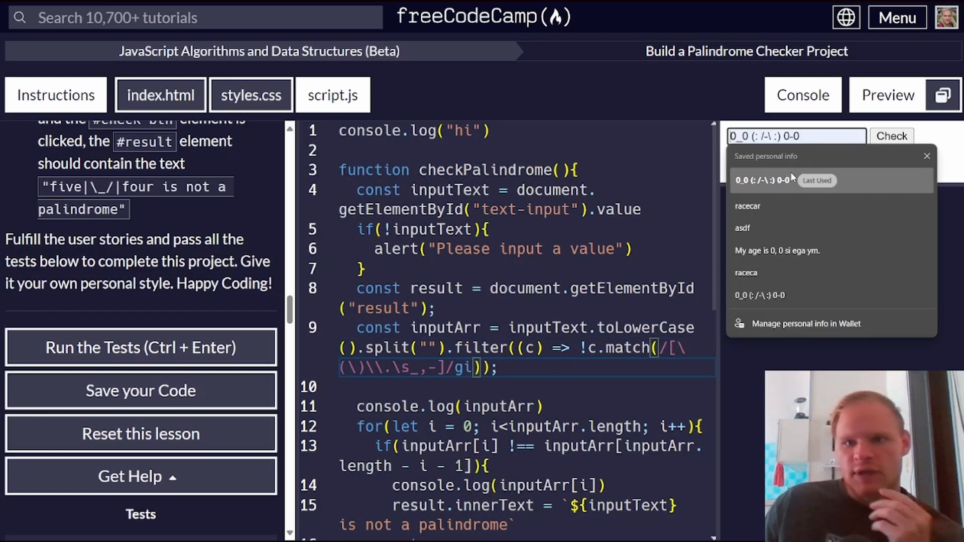
{"action": "left_click", "coordinate": [890, 135]}
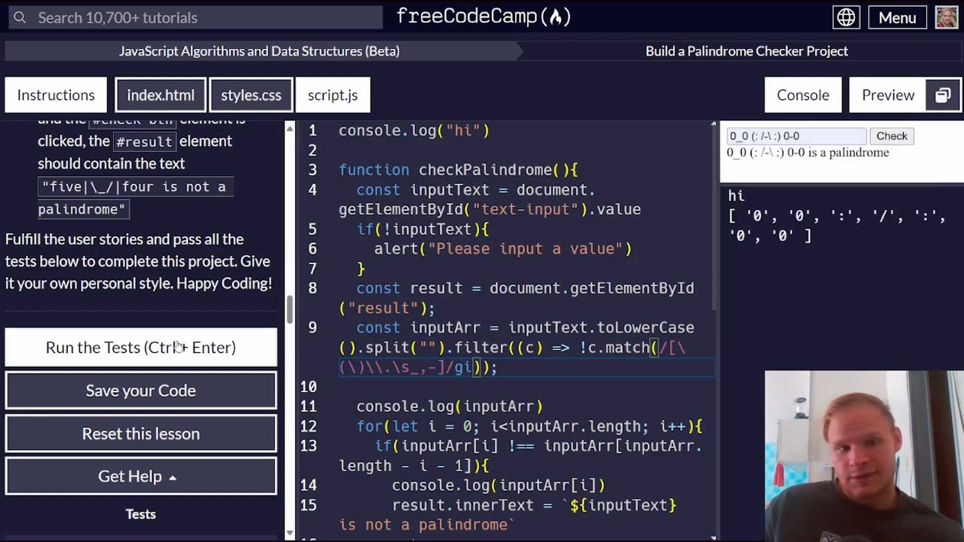
- Run the tests, all passing, and dismiss the Palindrome Checker completion message
{"action": "left_click", "coordinate": [140, 348]}
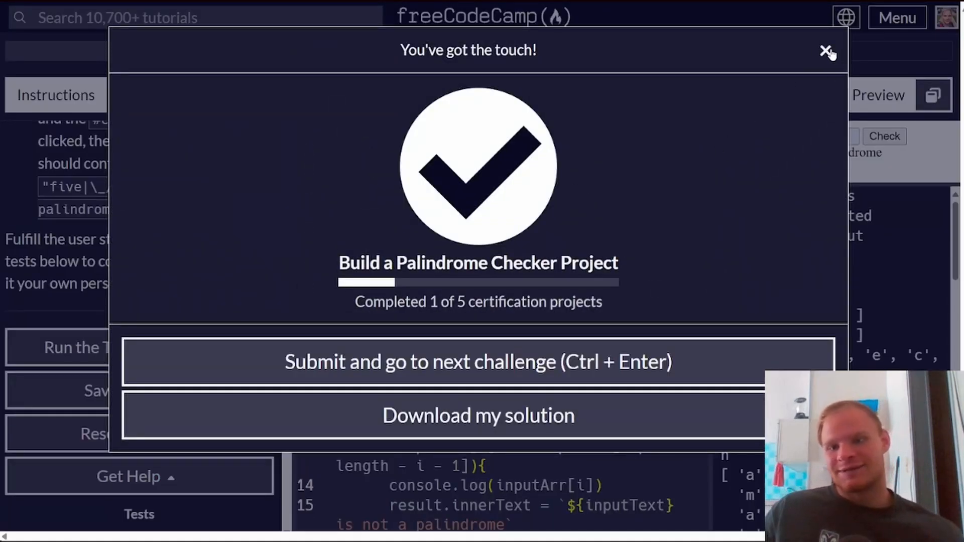
{"action": "left_click", "coordinate": [828, 51]}
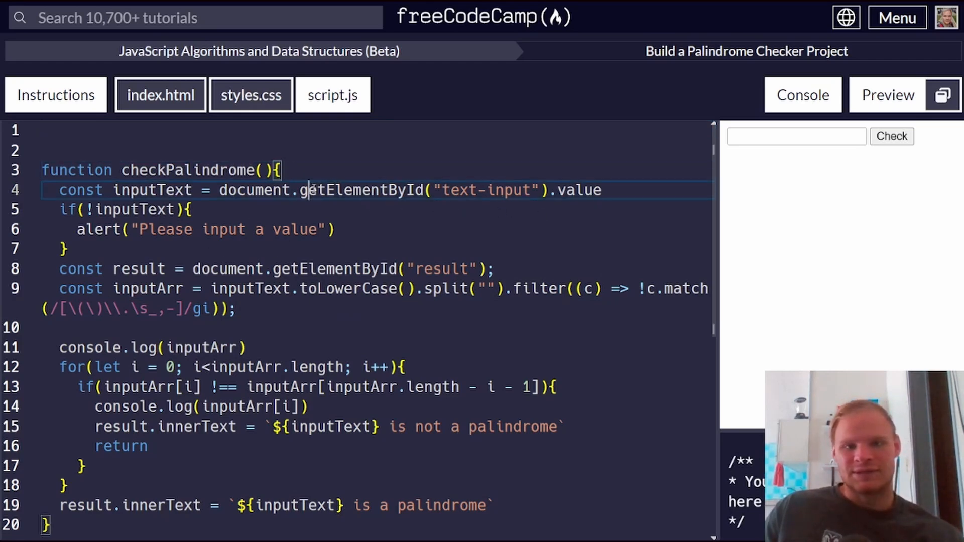
- Highlight the text-input id and the empty-input alert, then widen the script by hiding index.html
{"action": "left_click_drag", "start_coordinate": [302, 189], "coordinate": [450, 189]}
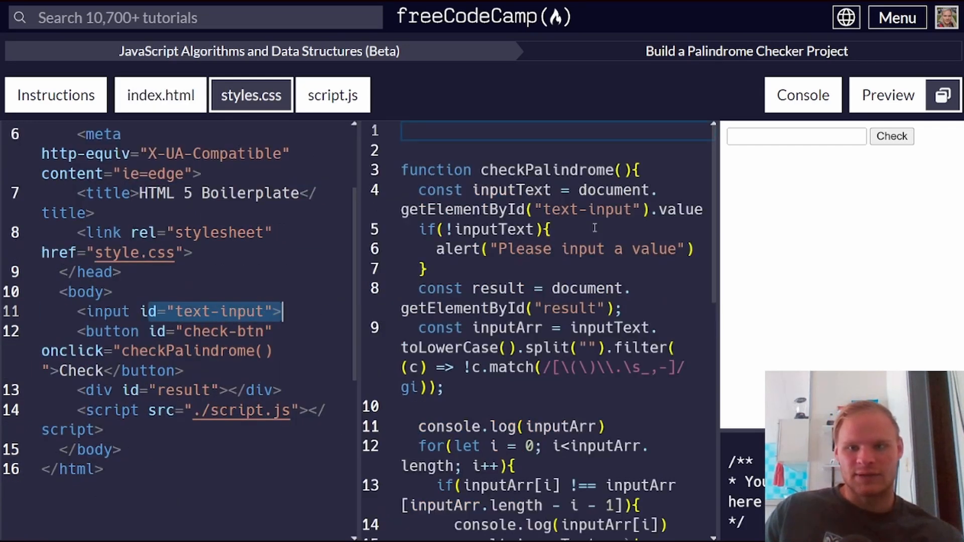
{"action": "left_click", "coordinate": [795, 136]}
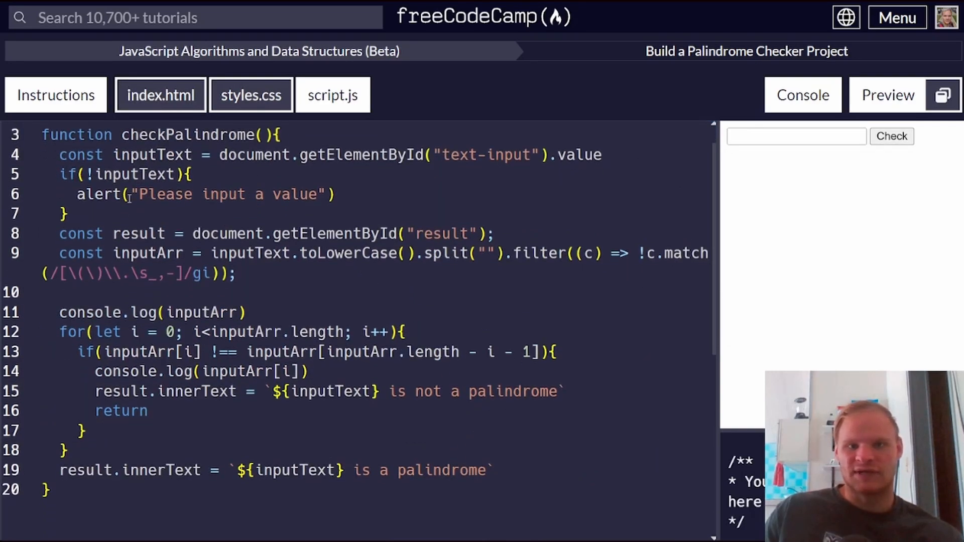
{"action": "left_click_drag", "start_coordinate": [110, 193], "coordinate": [335, 193]}
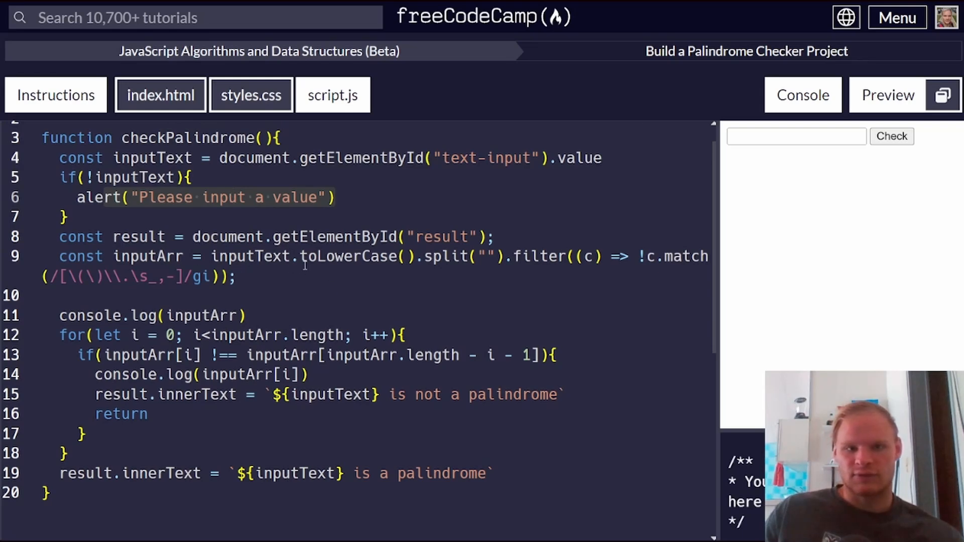
{"action": "left_click_drag", "start_coordinate": [283, 256], "coordinate": [467, 256]}
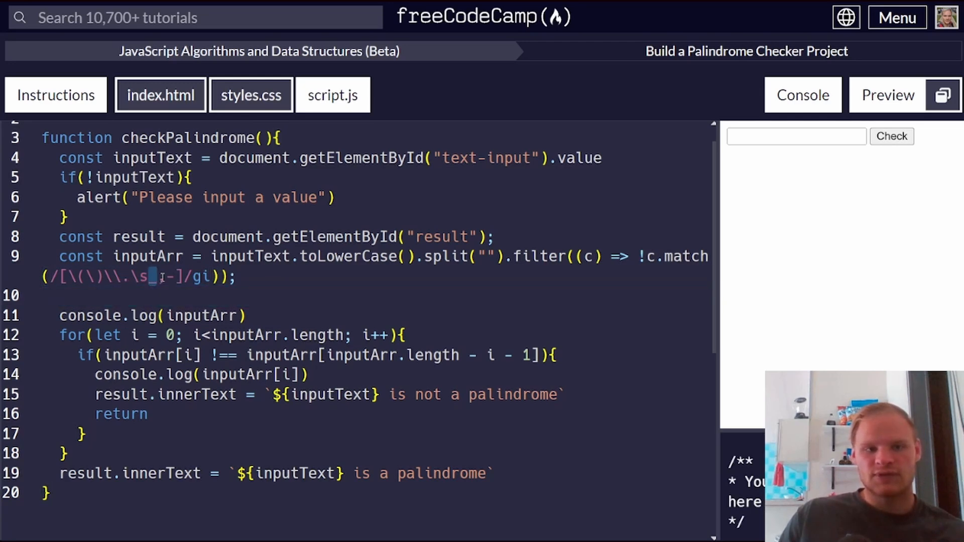
{"action": "type", "text": ","}
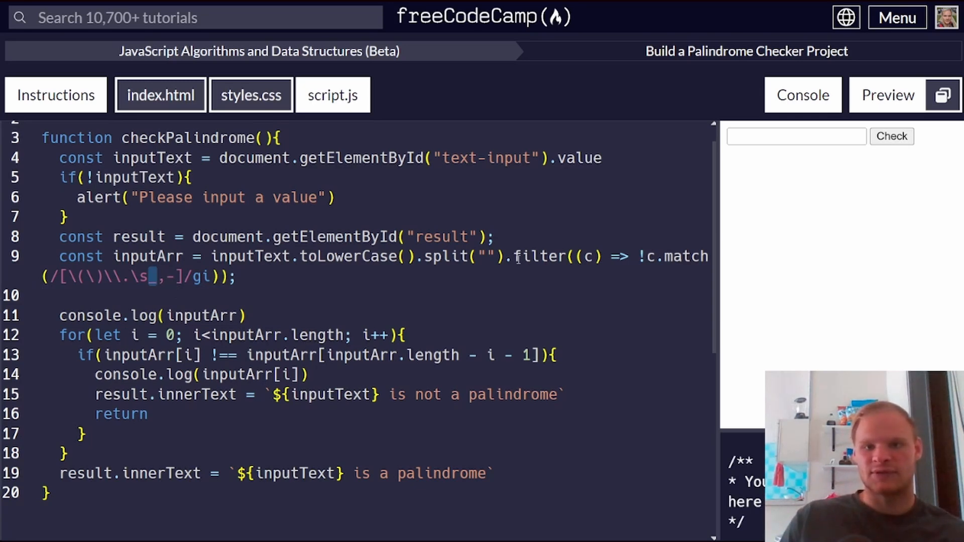
- Highlight the regex underscore, the loop's character comparison and the early return while explaining
{"action": "double_click", "coordinate": [544, 256]}
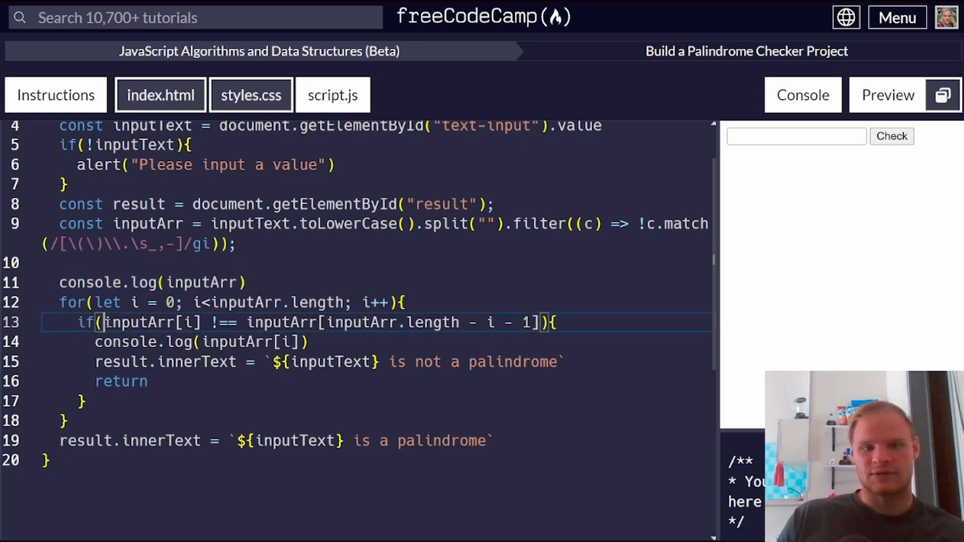
{"action": "double_click", "coordinate": [150, 322]}
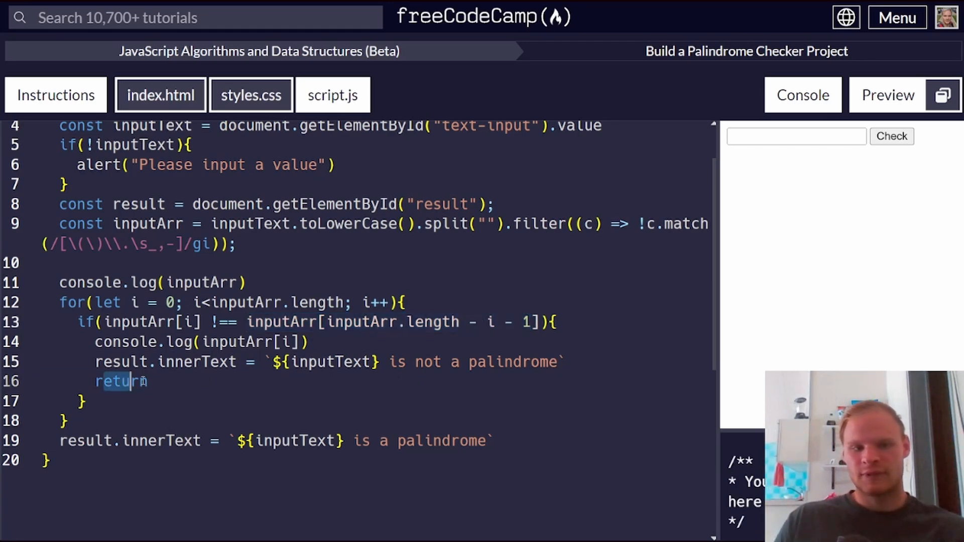
{"action": "double_click", "coordinate": [121, 381]}
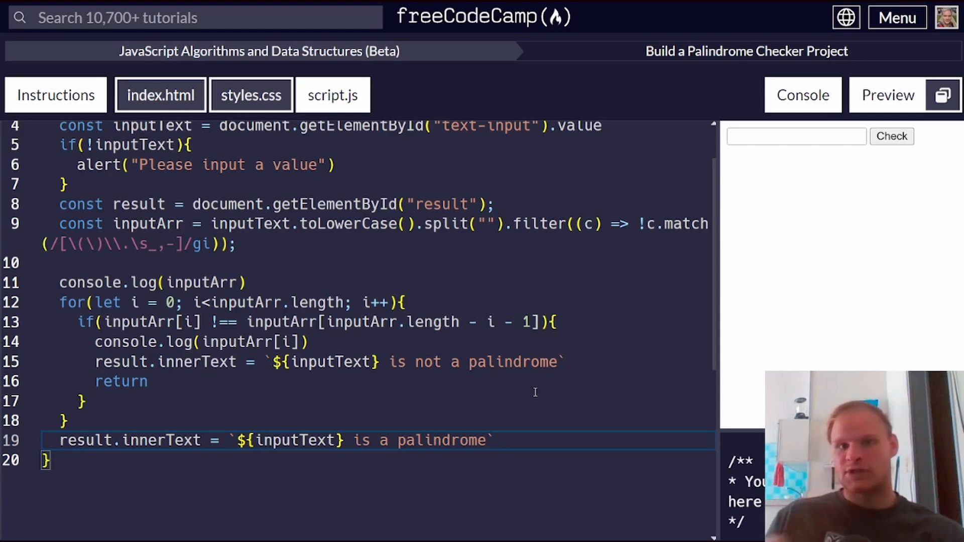
{"action": "mouse_move", "coordinate": [258, 51]}
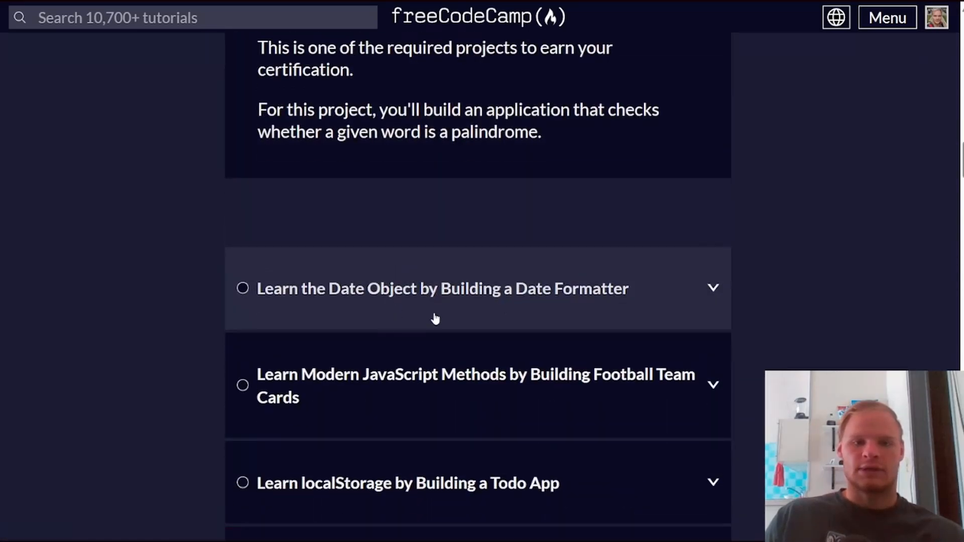
{"action": "mouse_move", "coordinate": [541, 326]}
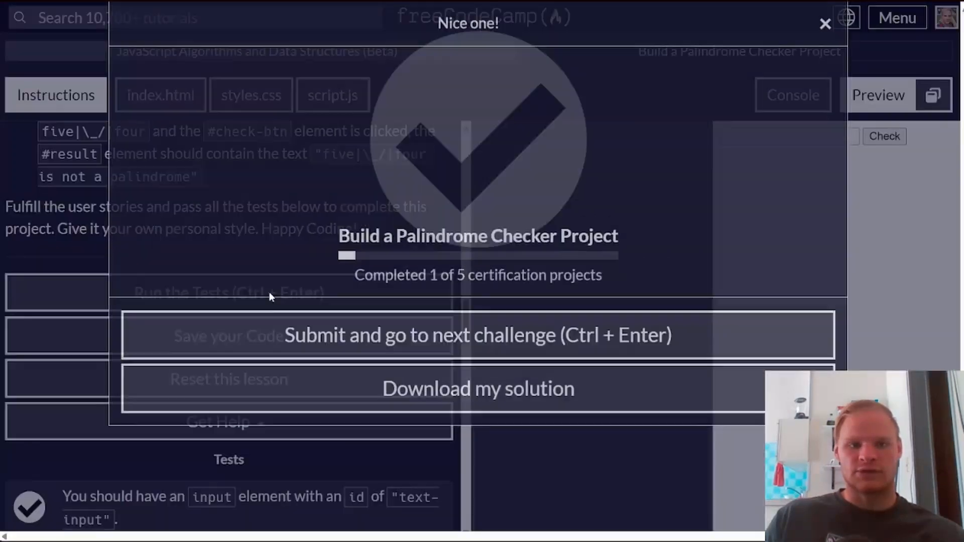
- Submit the Palindrome Checker project and review it marked complete on the curriculum page
{"action": "left_click", "coordinate": [478, 336]}
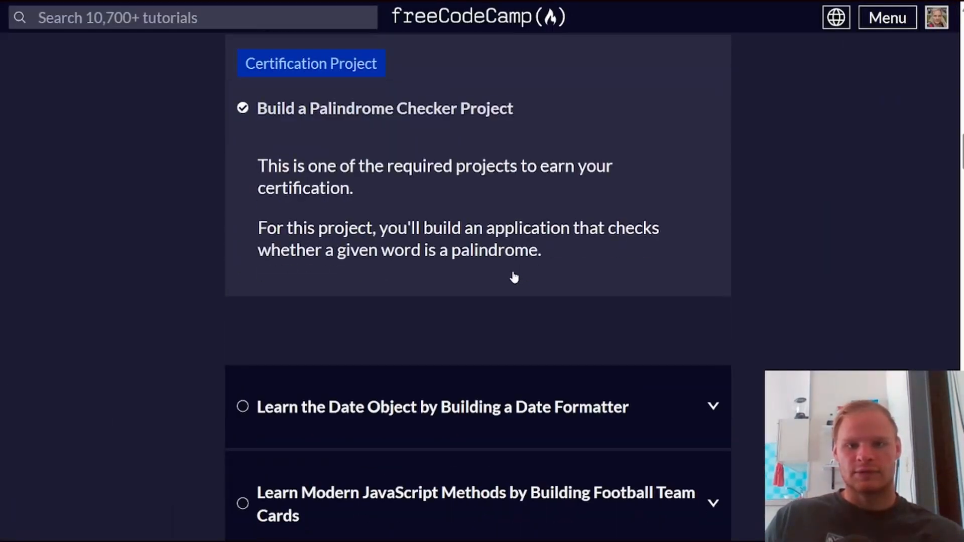
{"action": "scroll", "scroll_direction": "down", "scroll_amount": 3}
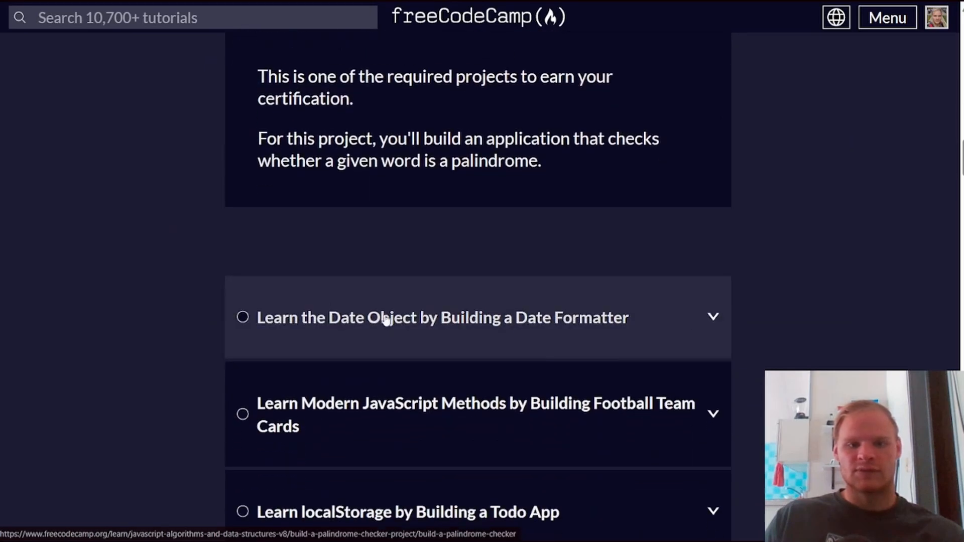